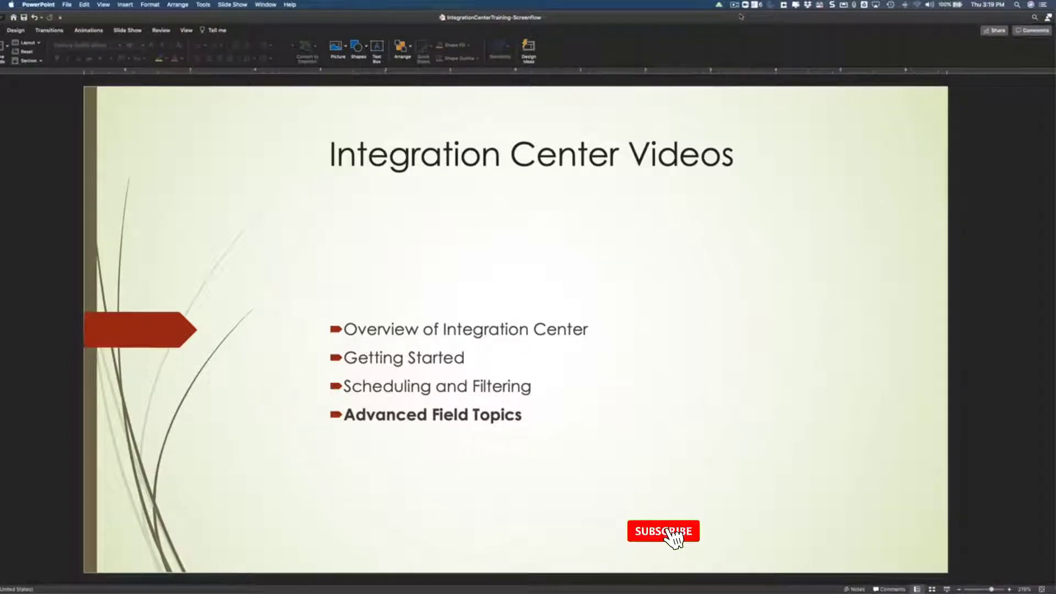
Switch from the PowerPoint slide to the Integration Center My Integrations list in Chrome
click(662, 530)
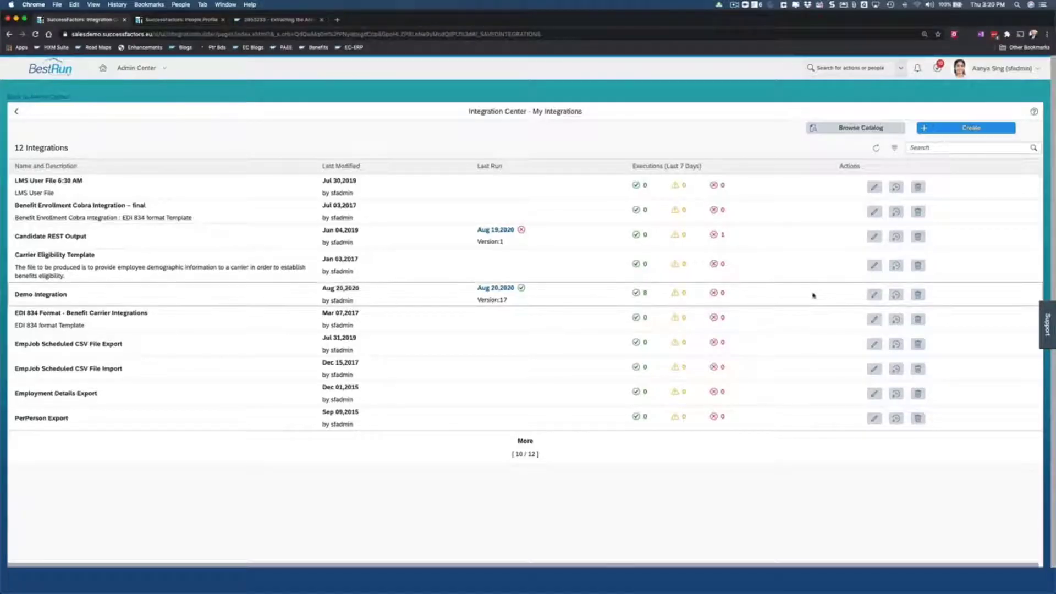
Open Demo Integration for editing and set Modified Since Query Mode to None
click(873, 294)
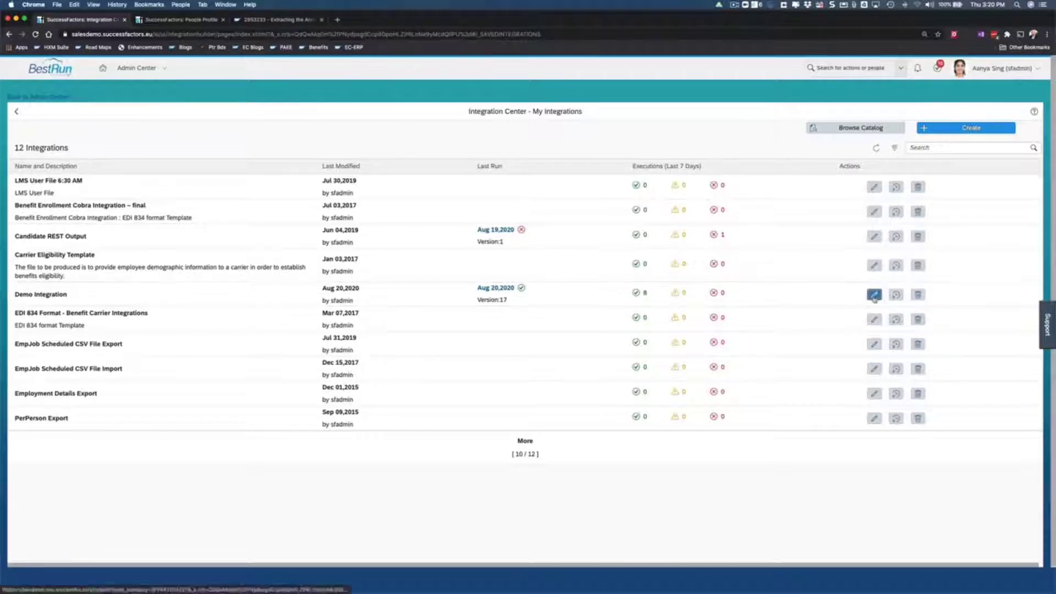
click(874, 294)
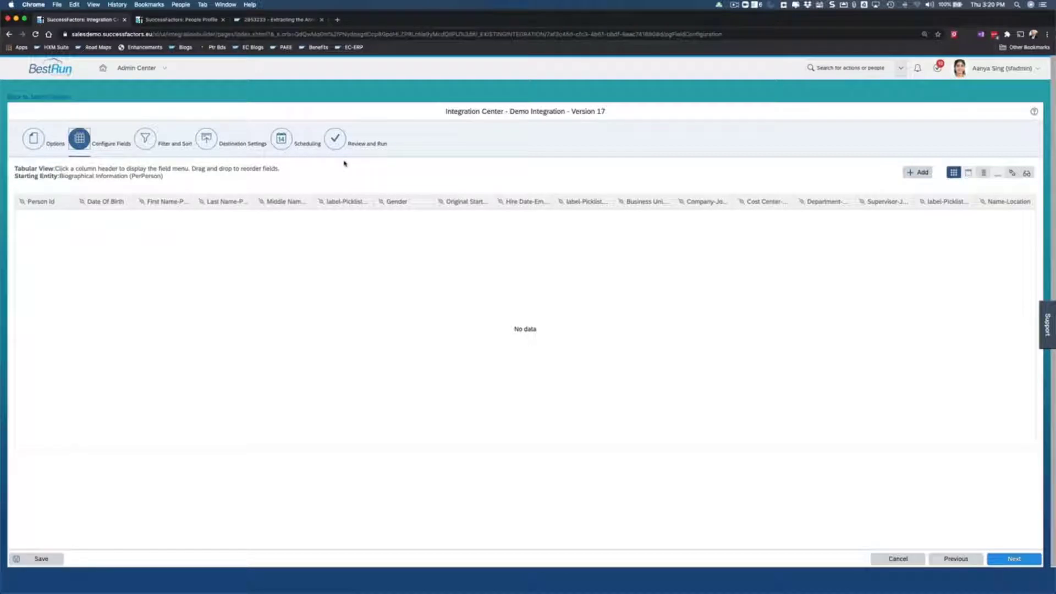
mouse_move(197, 126)
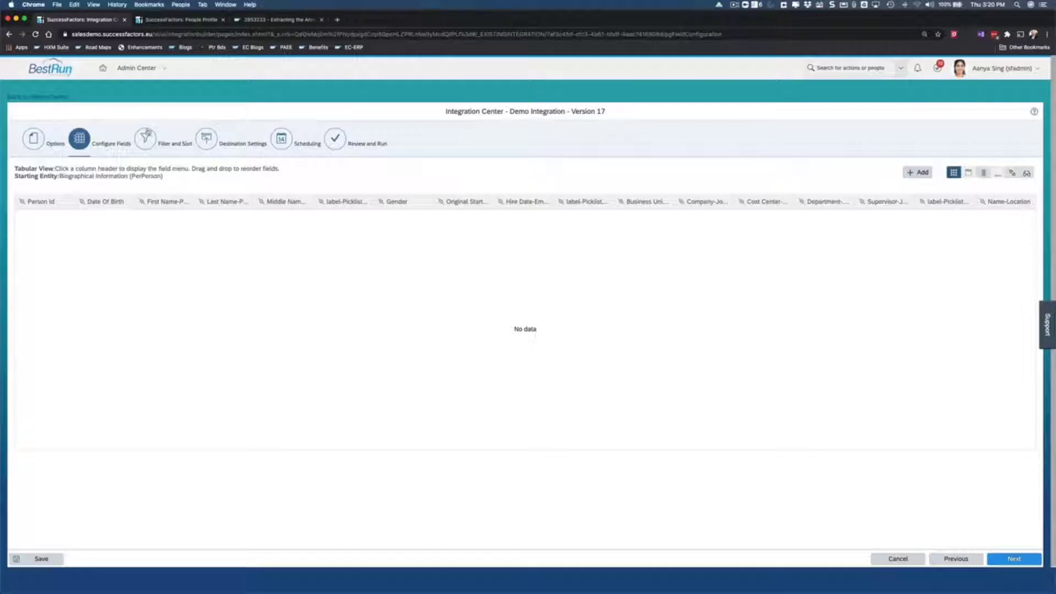
click(144, 138)
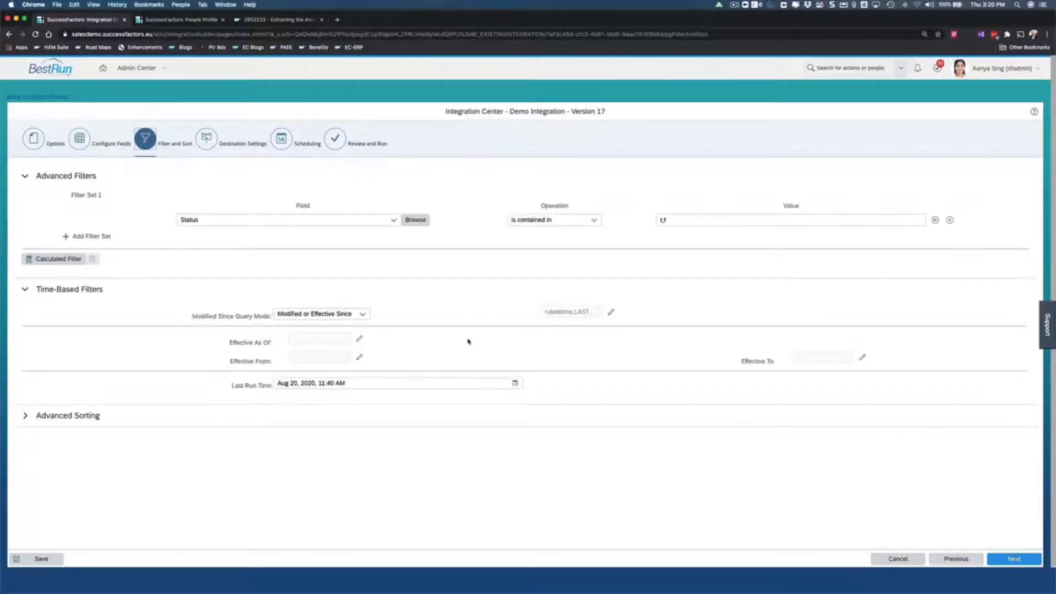
click(610, 312)
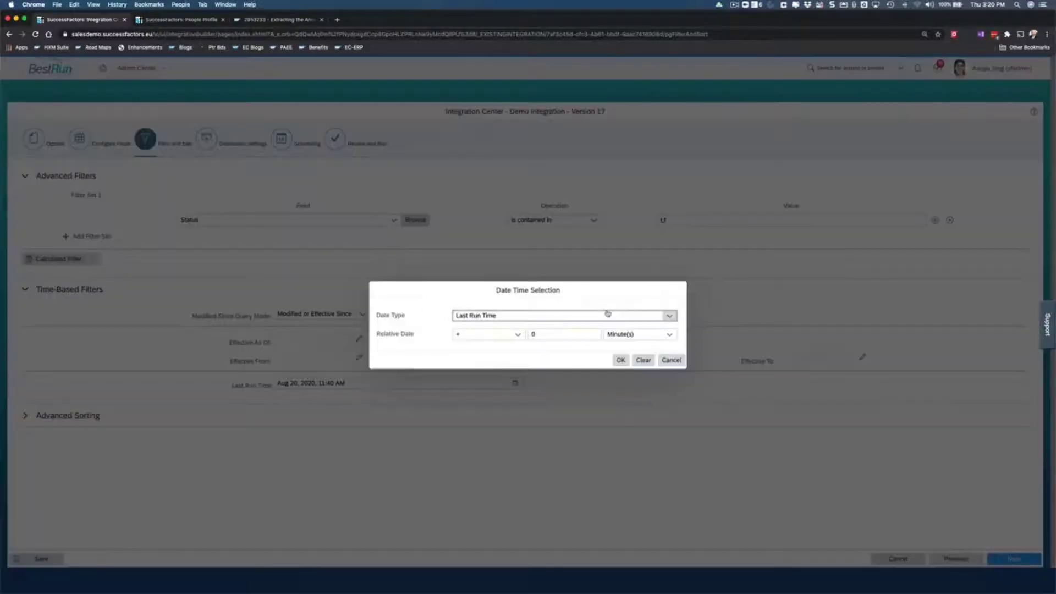
click(669, 359)
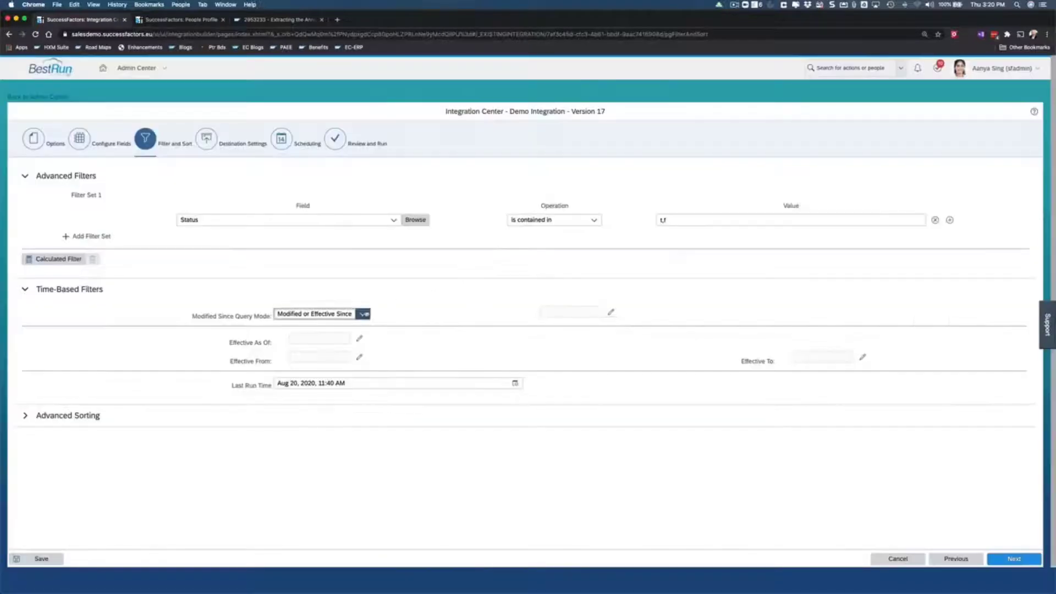
click(321, 314)
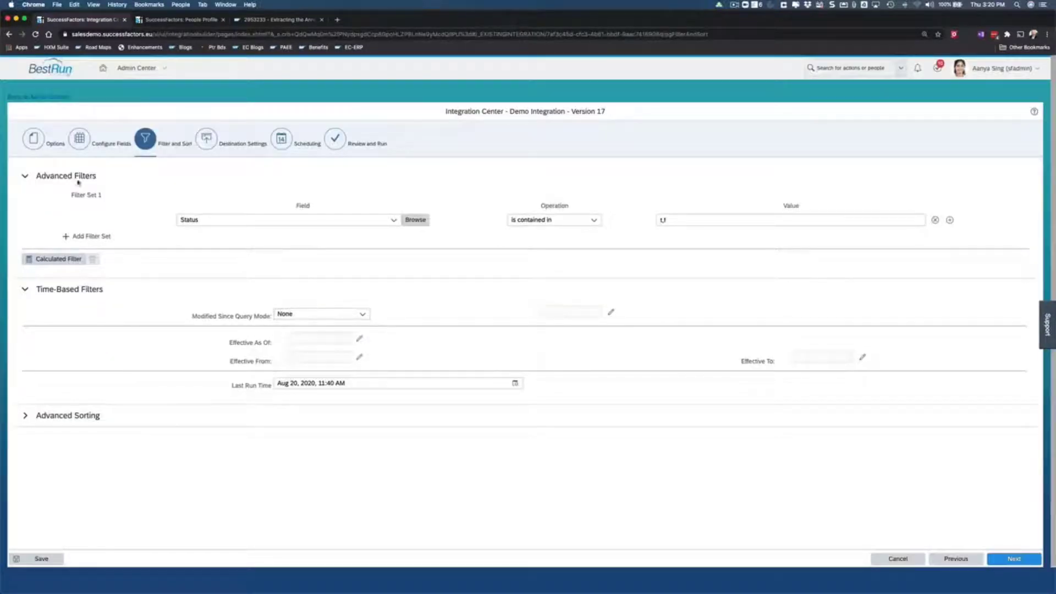
click(79, 138)
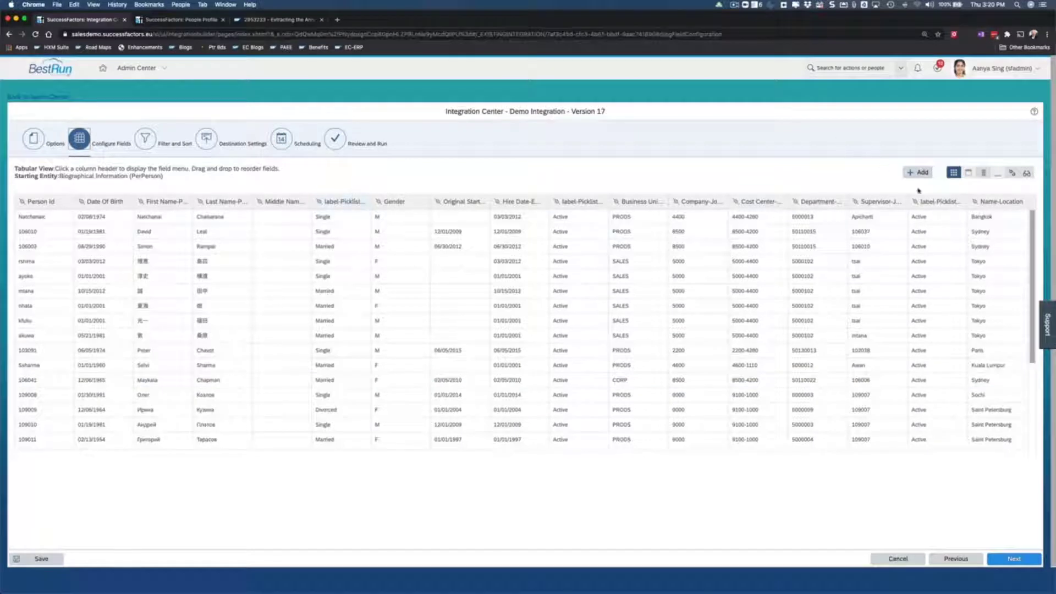
Add a fixed value field labelled 'Identifier' with default value DEMO
click(917, 172)
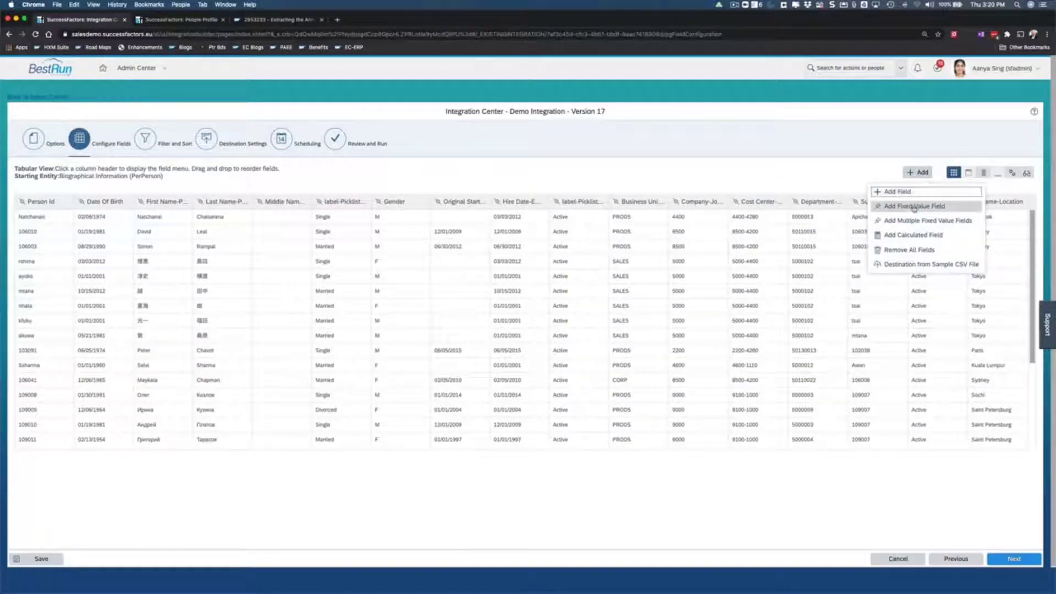
mouse_move(913, 206)
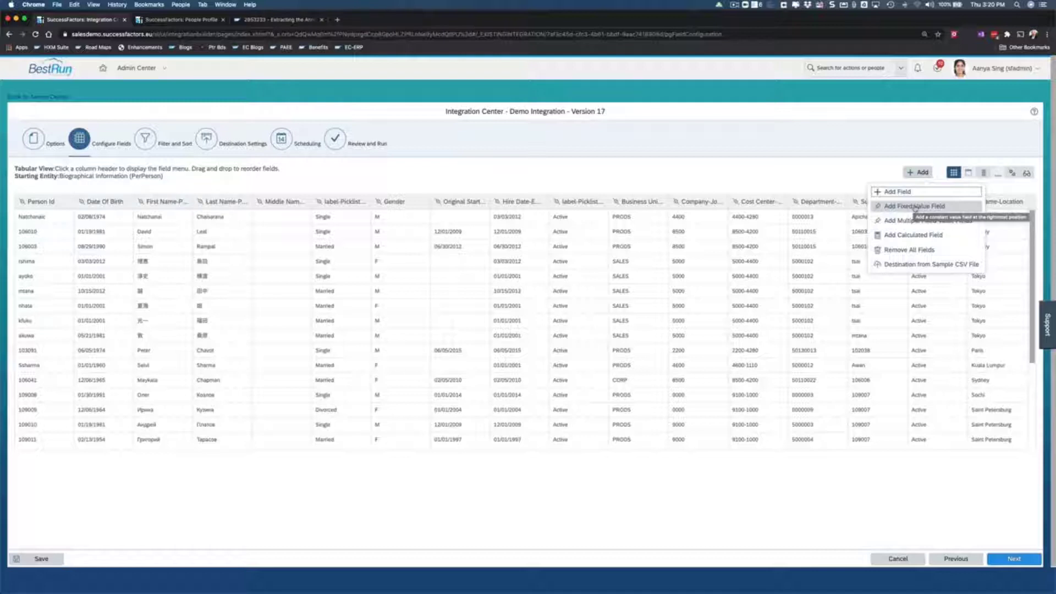
click(914, 206)
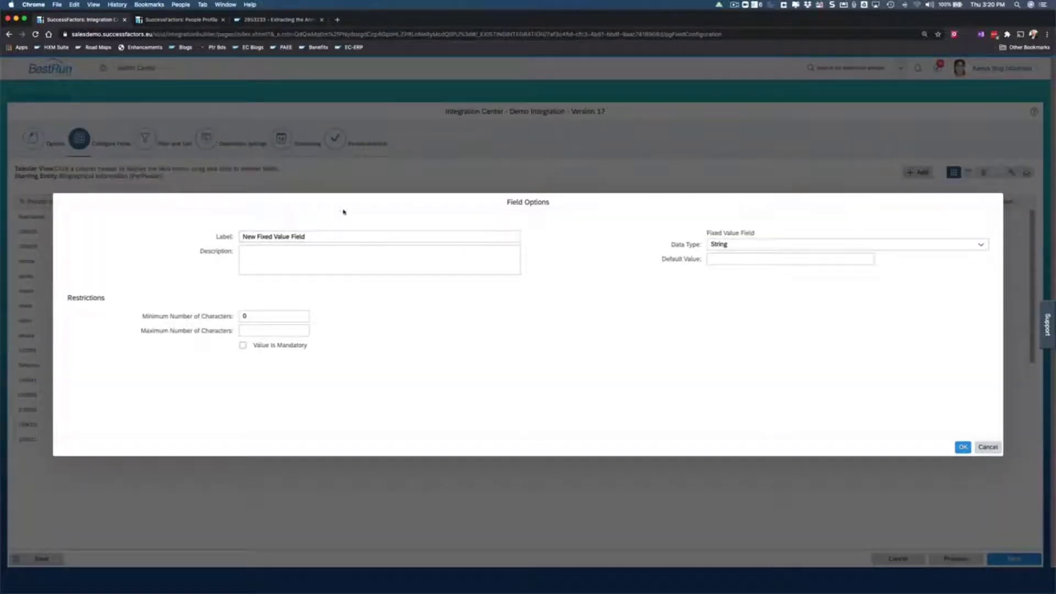
click(378, 237)
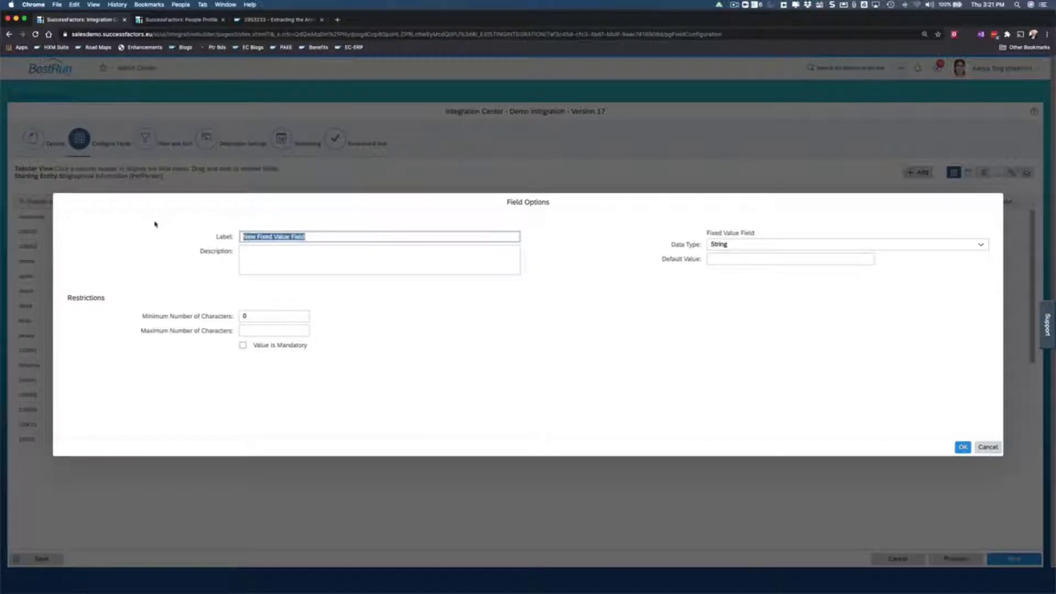
text(Ident)
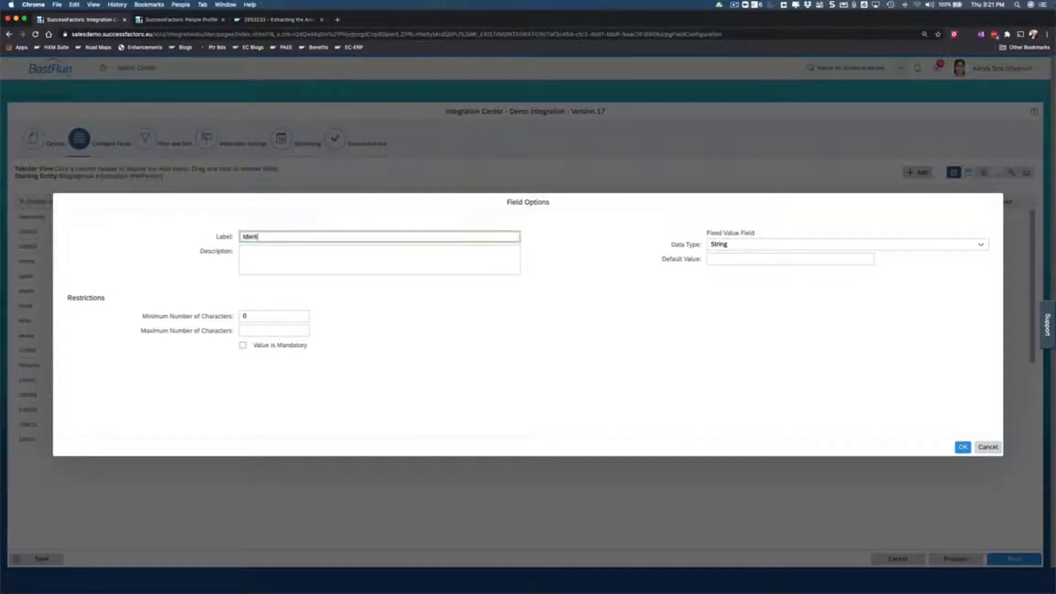
text(ifier)
click(790, 258)
text(DI)
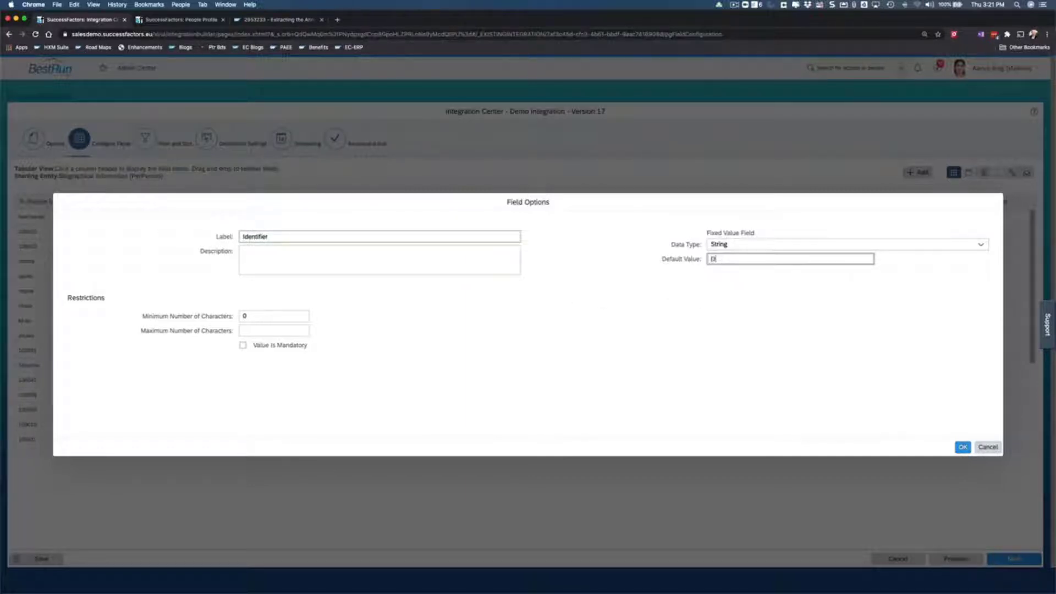
text(DEMO)
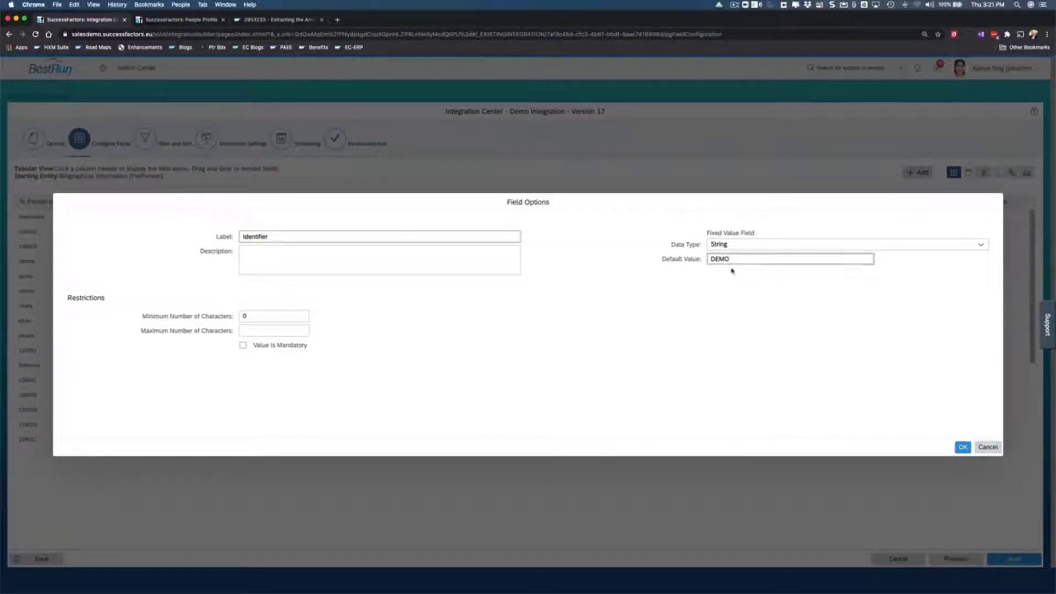
mouse_move(840, 398)
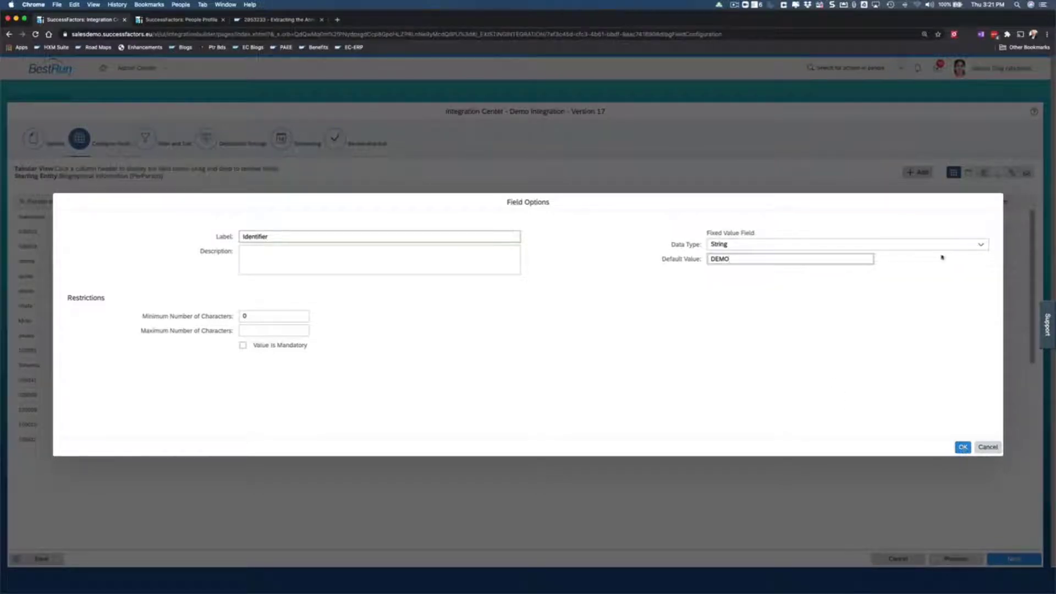
Set the Identifier field's data type to String, re-enter DEMO, and create it
click(979, 243)
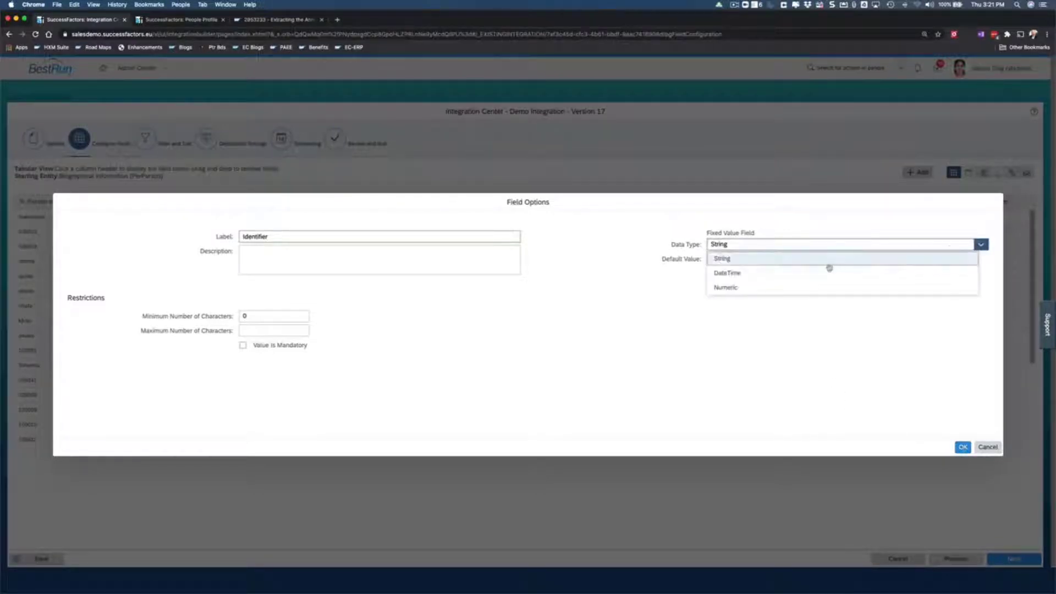
click(727, 273)
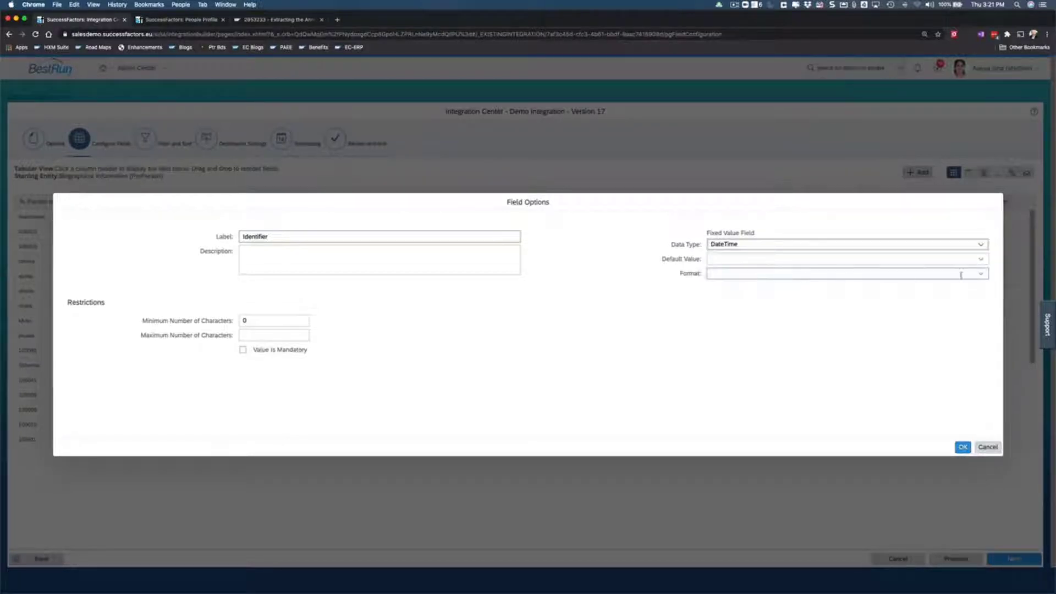
click(978, 258)
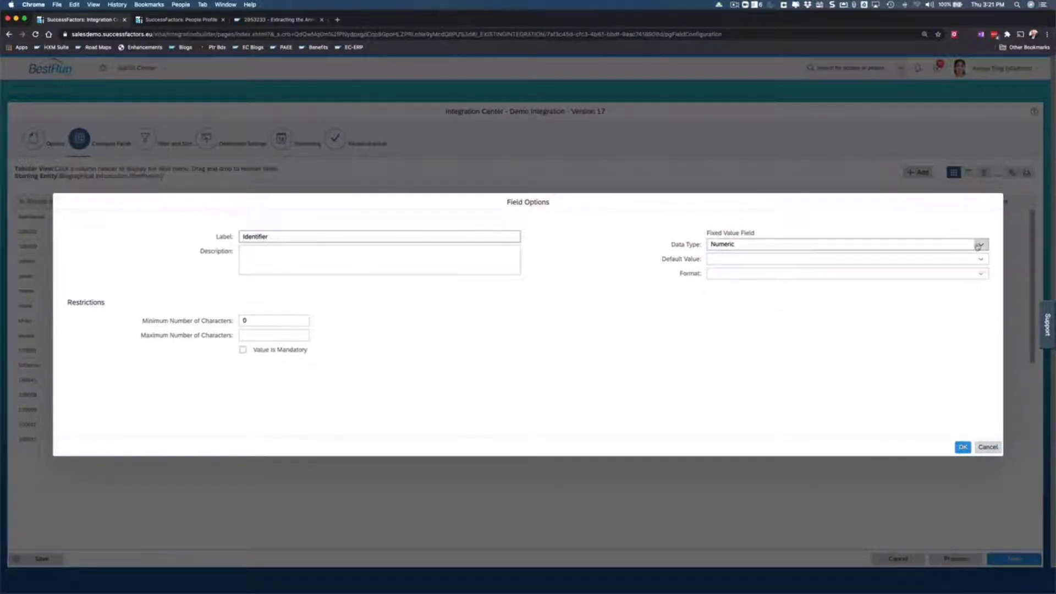
mouse_move(979, 244)
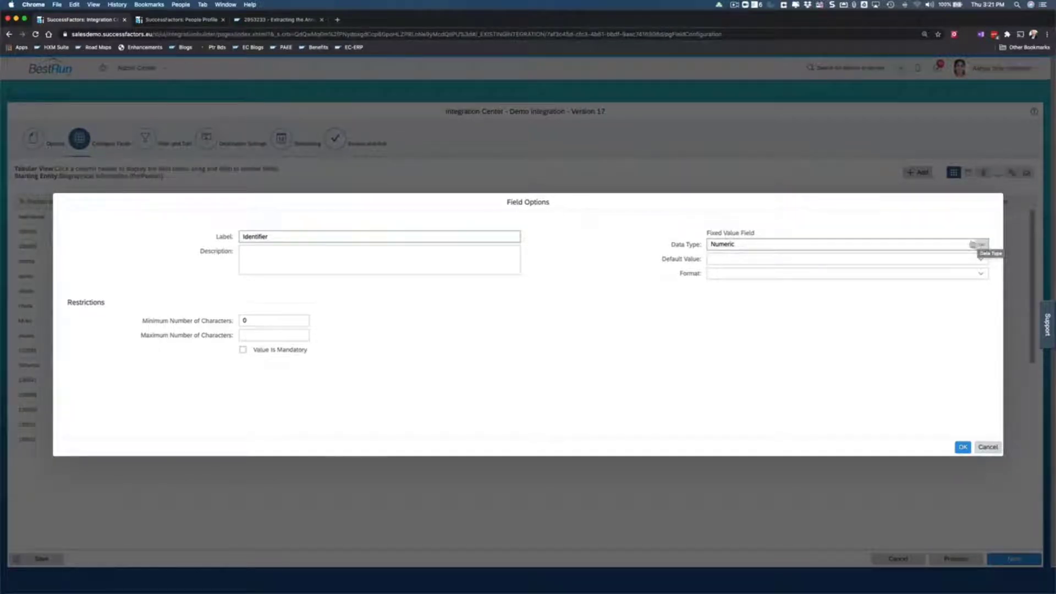
click(981, 244)
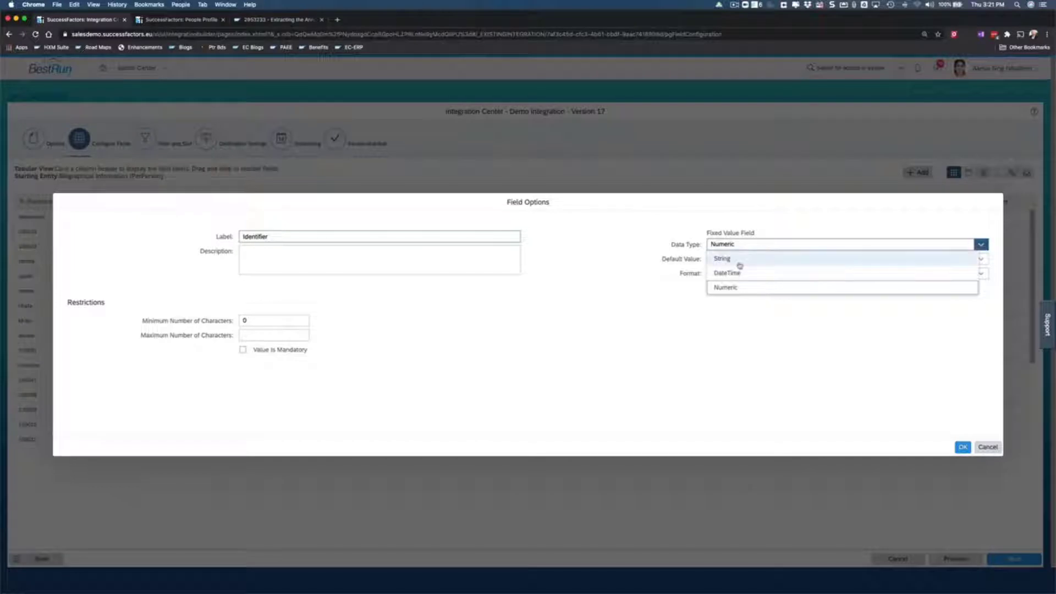
click(722, 258)
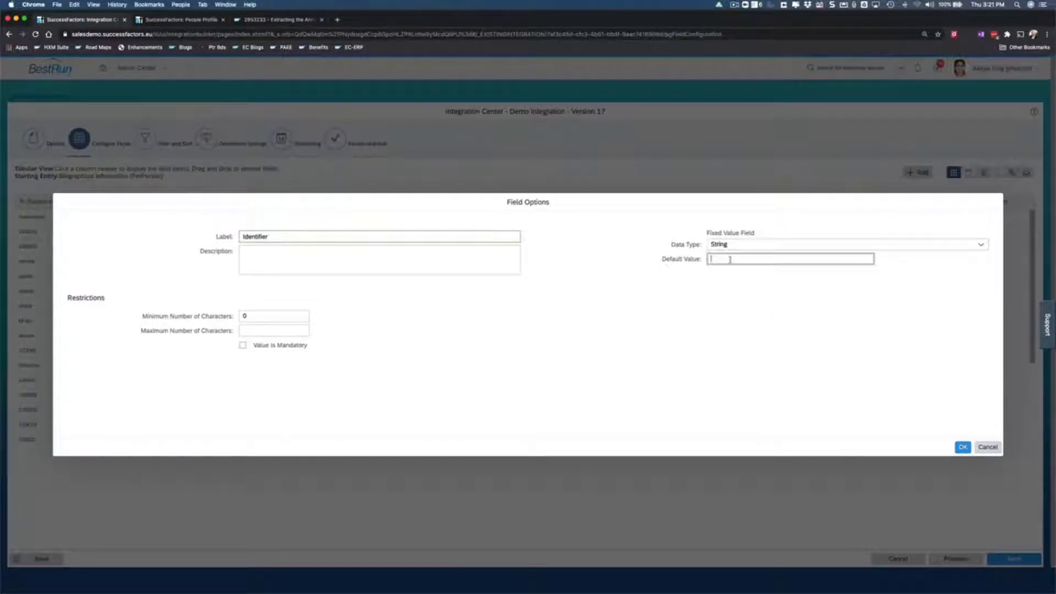
text(DEMO)
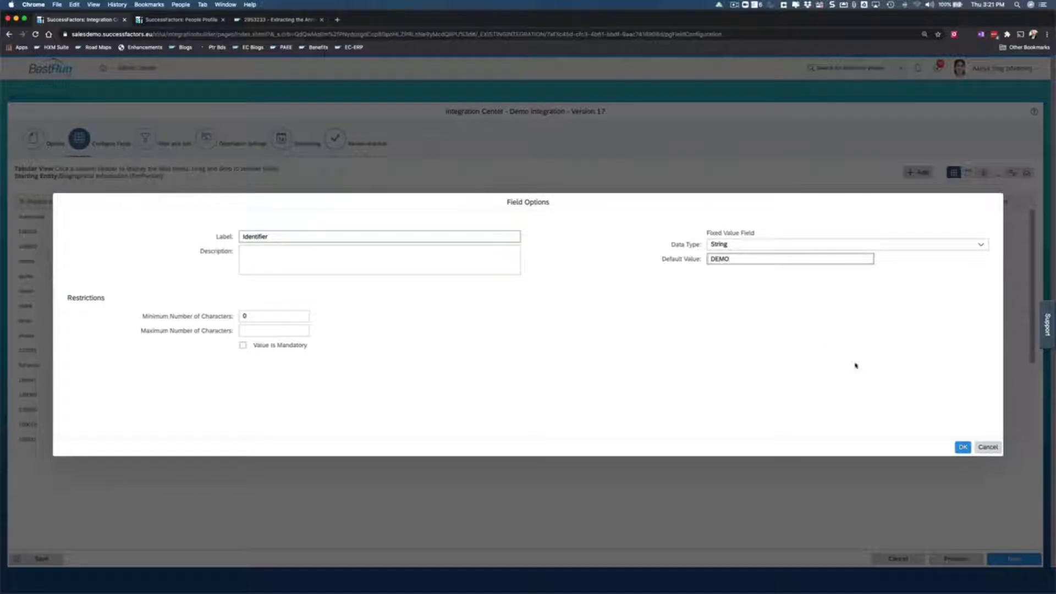
click(962, 446)
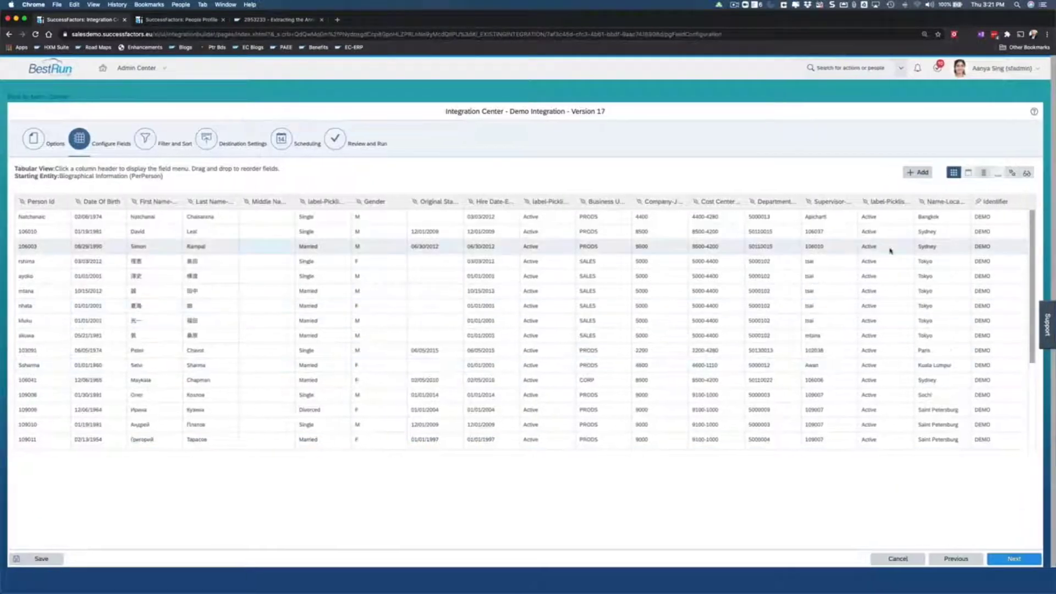
click(994, 201)
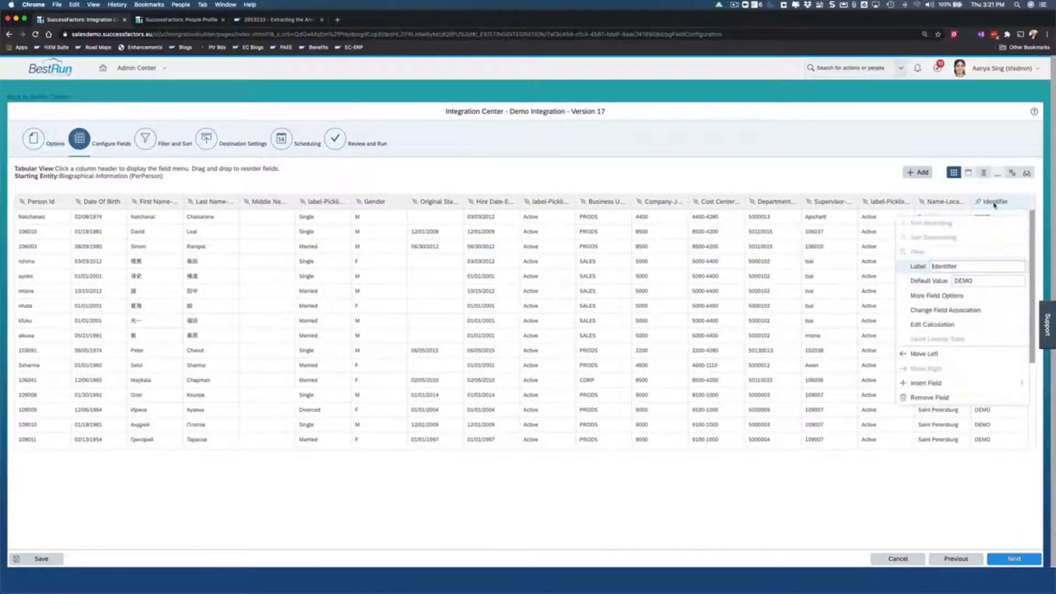
click(636, 203)
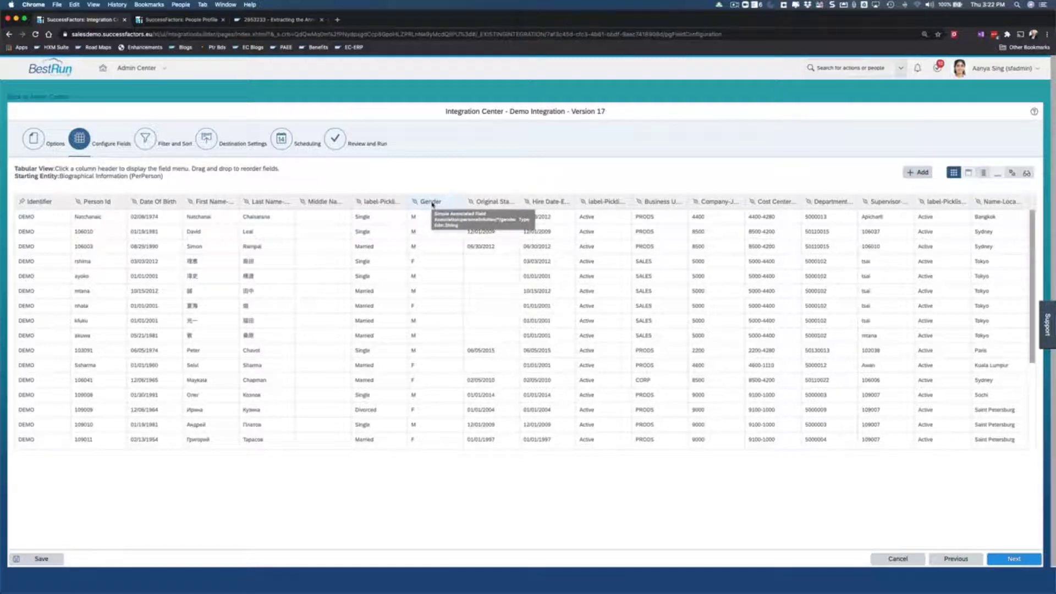
click(430, 201)
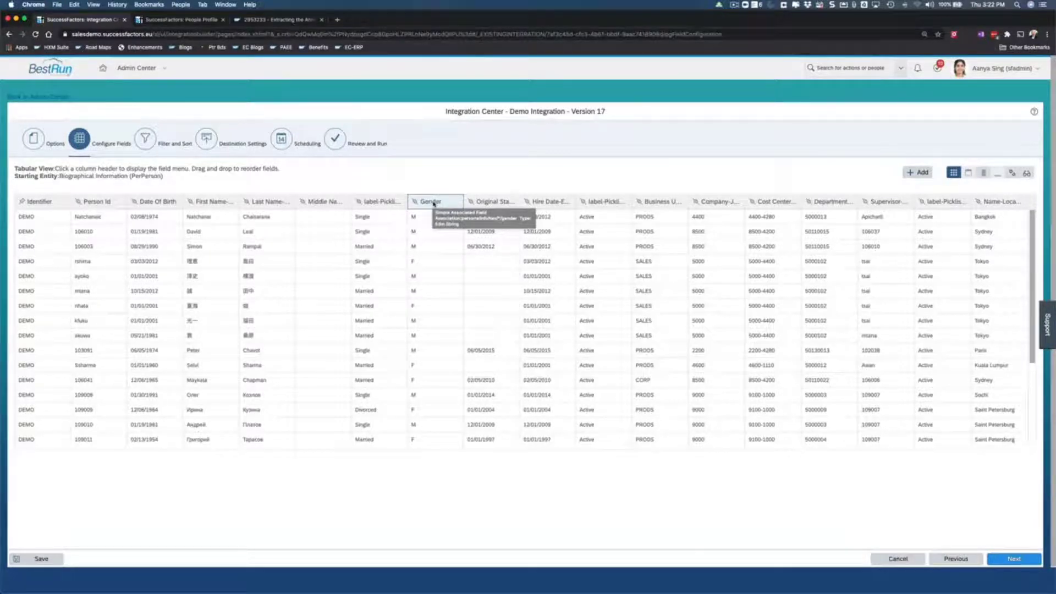
Start a new value lookup table named 'Gender' from the Gender column options
click(431, 202)
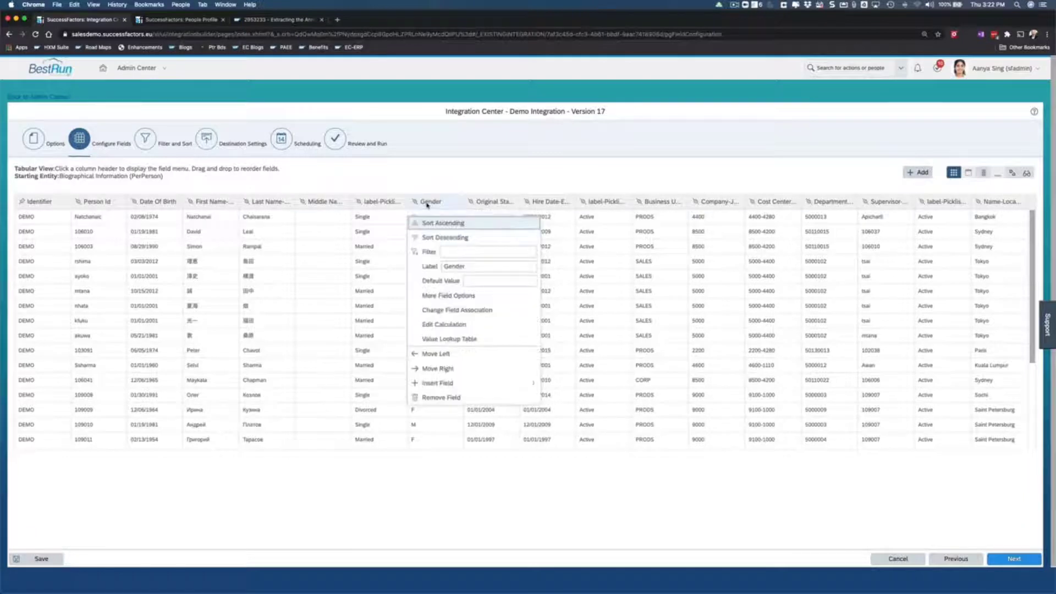
click(449, 338)
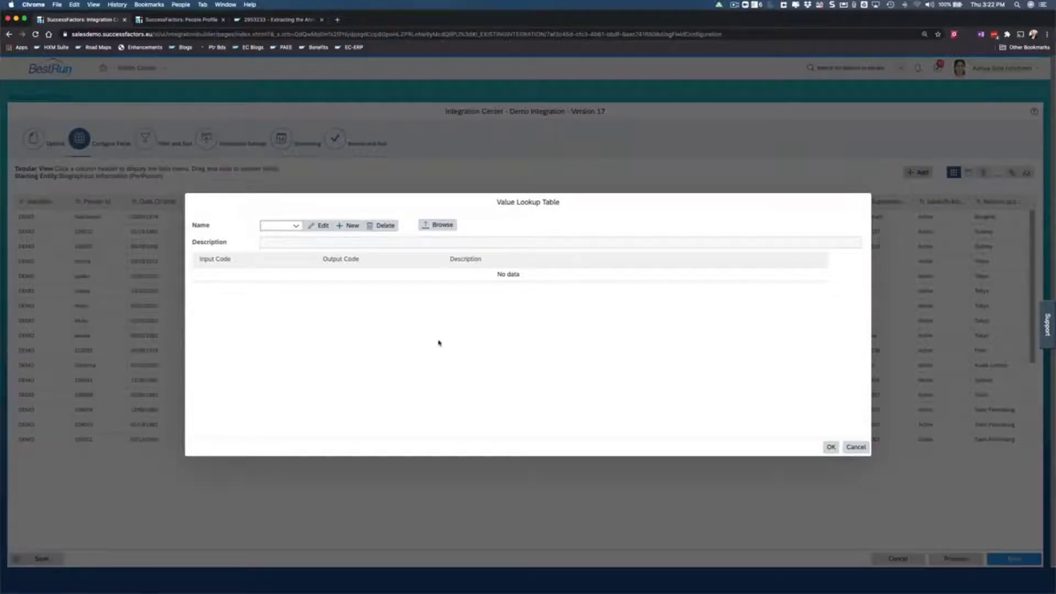
mouse_move(324, 262)
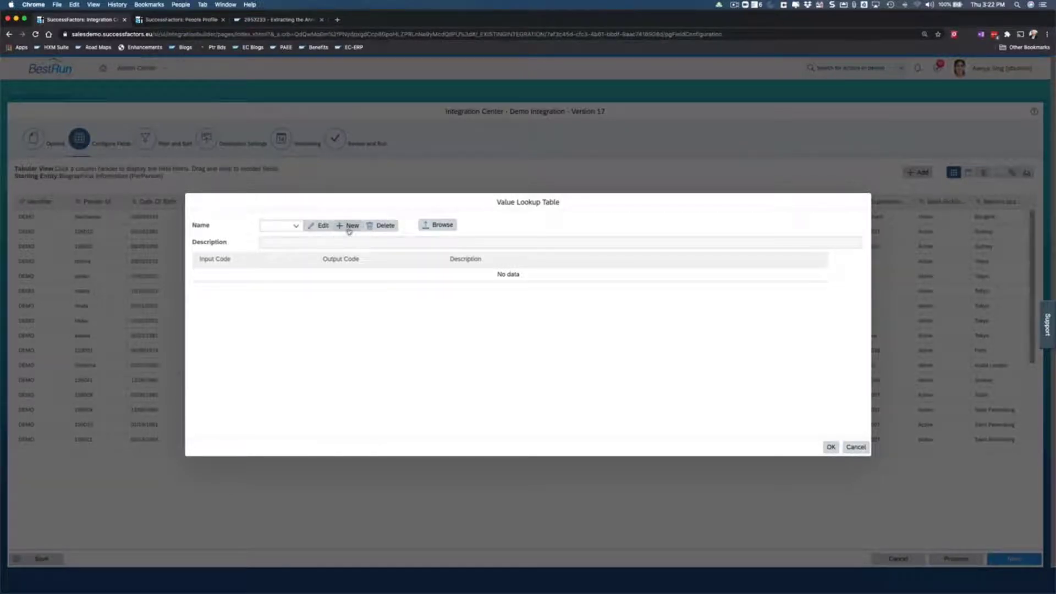
click(348, 225)
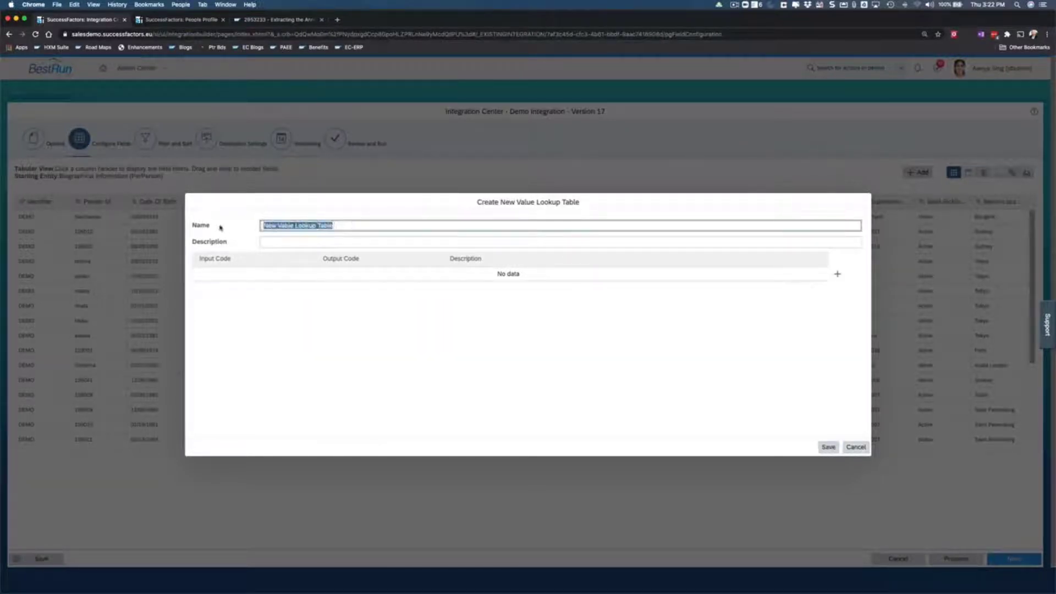
text(Gender)
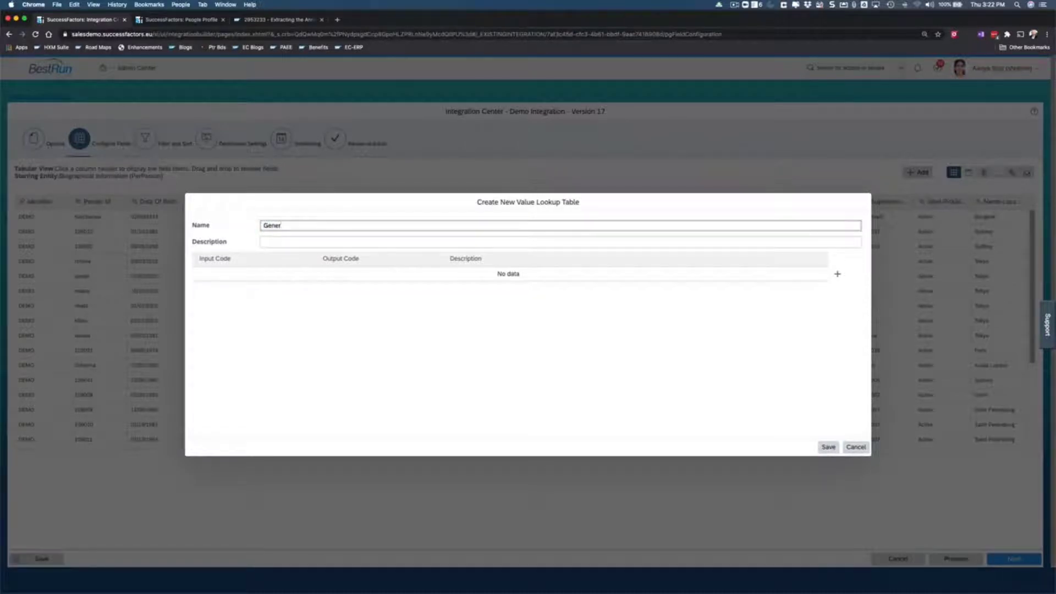
text(der)
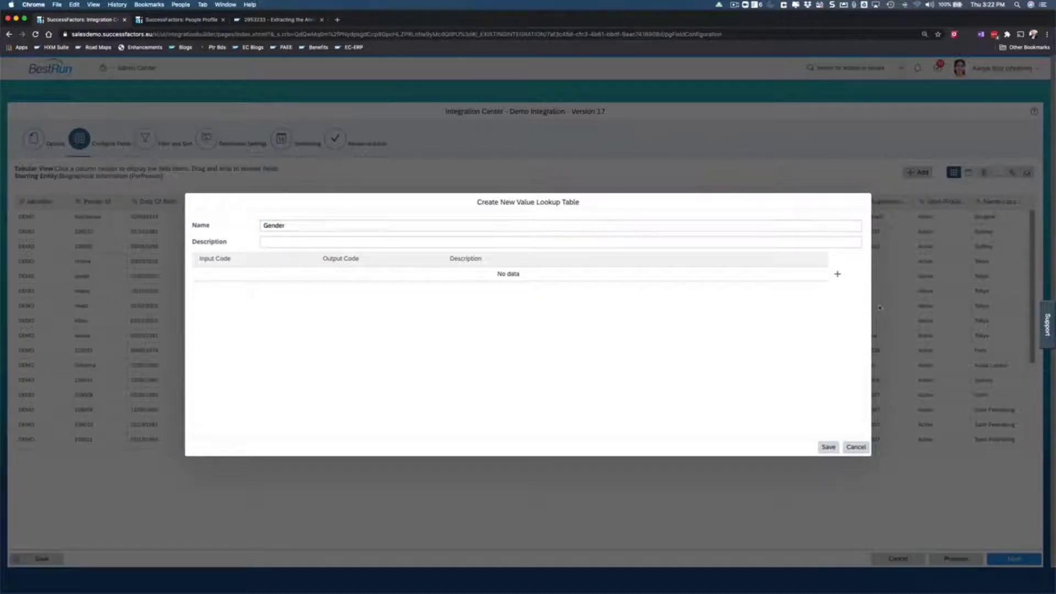
Add mapping rows M→Male and F→Female and save the Gender table
click(837, 274)
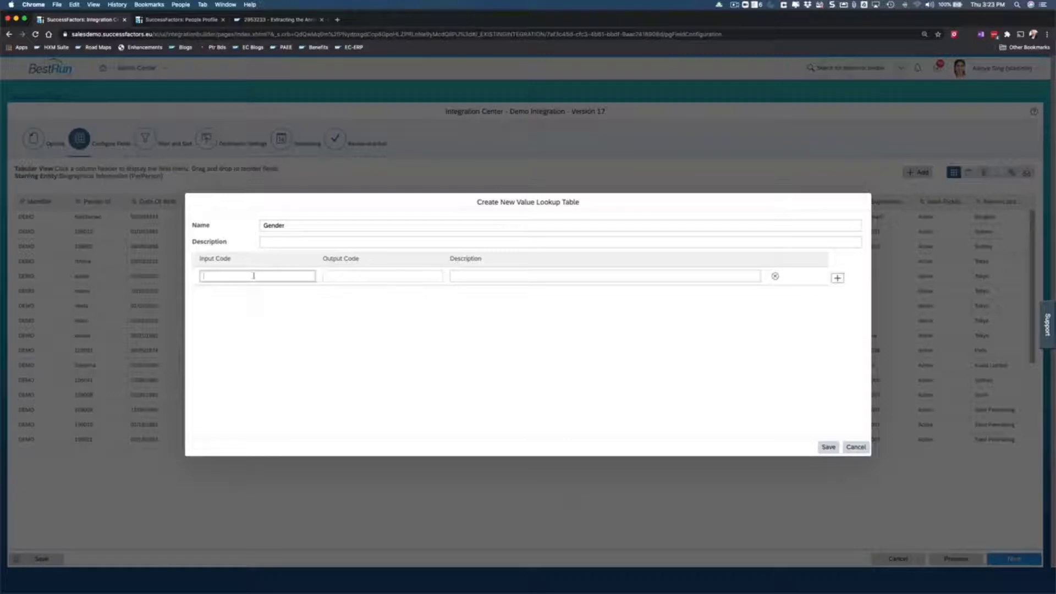
text(M)
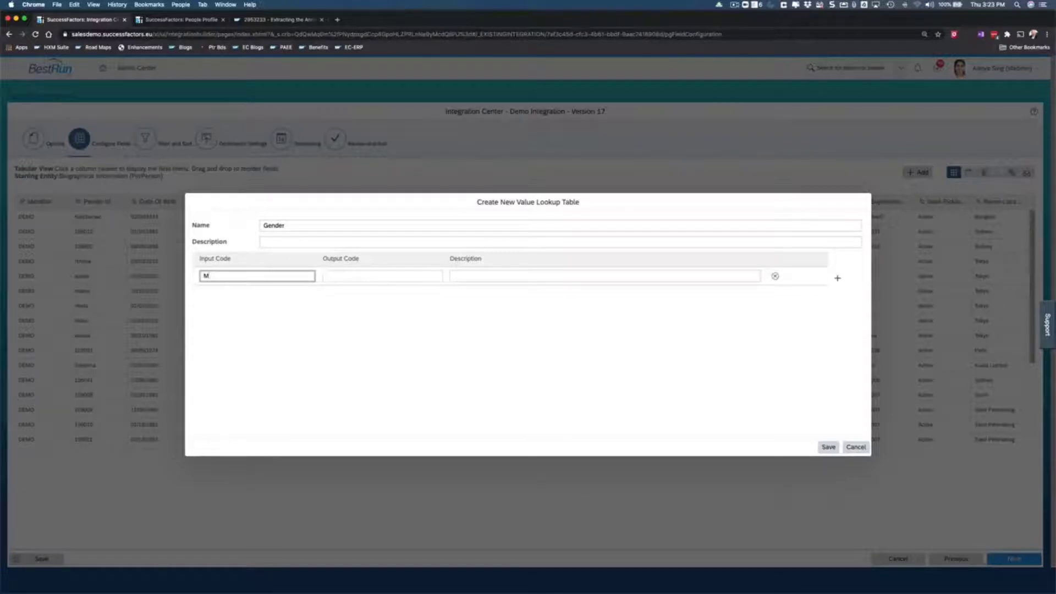
text(Male)
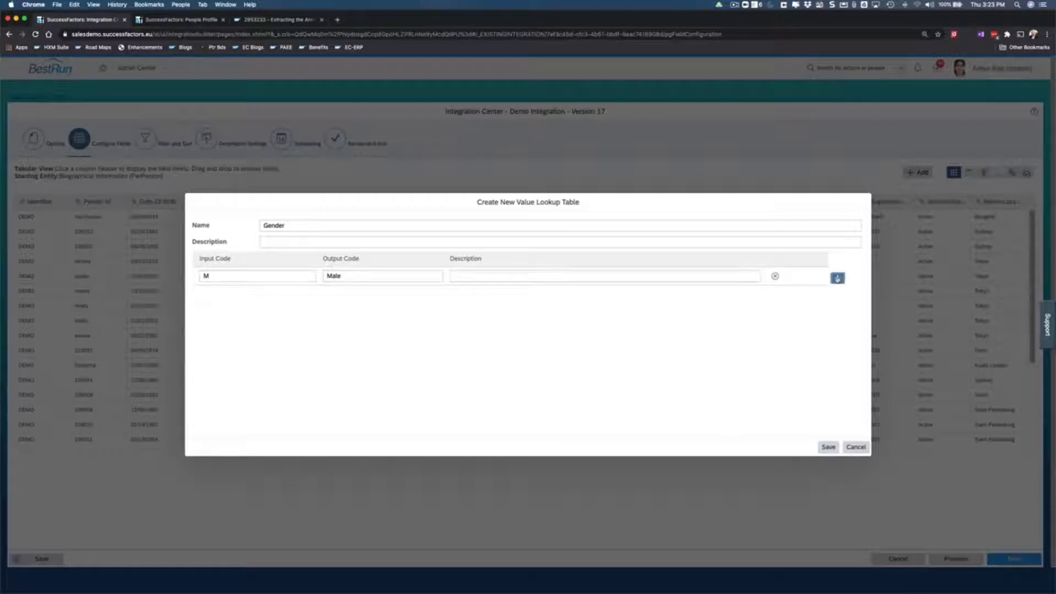
click(837, 277)
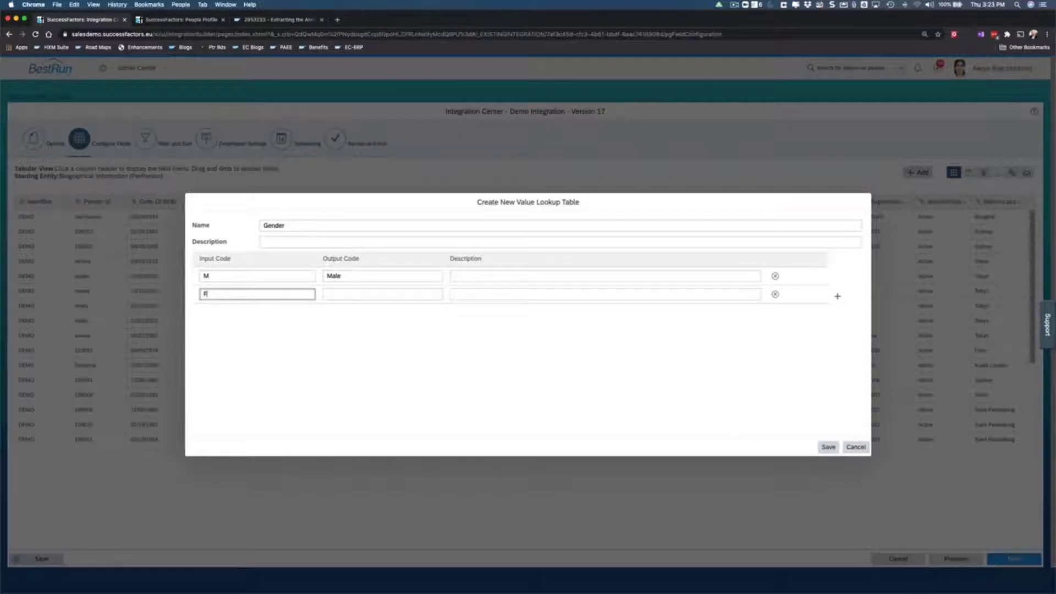
text(Femal)
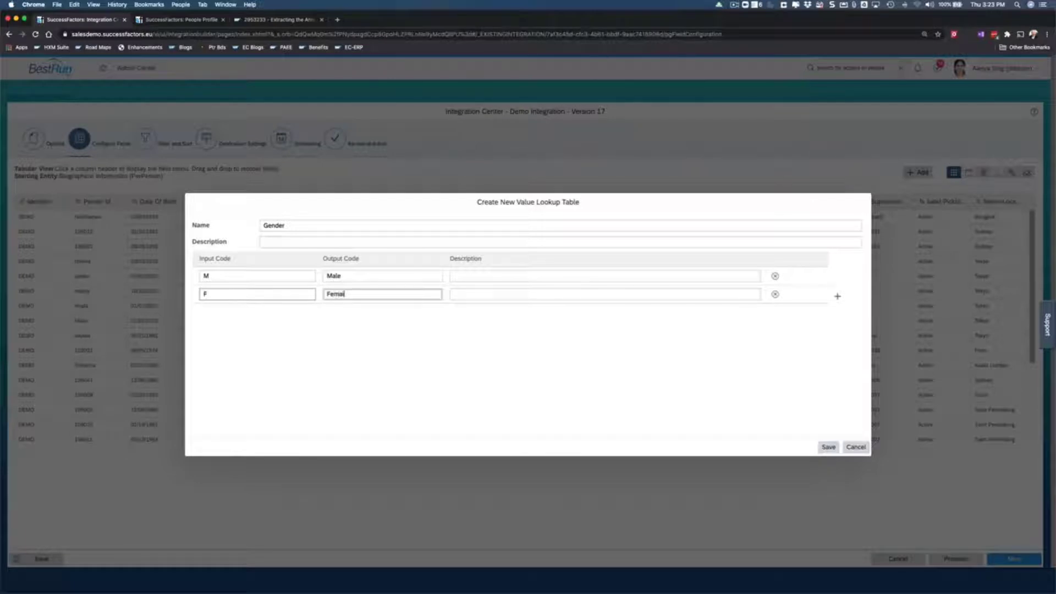
text(e)
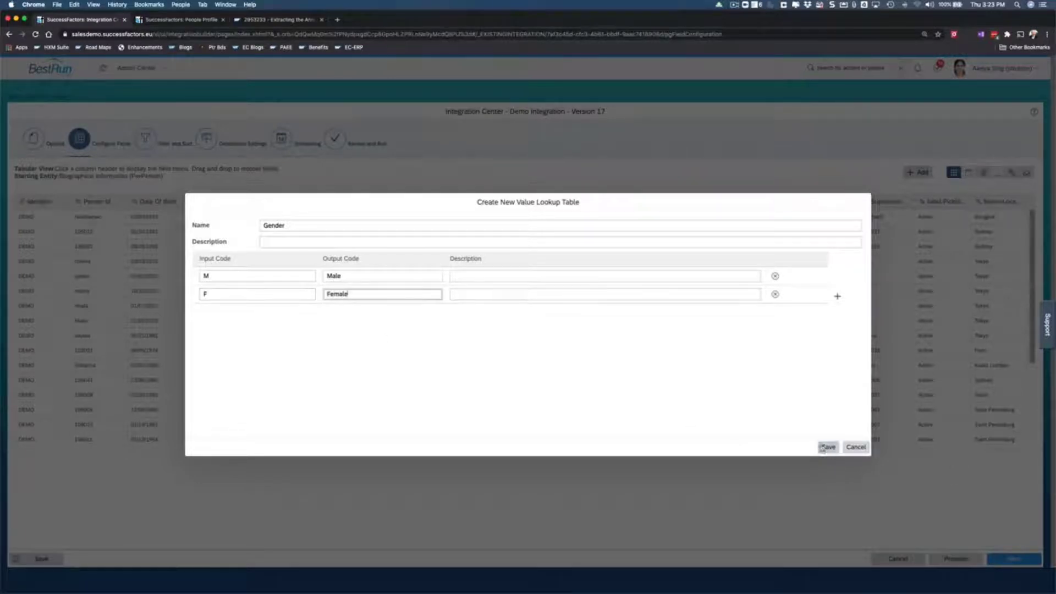
click(827, 447)
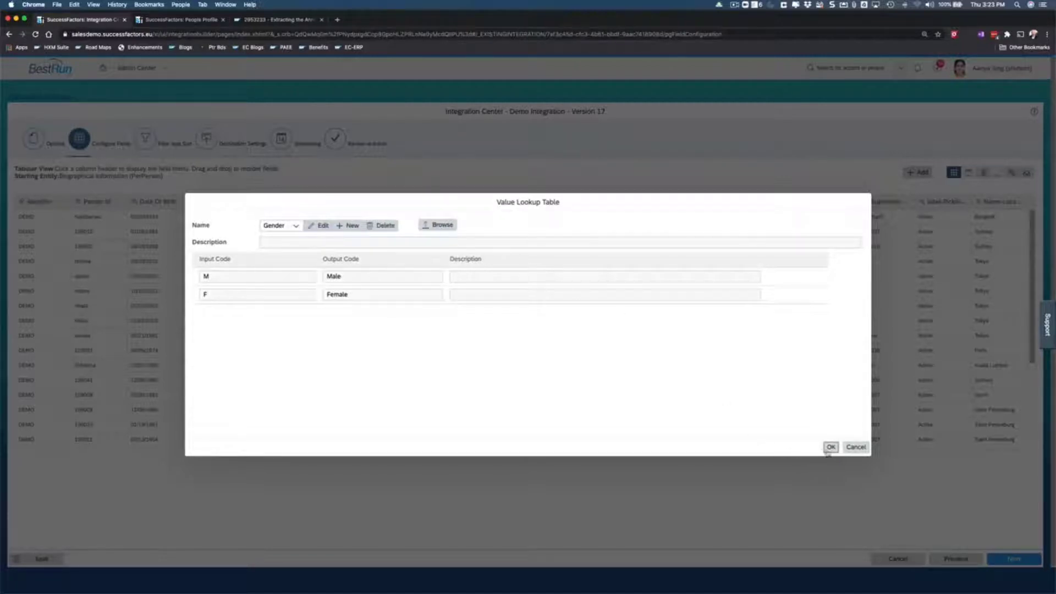
Apply the Gender lookup table so the column reads Male and Female
click(831, 446)
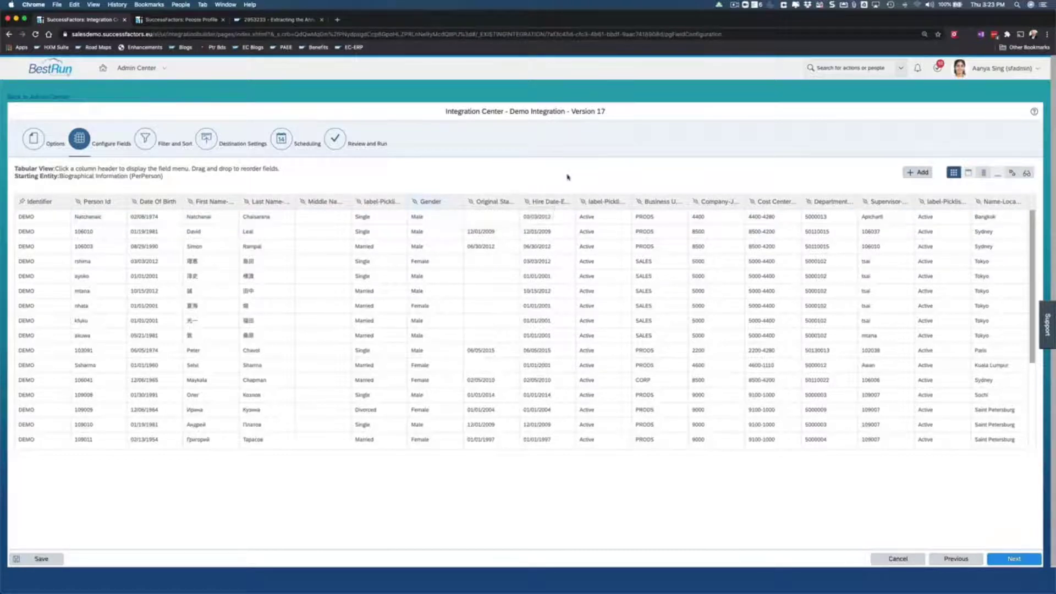
mouse_move(780, 178)
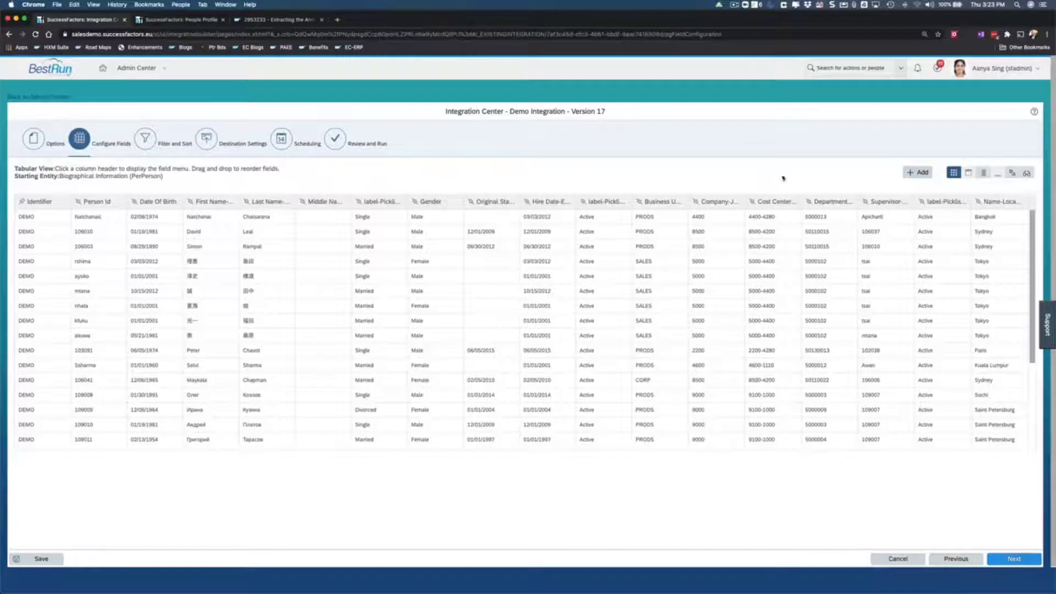
mouse_move(778, 216)
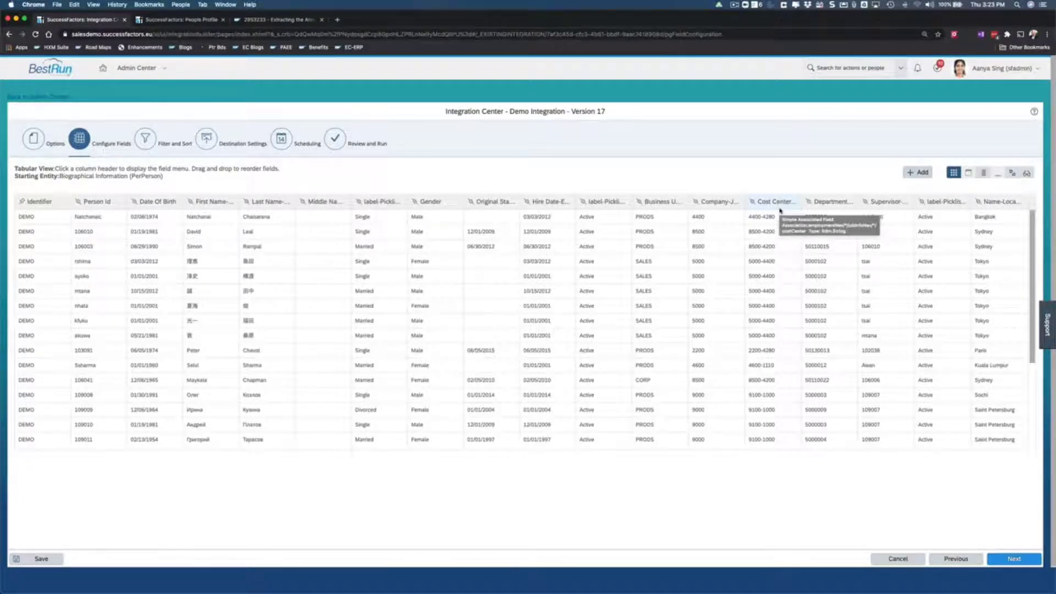
mouse_move(757, 177)
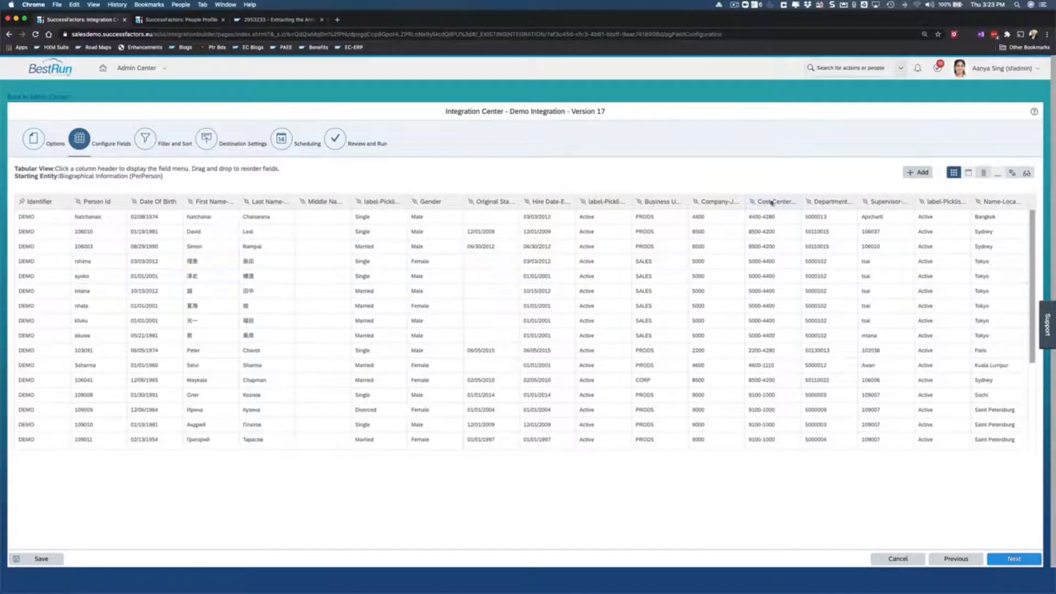
mouse_move(774, 202)
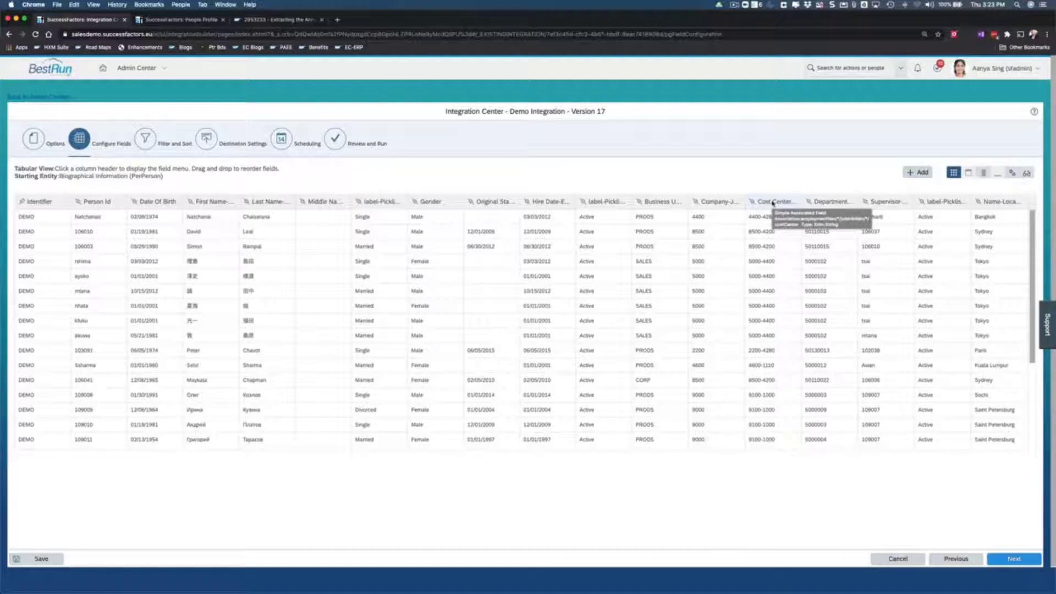
click(774, 201)
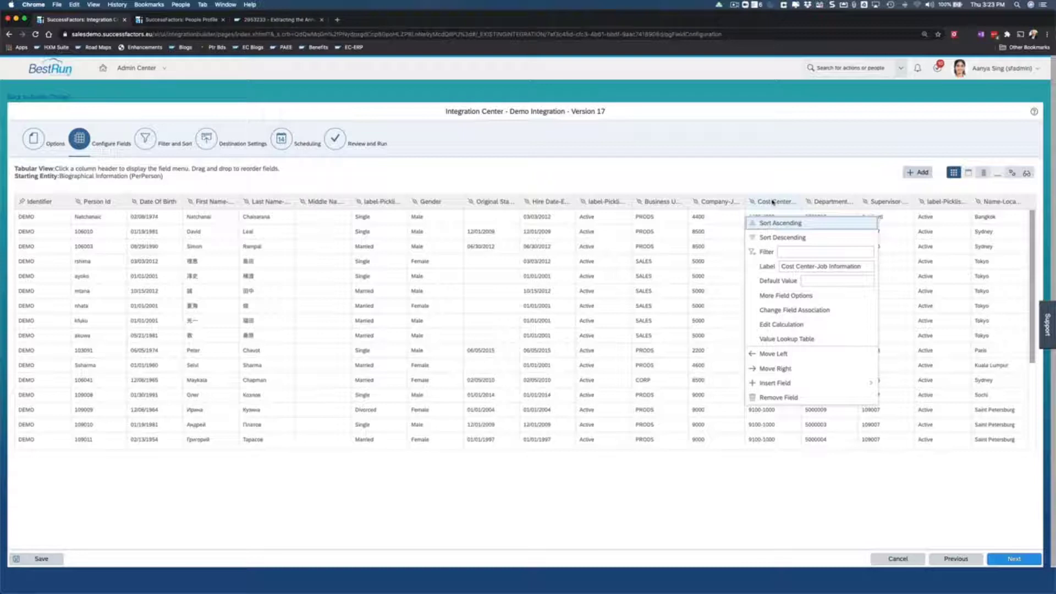
mouse_move(780, 324)
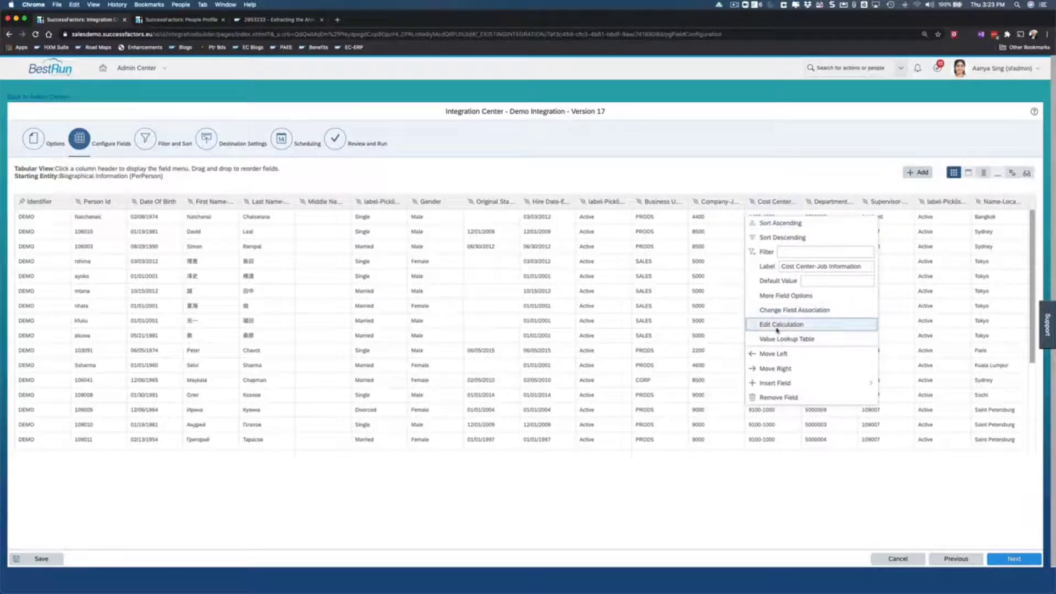
Give Cost Center a Remove All calculation that strips '-' from its values
click(781, 324)
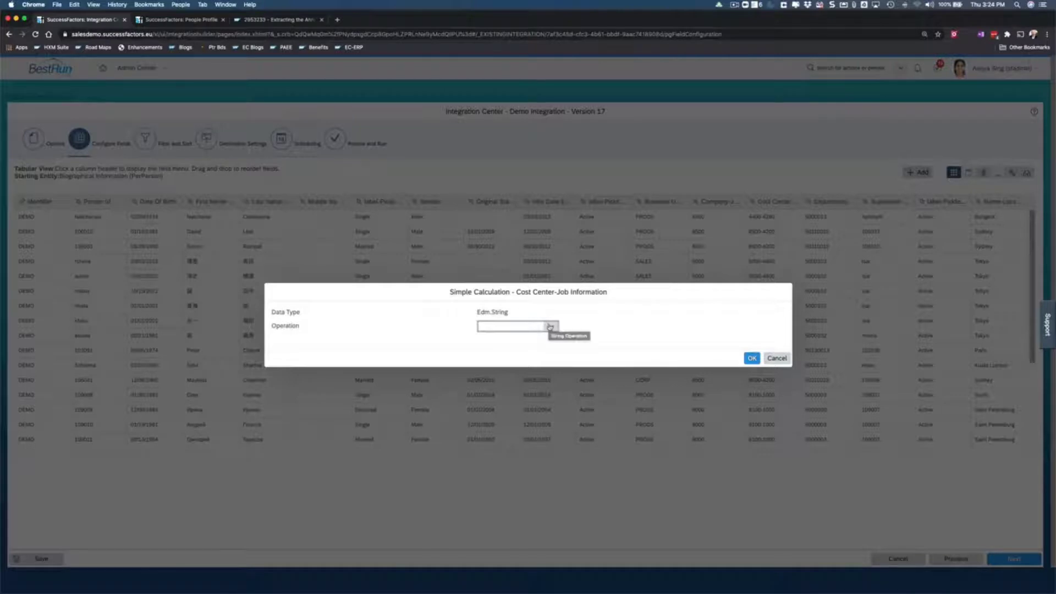
click(550, 327)
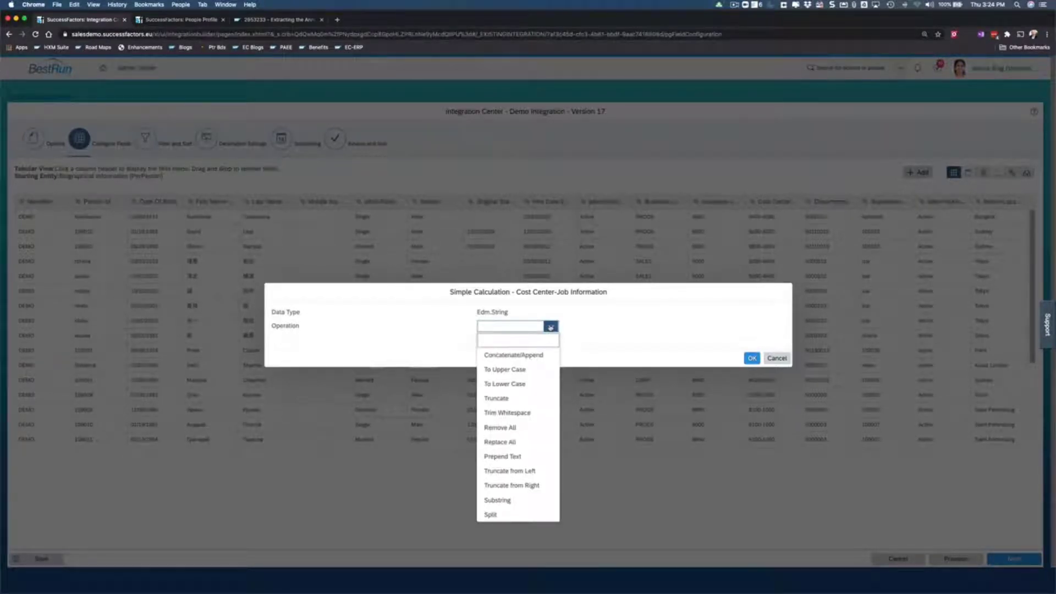
mouse_move(504, 384)
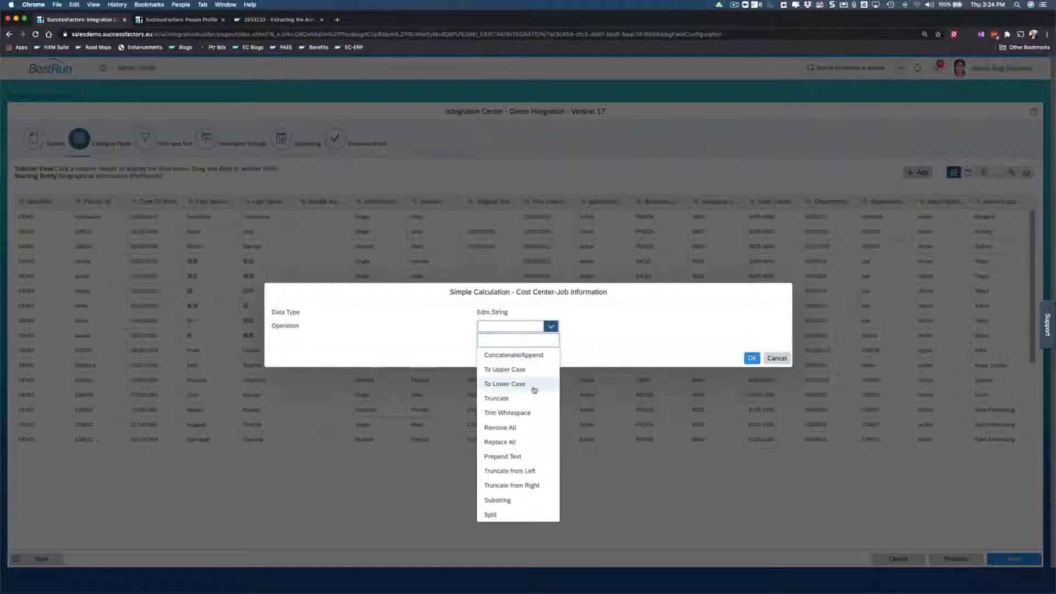
mouse_move(507, 413)
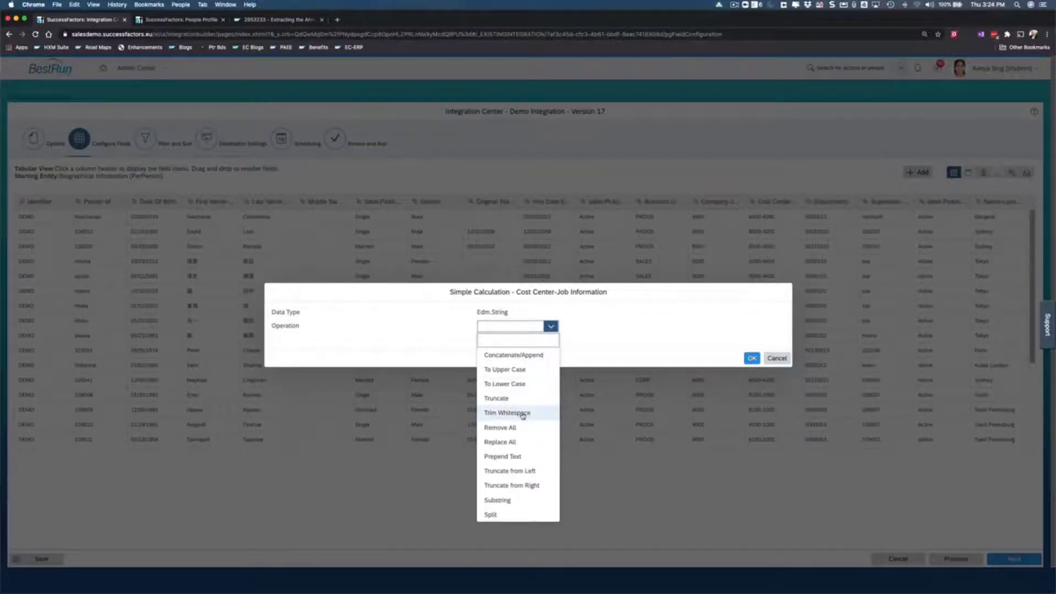
mouse_move(502, 456)
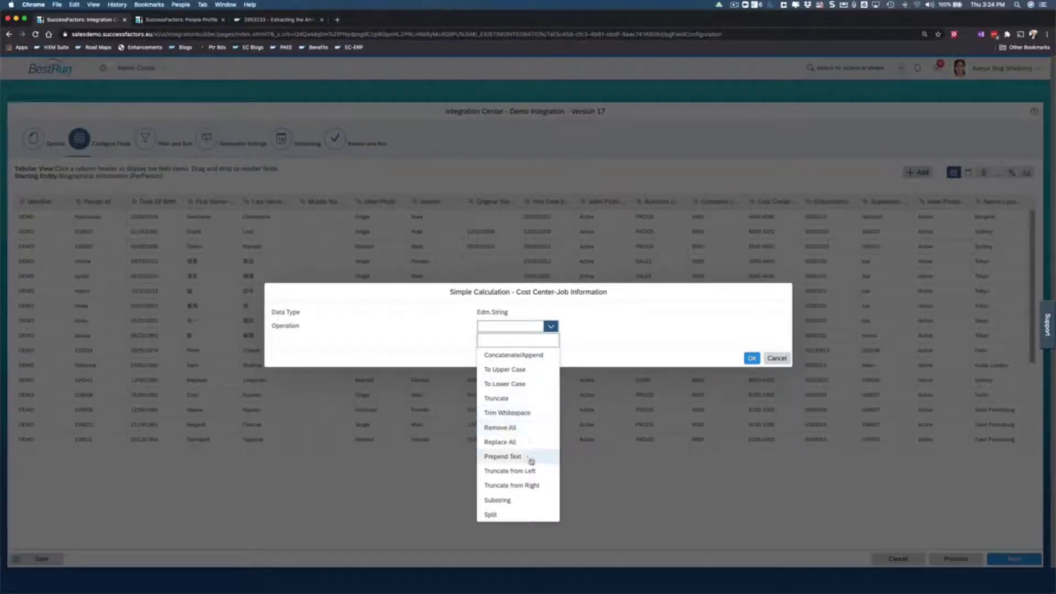
mouse_move(499, 427)
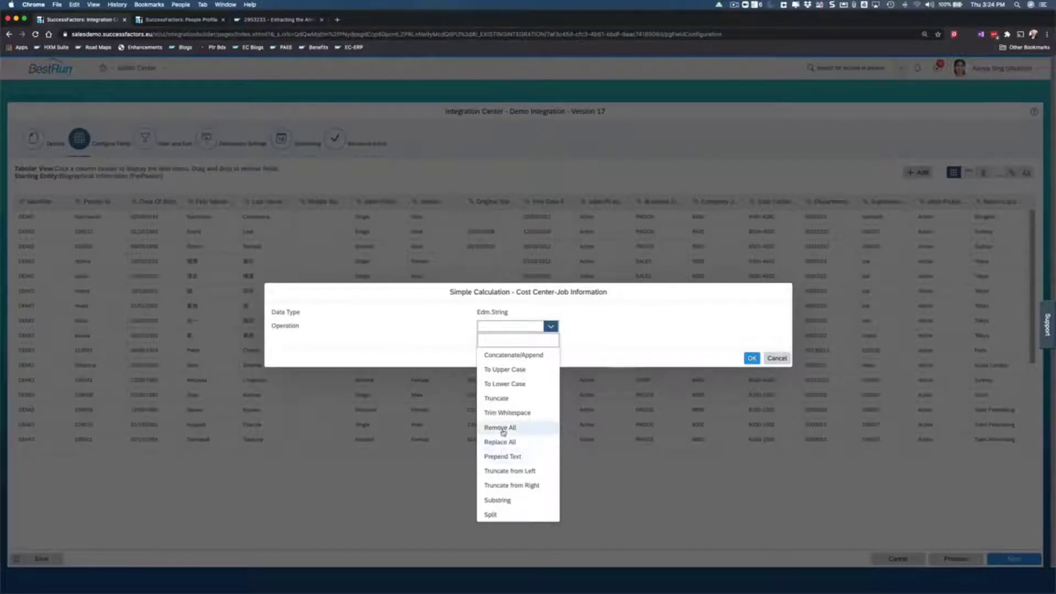
click(498, 426)
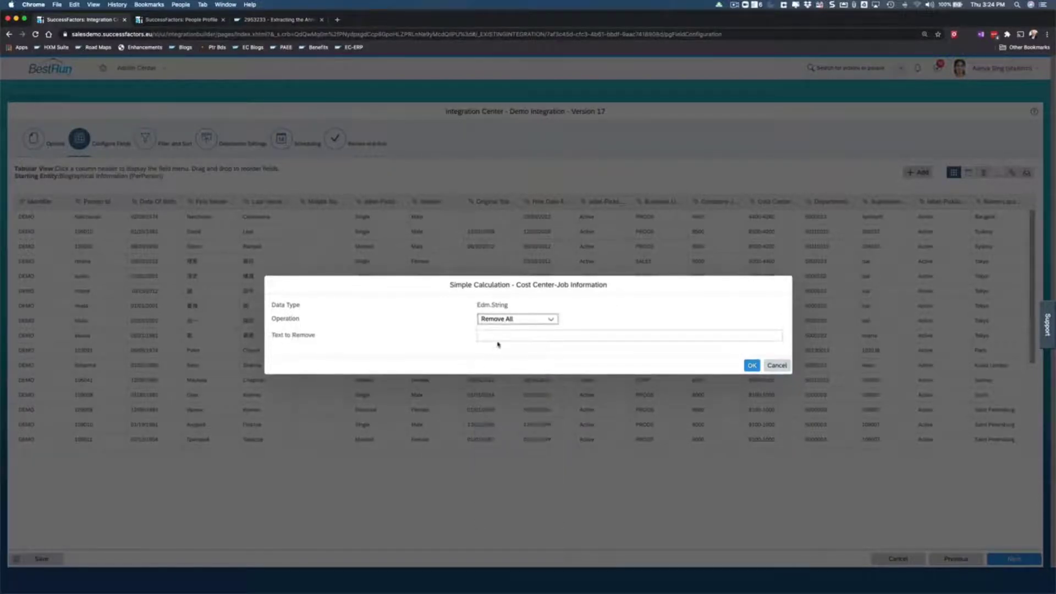
click(628, 335)
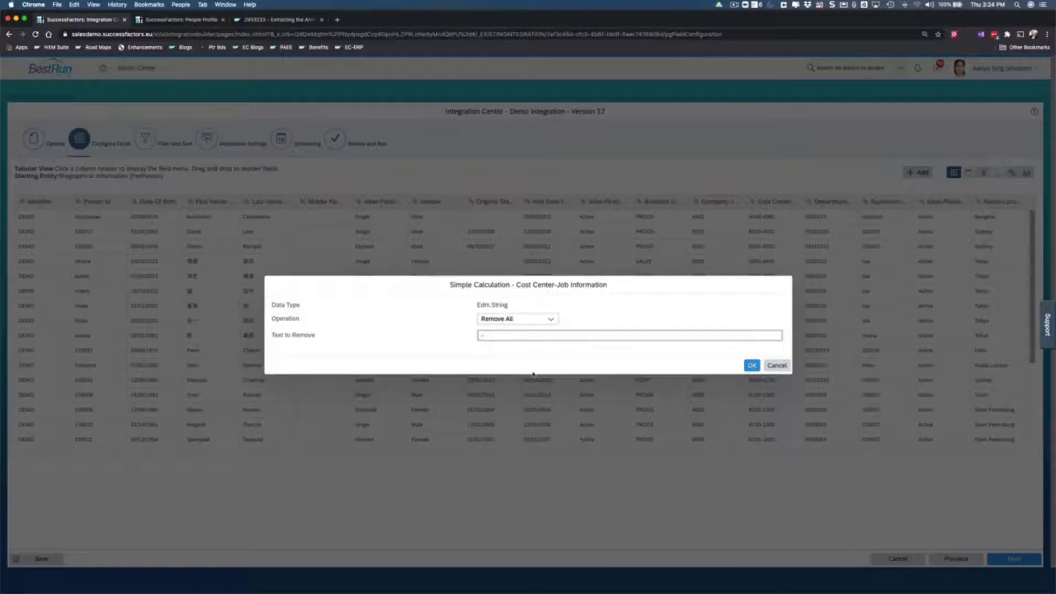
click(752, 365)
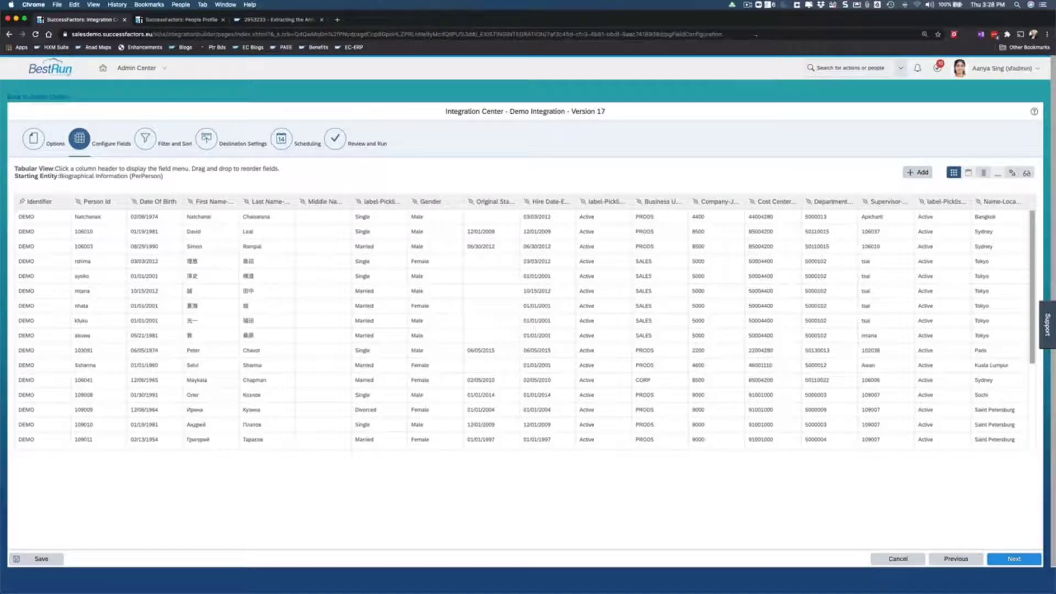
Choose Add Calculated Field from the + Add menu above the field table
click(918, 172)
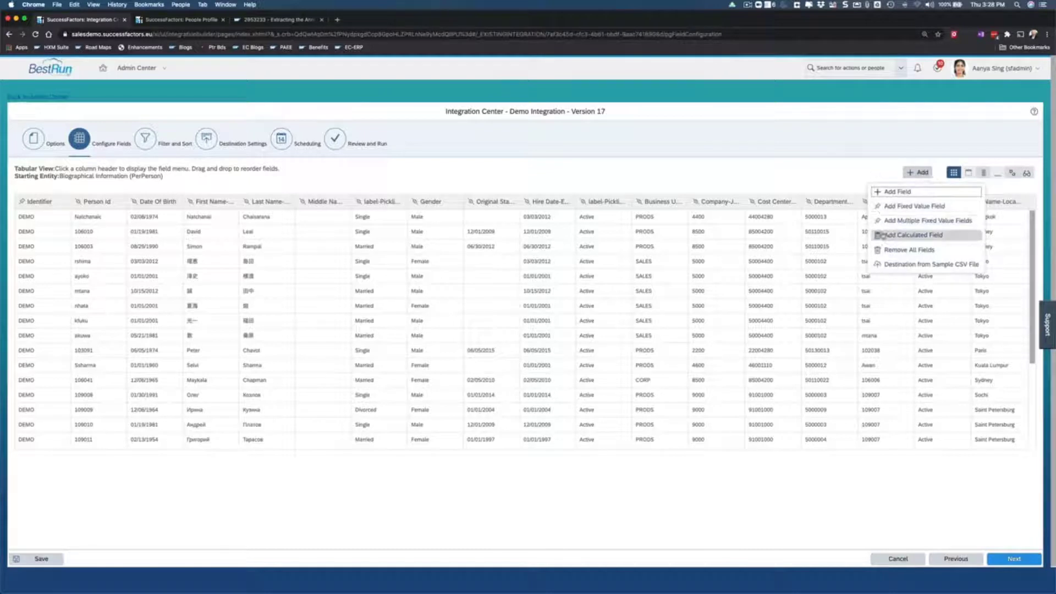
mouse_move(912, 234)
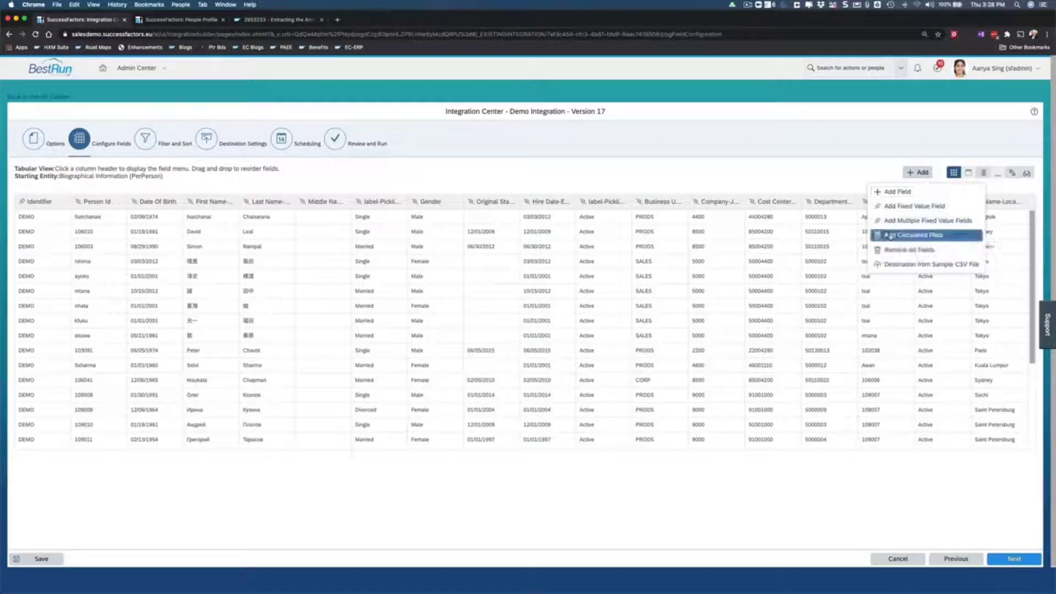
click(911, 234)
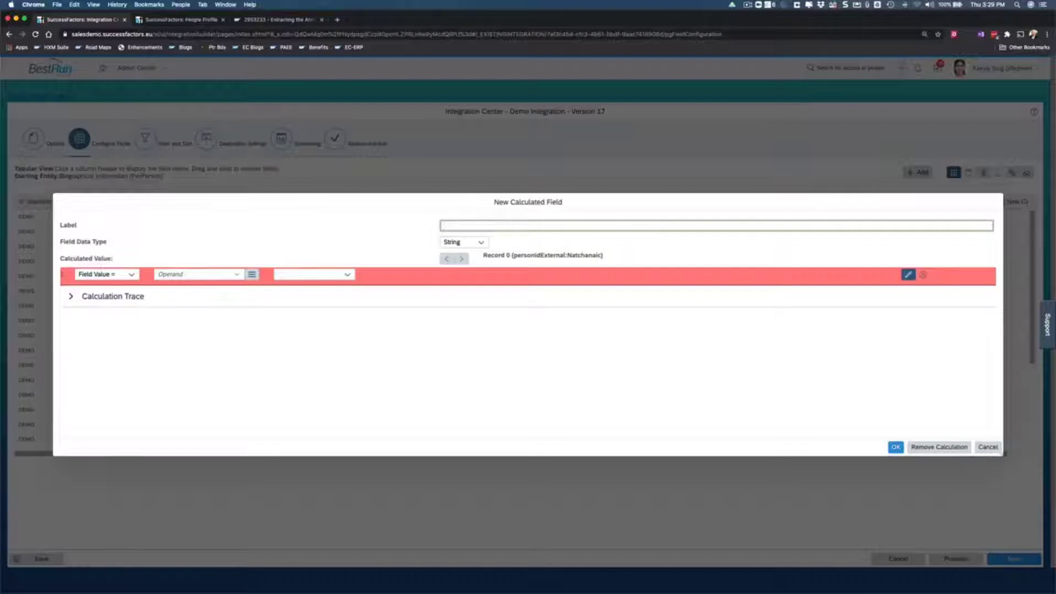
Label the calculated field 'Annual Salary' and set its data type to Numeric
text(Annual)
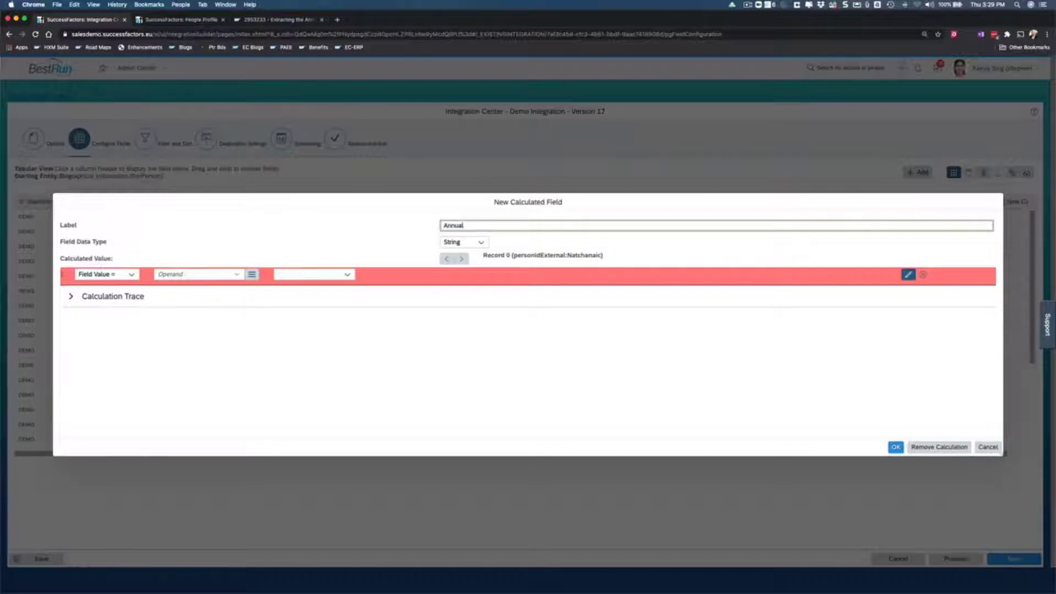
text(S)
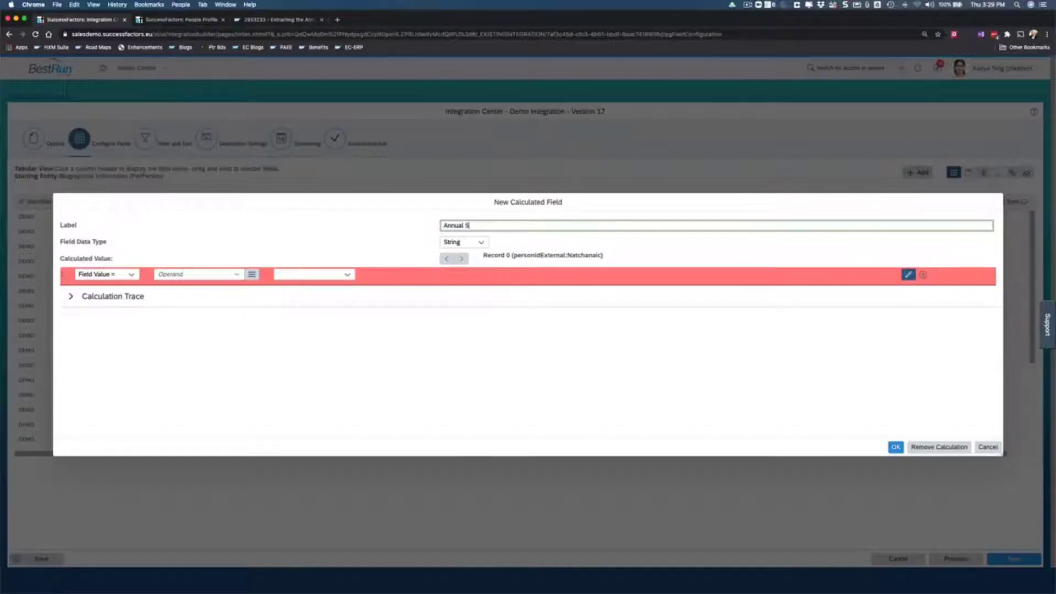
text(alary)
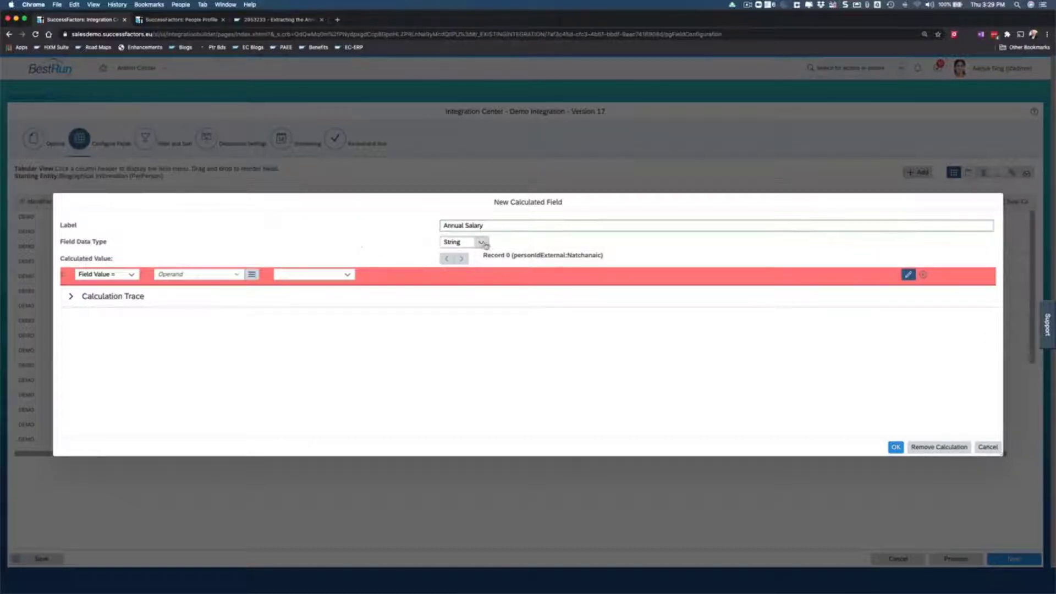
click(480, 242)
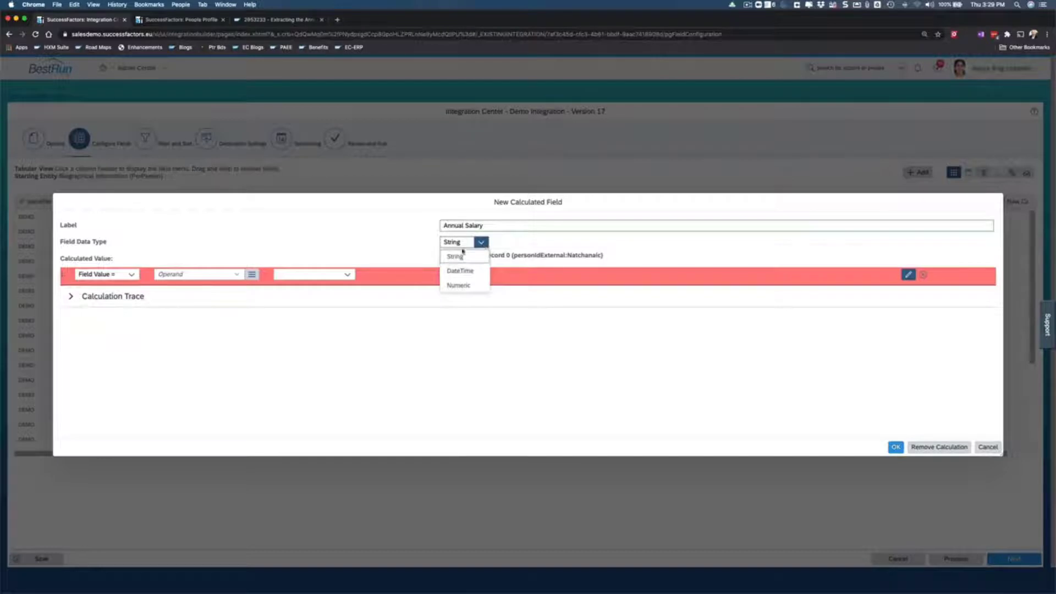
mouse_move(457, 285)
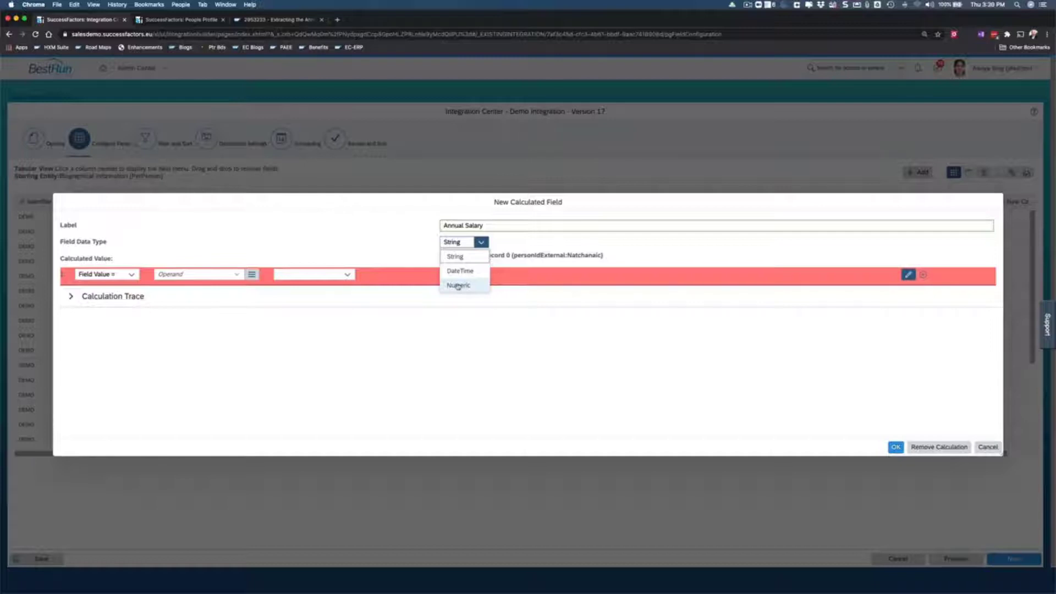
click(458, 284)
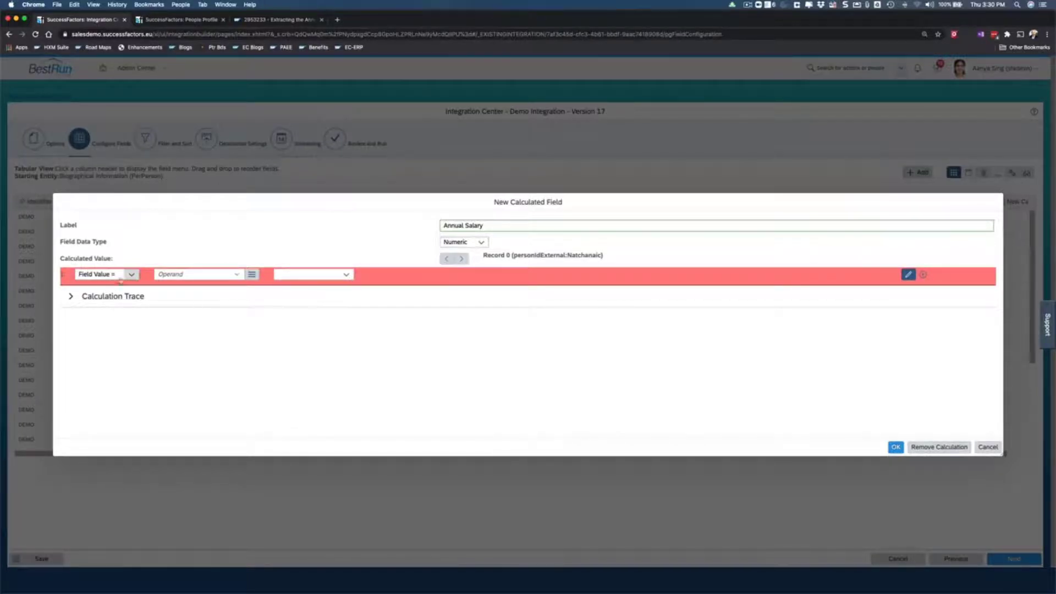
Set the first calculation statement's type to If/Then
click(104, 274)
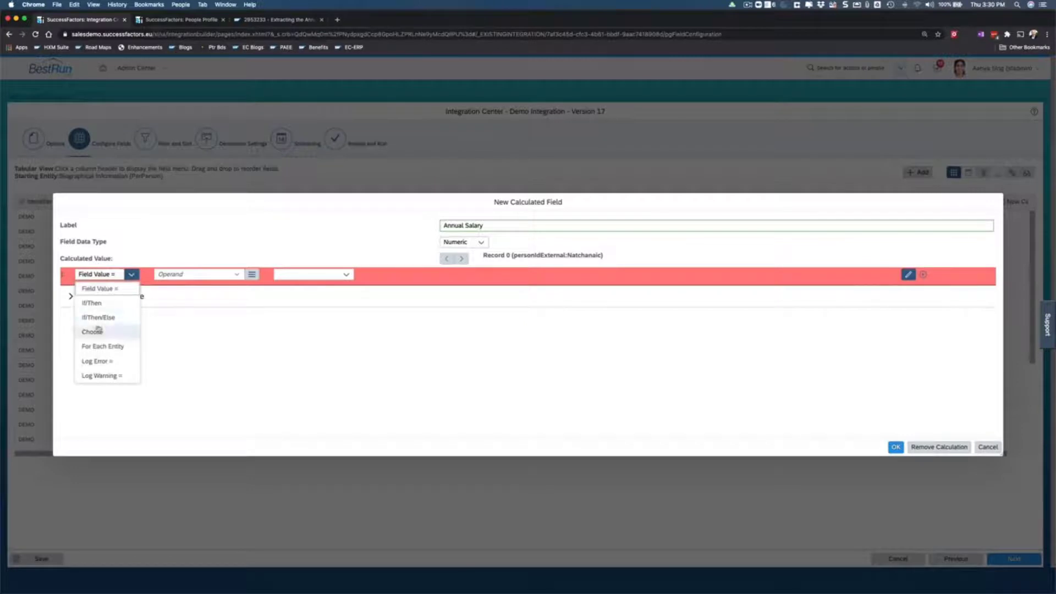
mouse_move(92, 303)
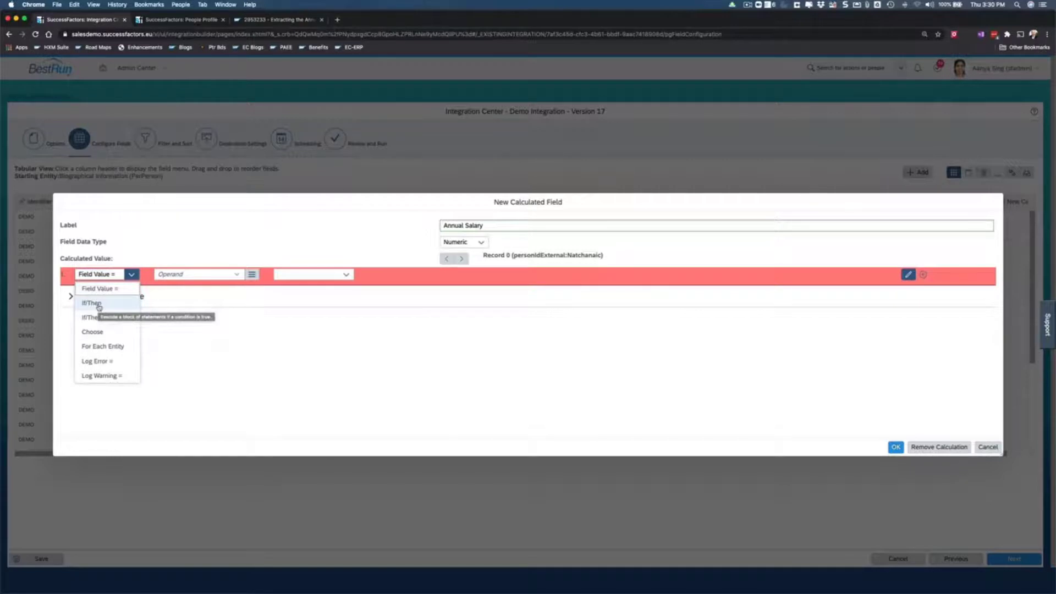
mouse_move(176, 323)
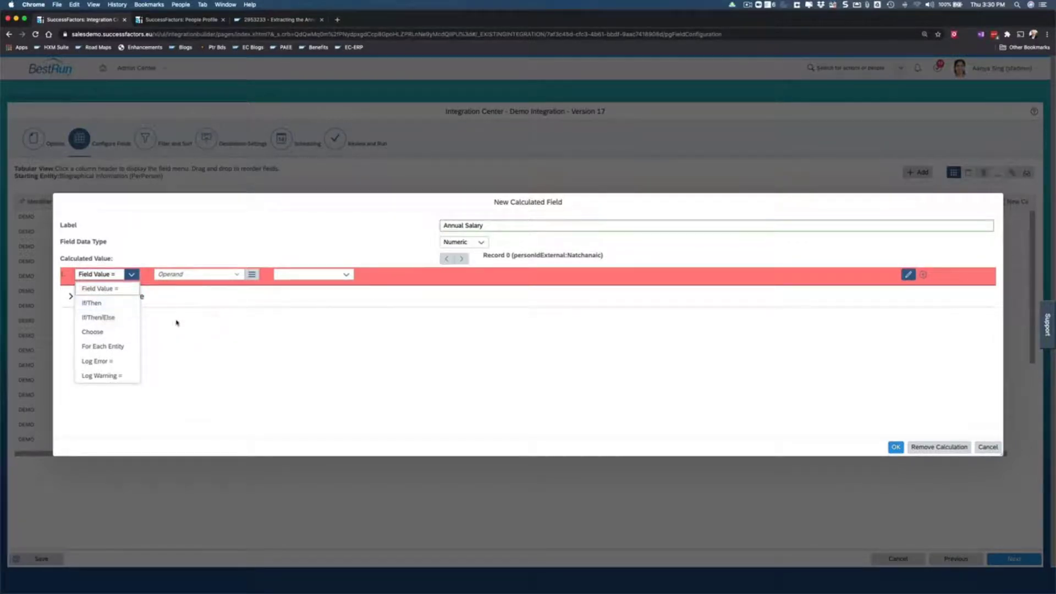
mouse_move(92, 303)
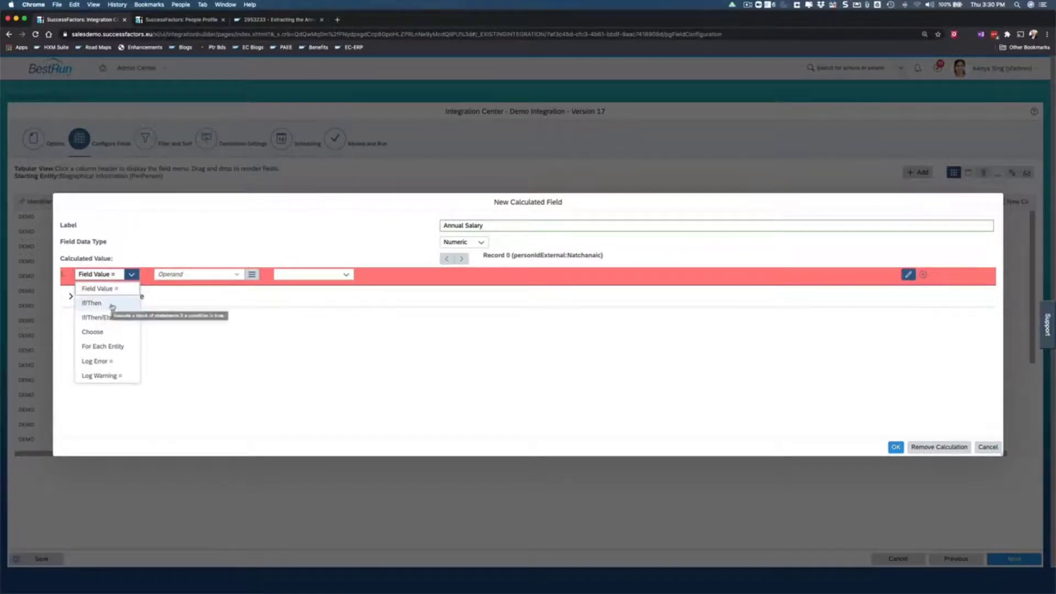
mouse_move(98, 317)
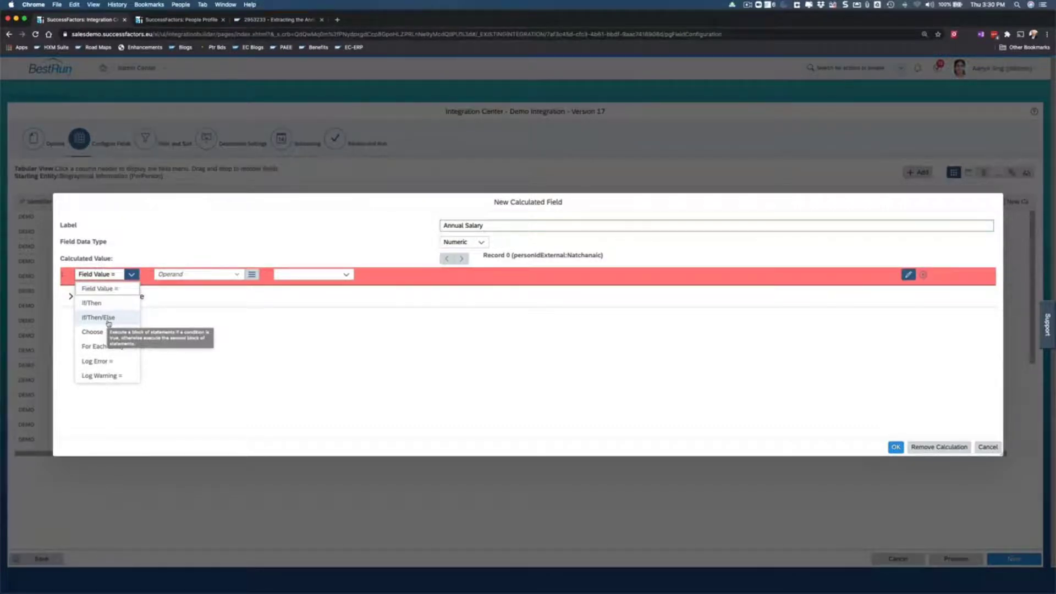
mouse_move(99, 318)
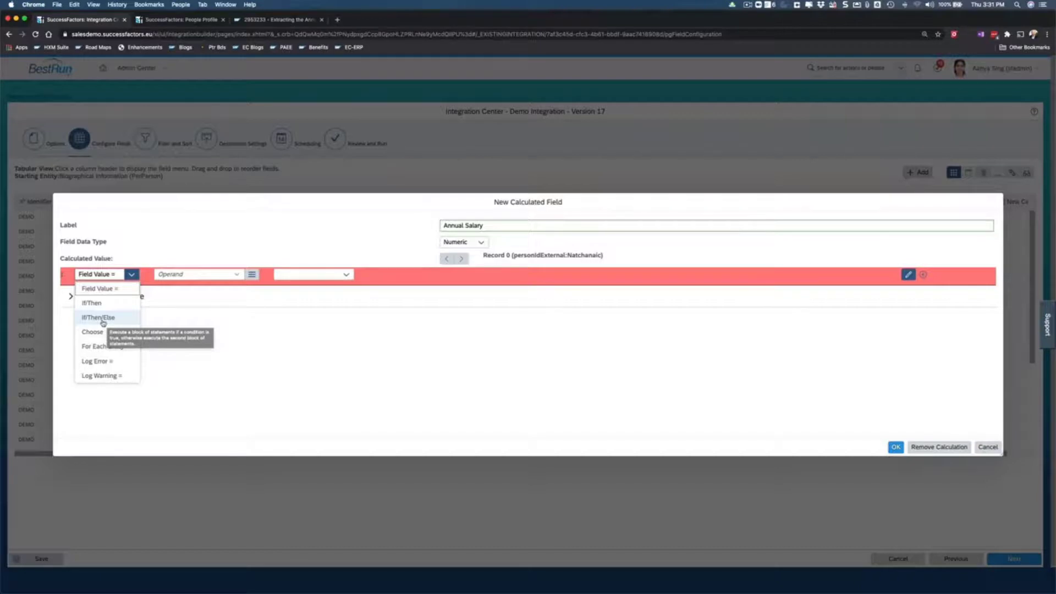
mouse_move(102, 318)
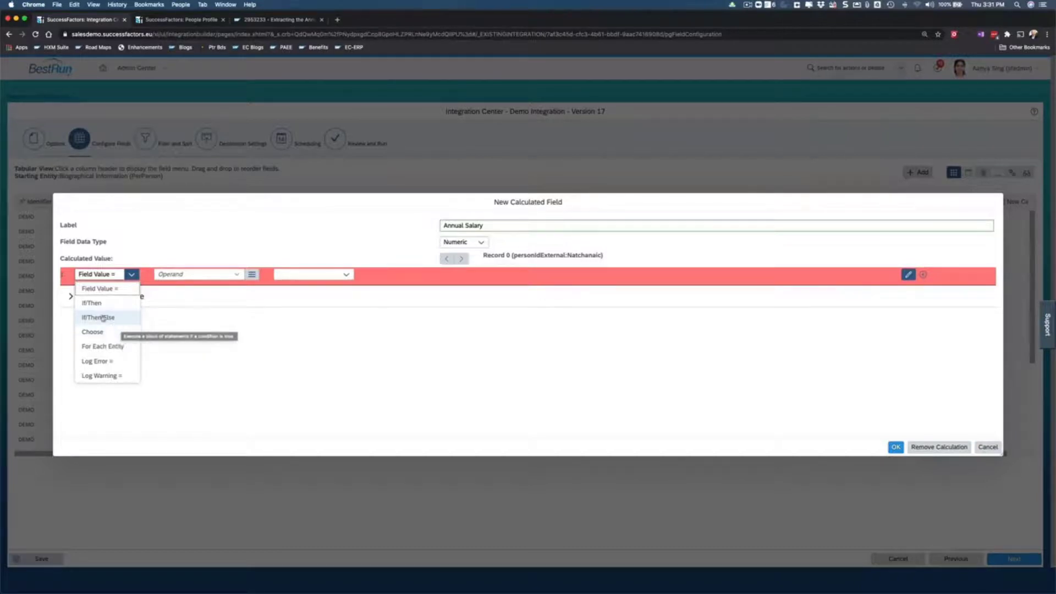
click(91, 302)
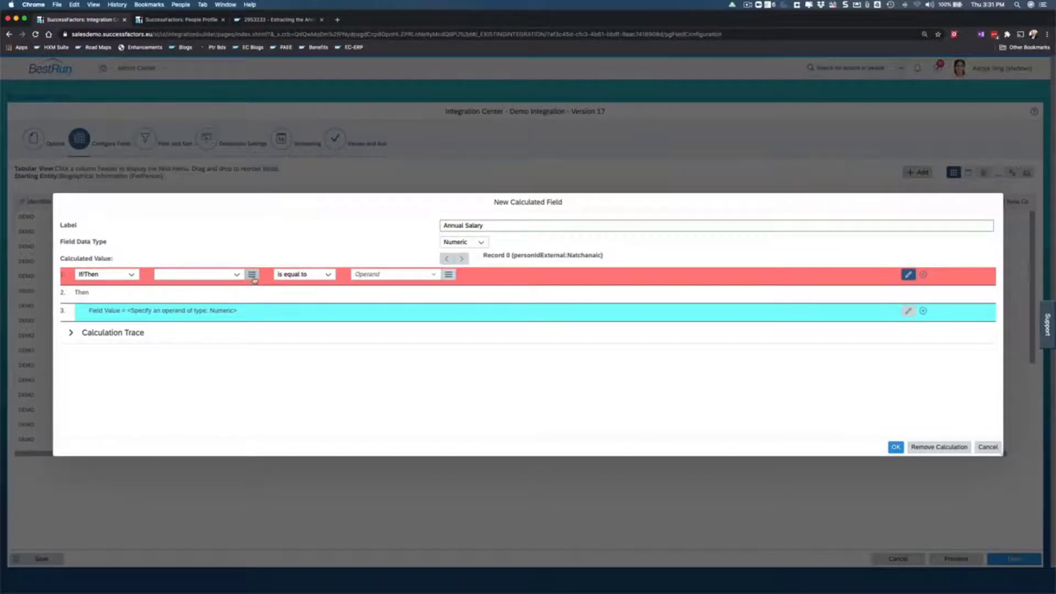
mouse_move(252, 274)
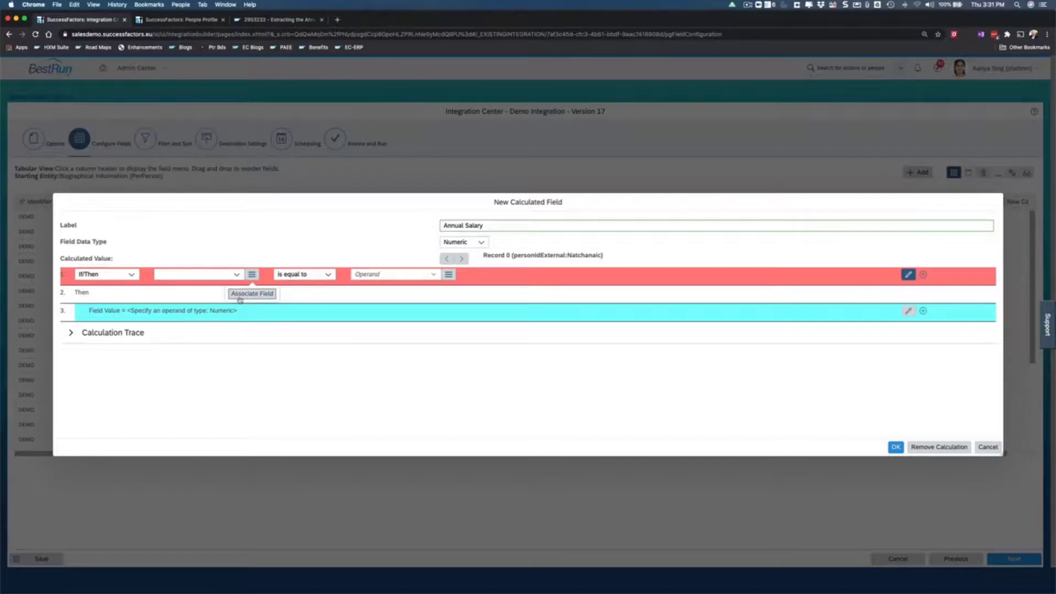
mouse_move(252, 293)
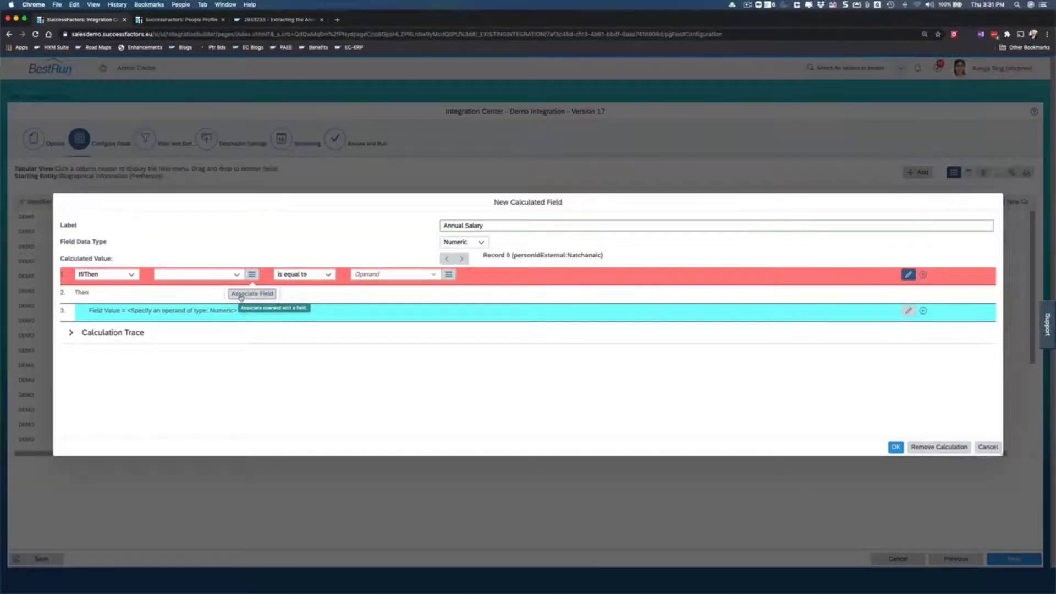
Browse the condition's Find Field tree into Employment Details job information
click(251, 293)
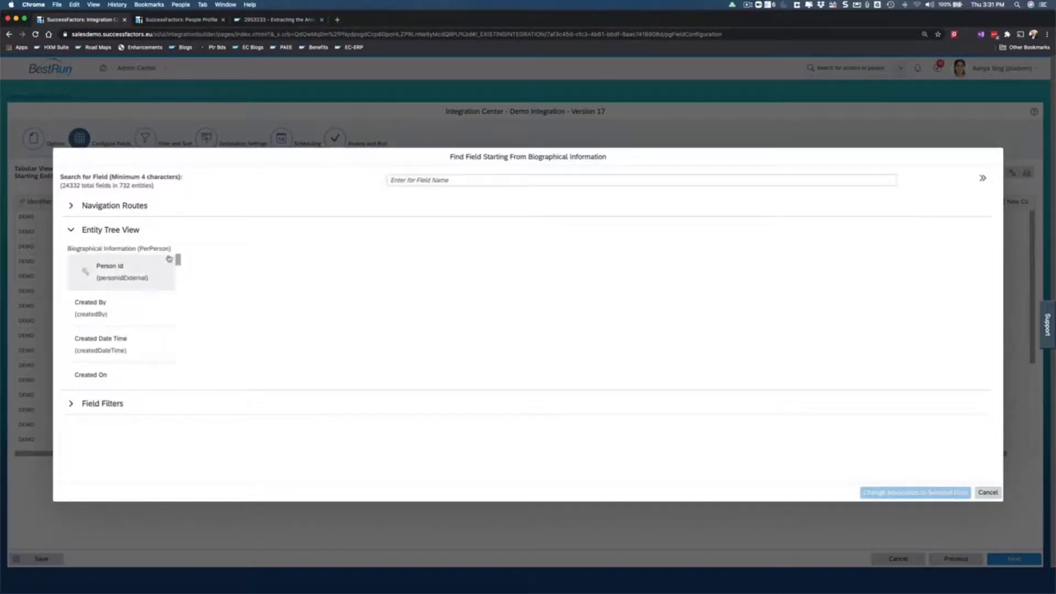
scroll(down, 3)
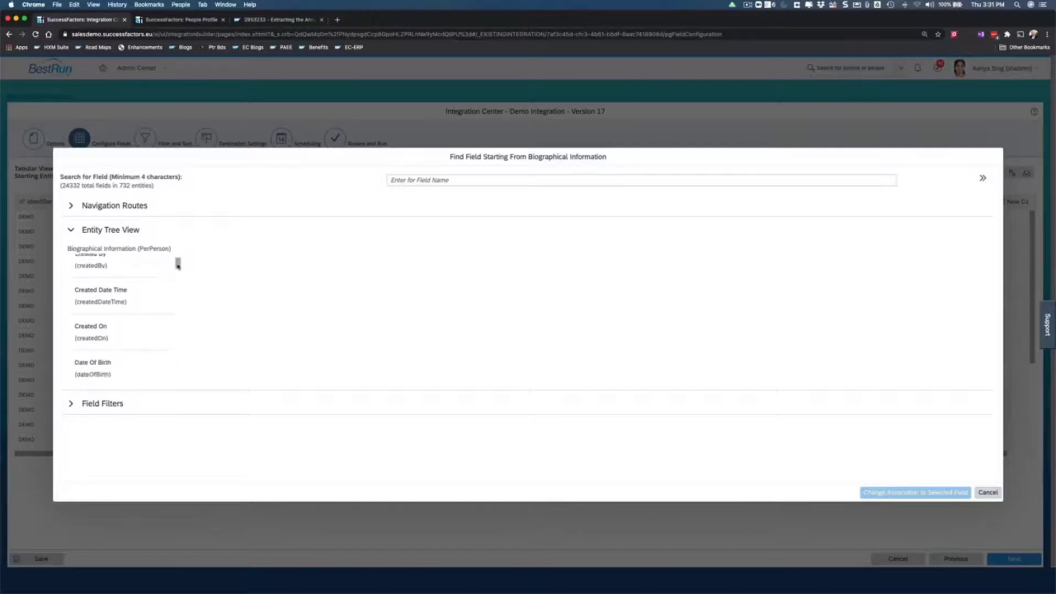
scroll(down, 3)
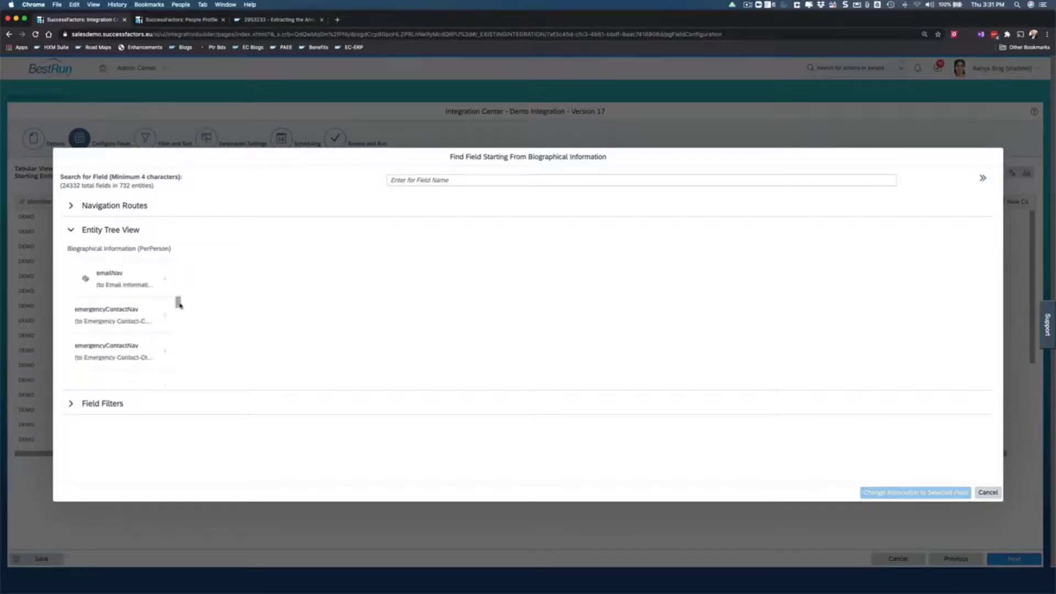
scroll(down, 3)
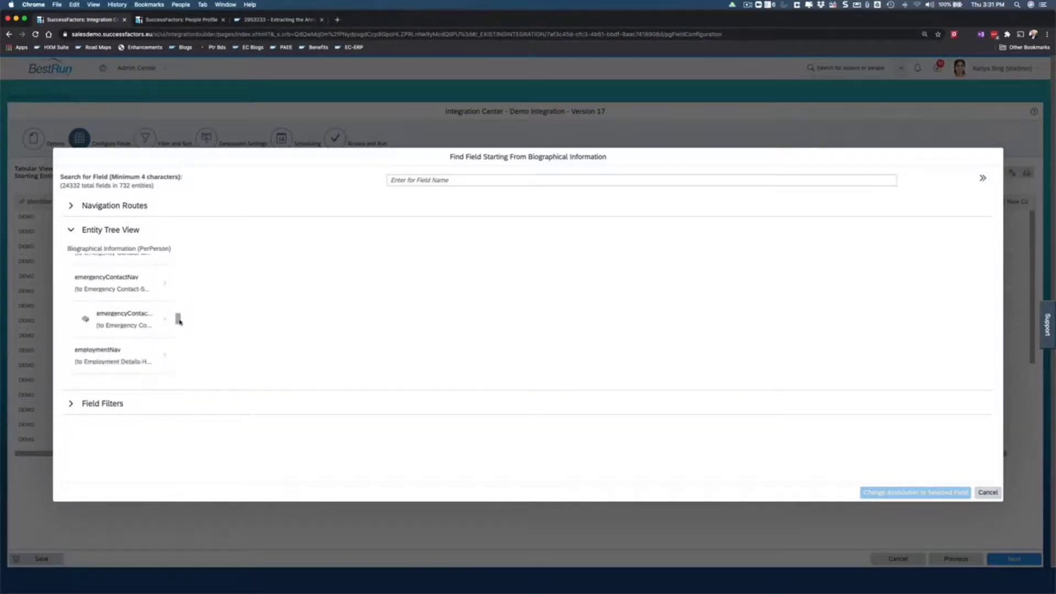
scroll(down, 3)
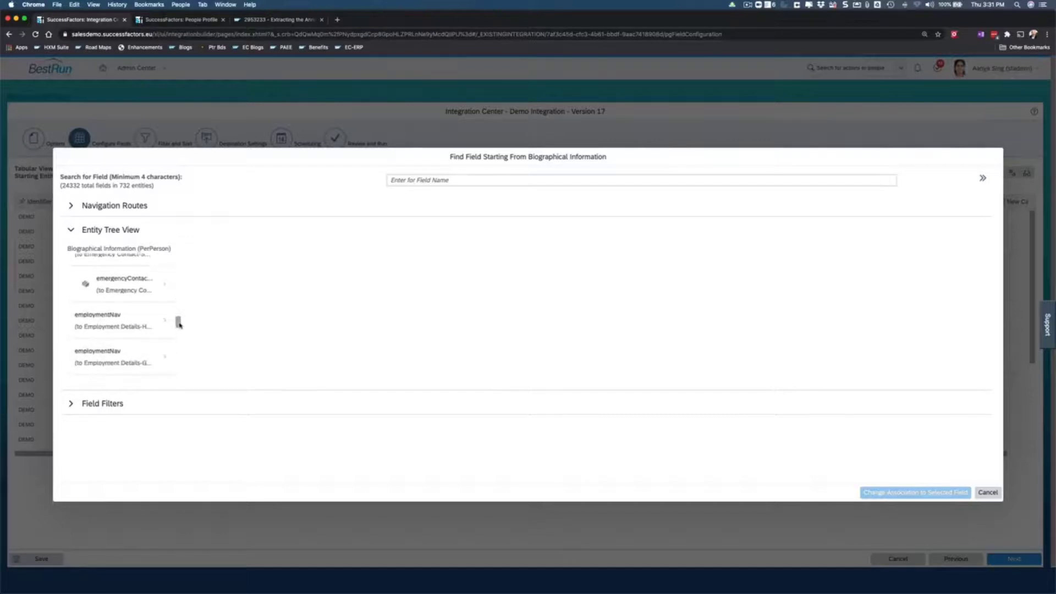
click(118, 321)
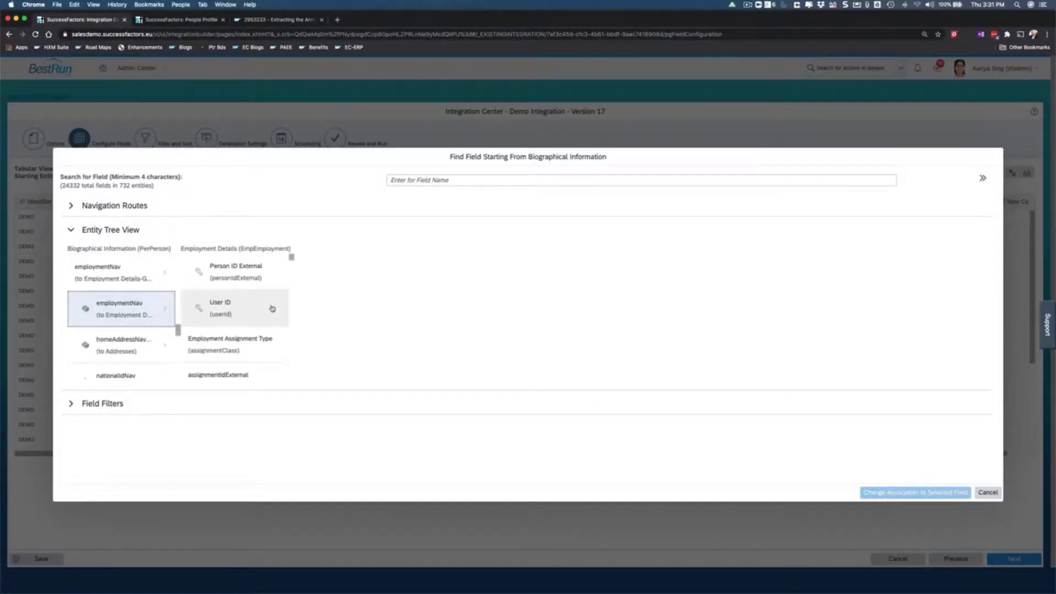
mouse_move(285, 296)
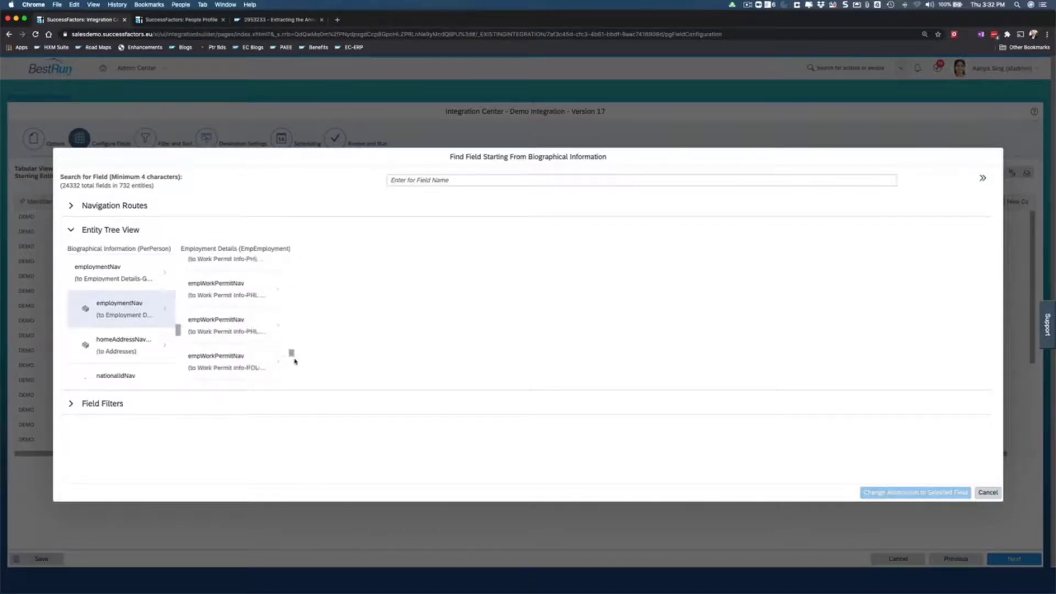
scroll(down, 3)
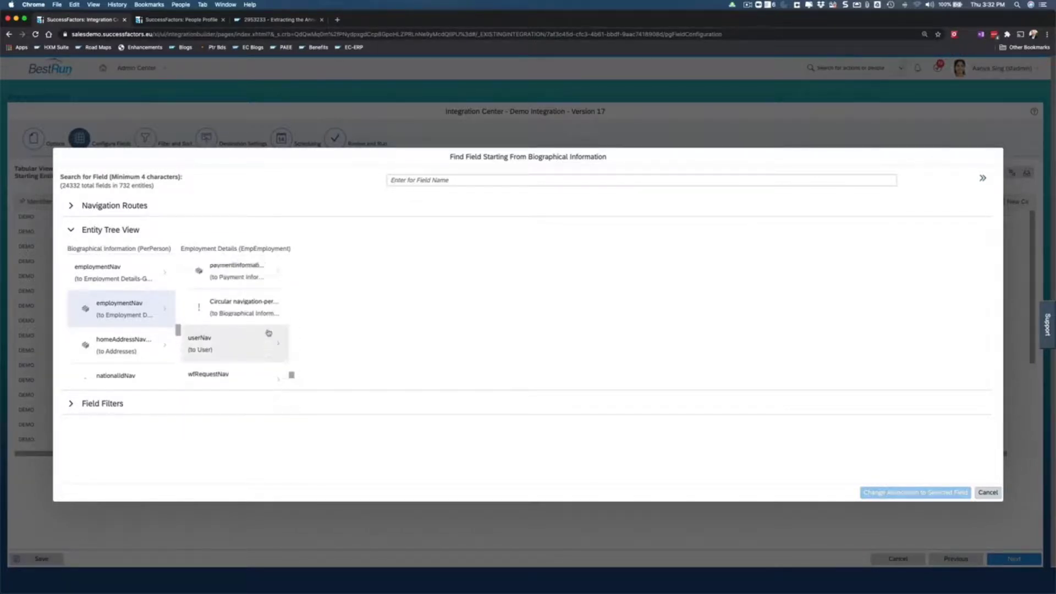
click(232, 309)
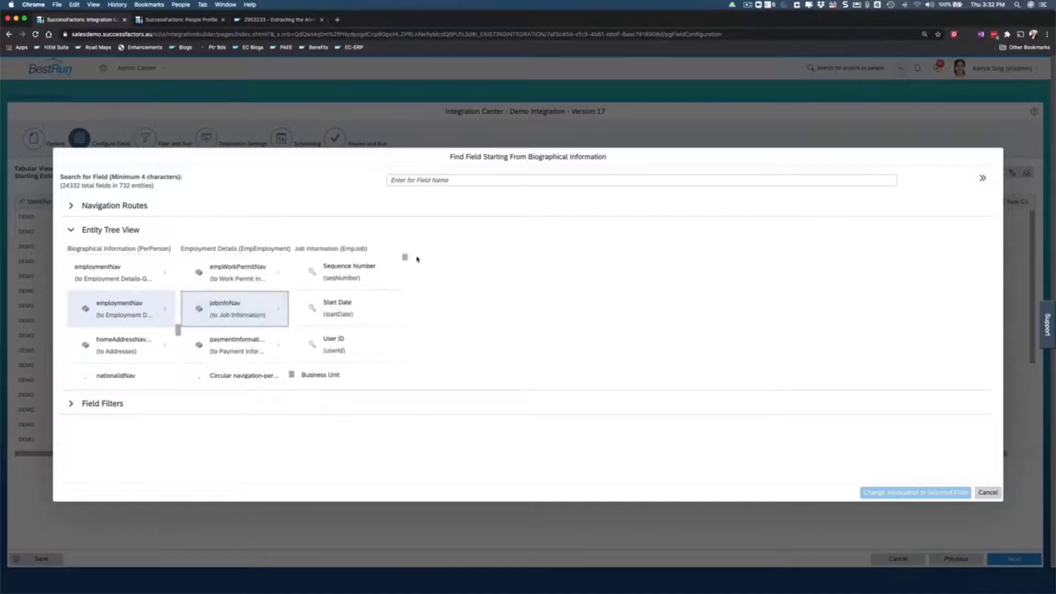
Select the picklistLabels label field as the condition field and confirm the association
scroll(down, 3)
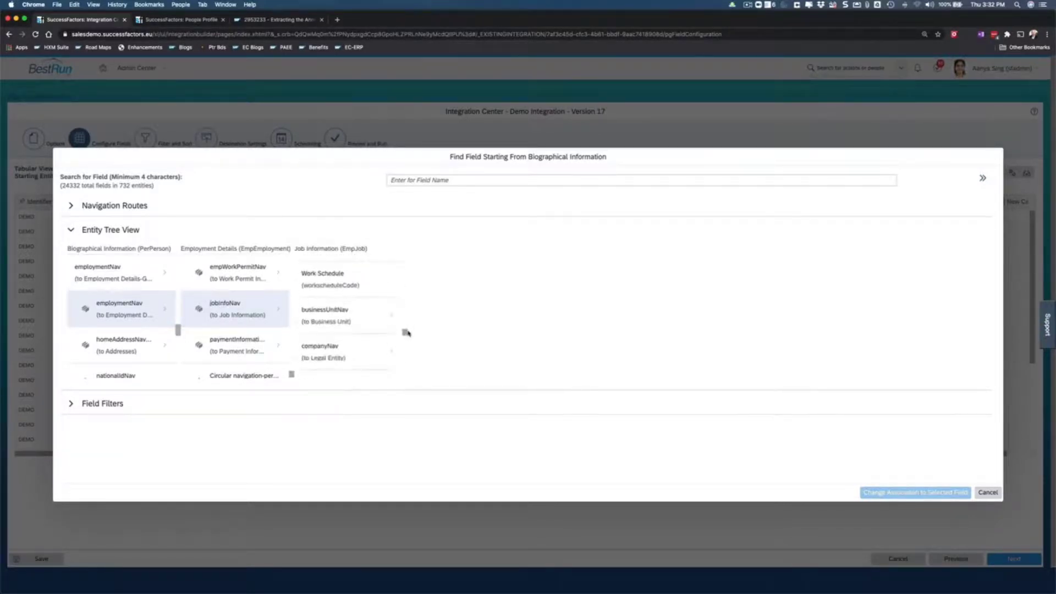
scroll(down, 3)
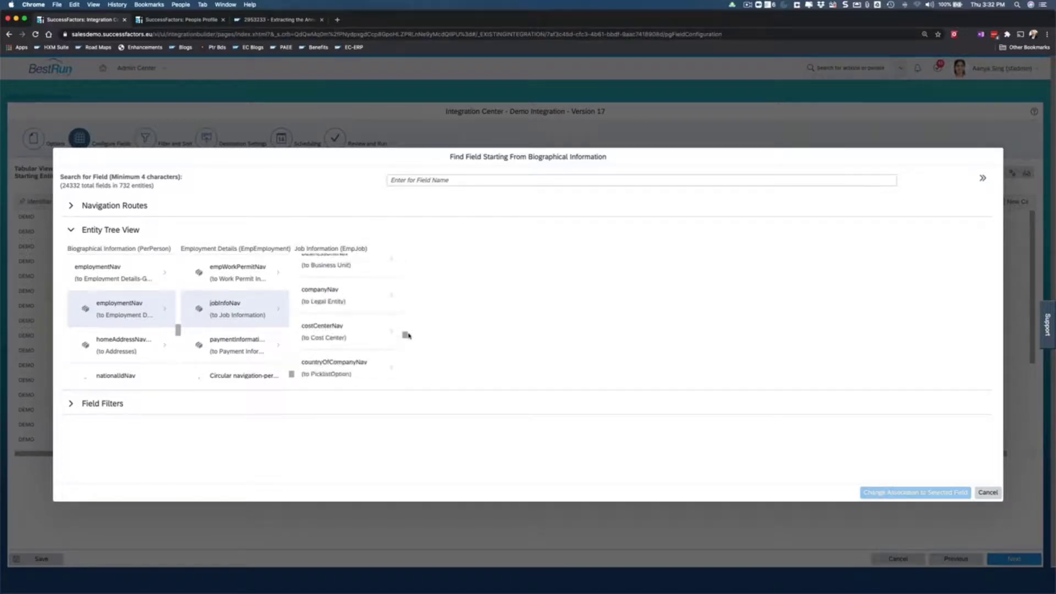
mouse_move(404, 333)
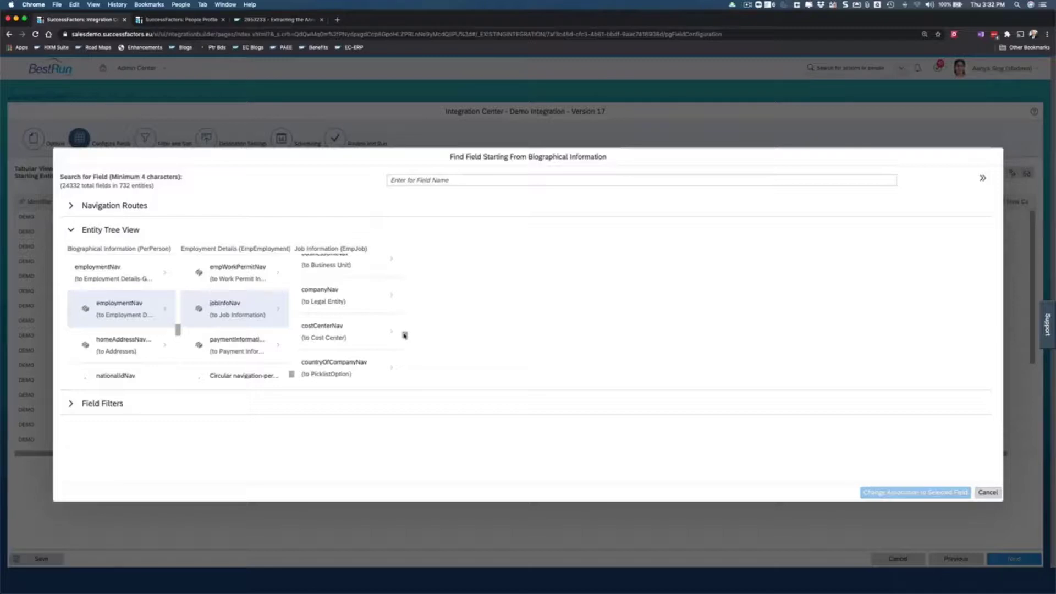
scroll(down, 3)
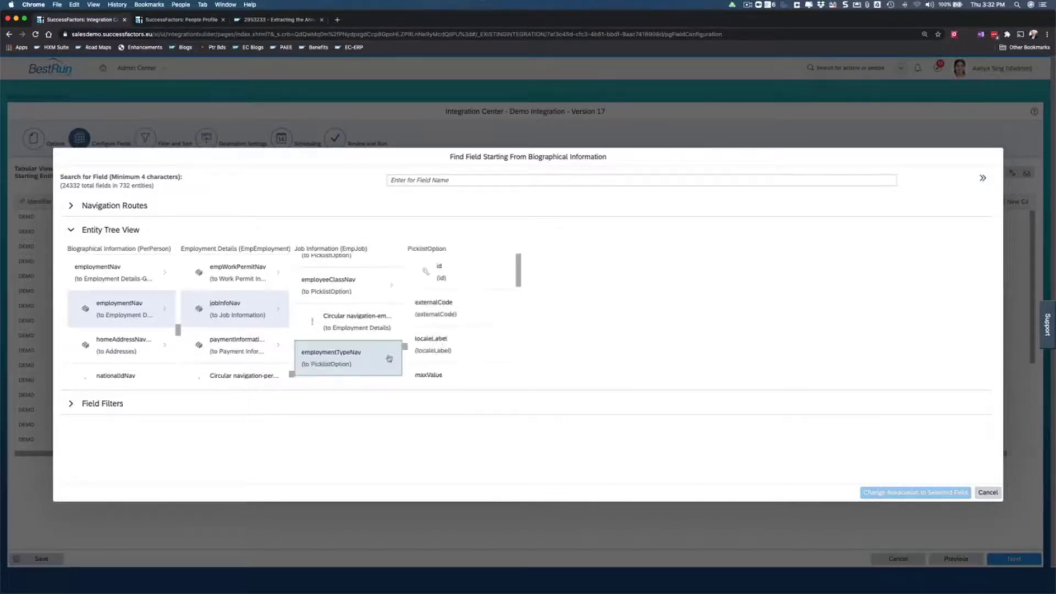
mouse_move(506, 267)
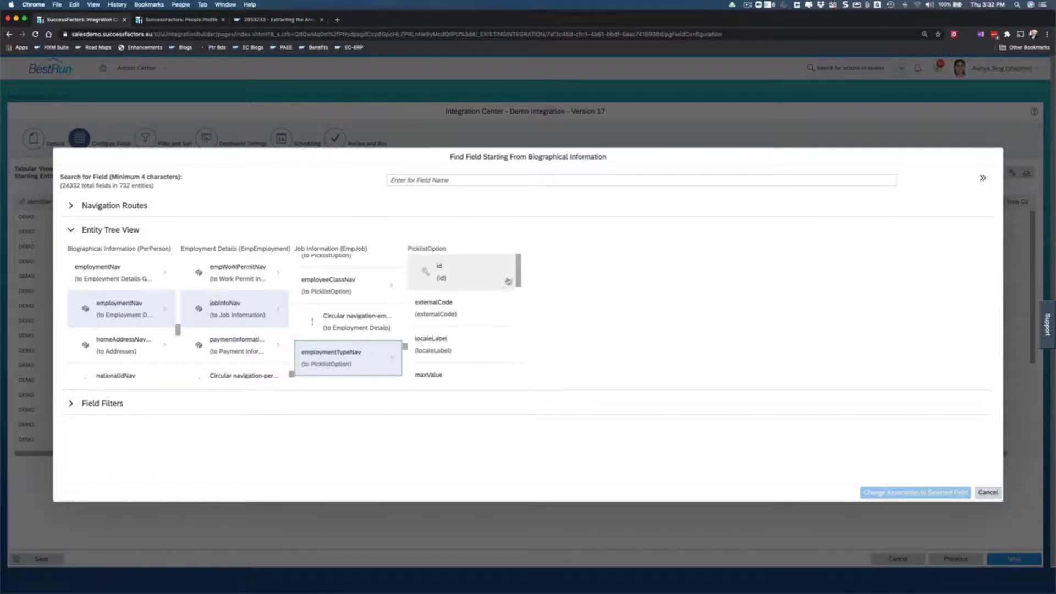
mouse_move(458, 307)
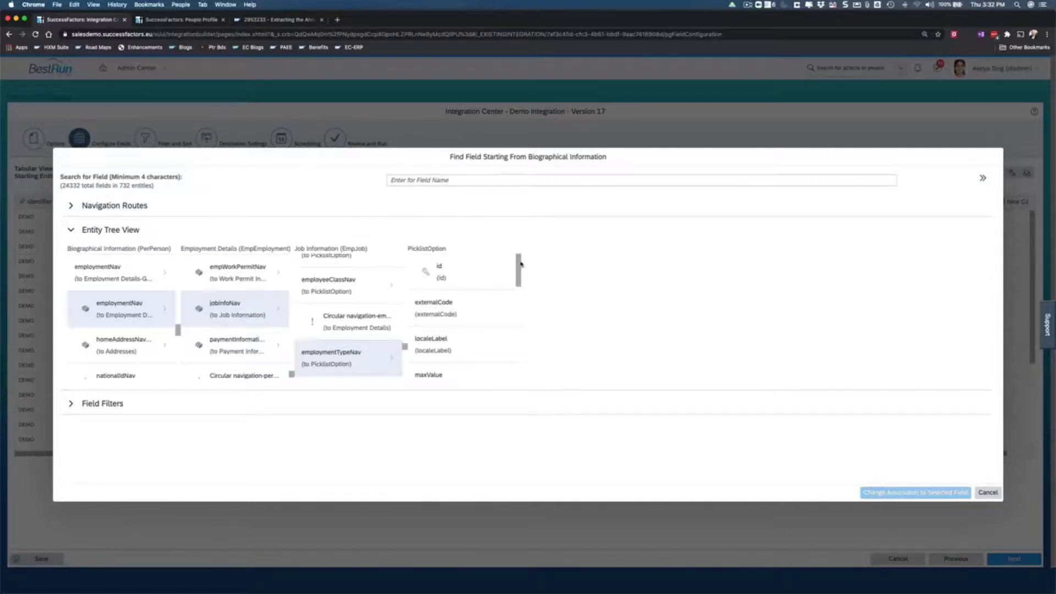
scroll(down, 3)
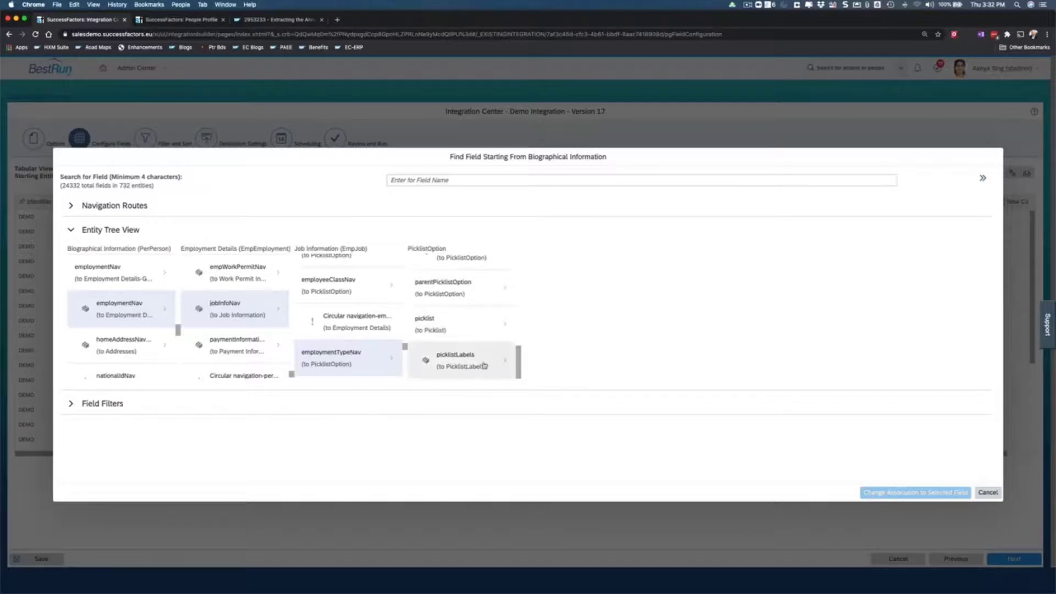
click(460, 360)
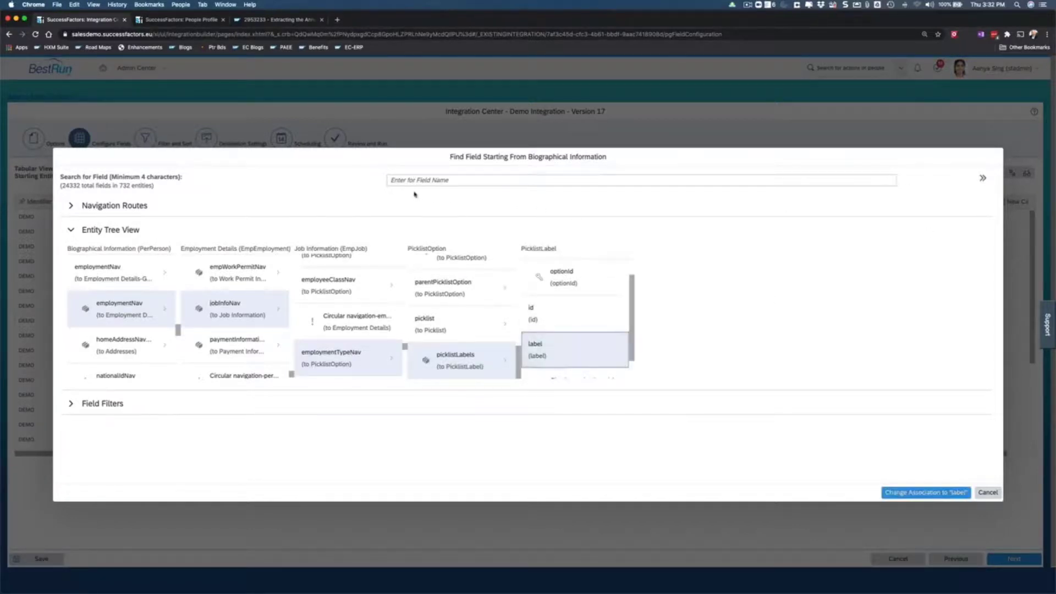
mouse_move(761, 399)
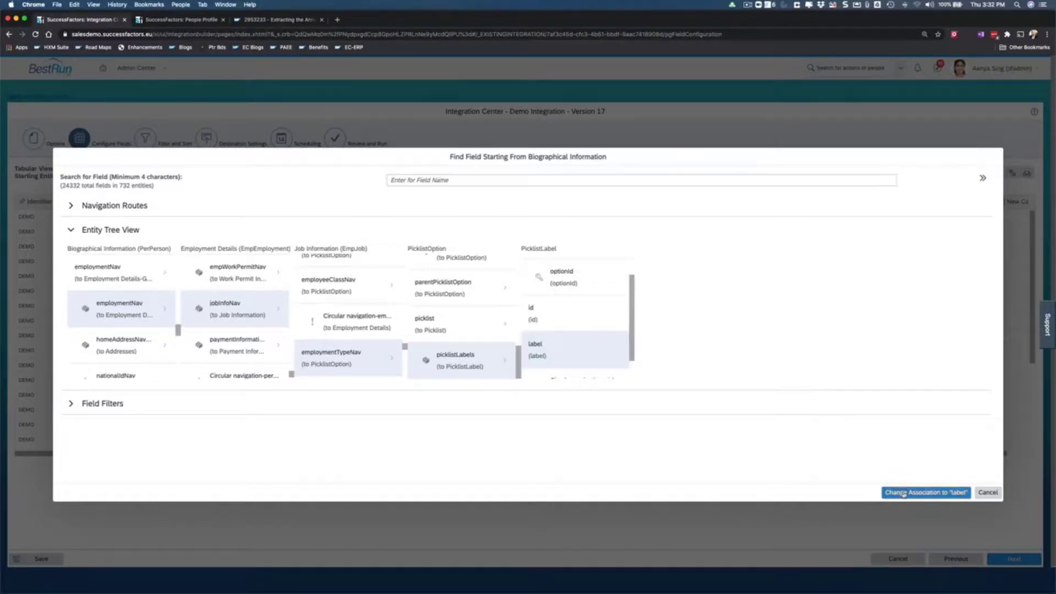
click(924, 493)
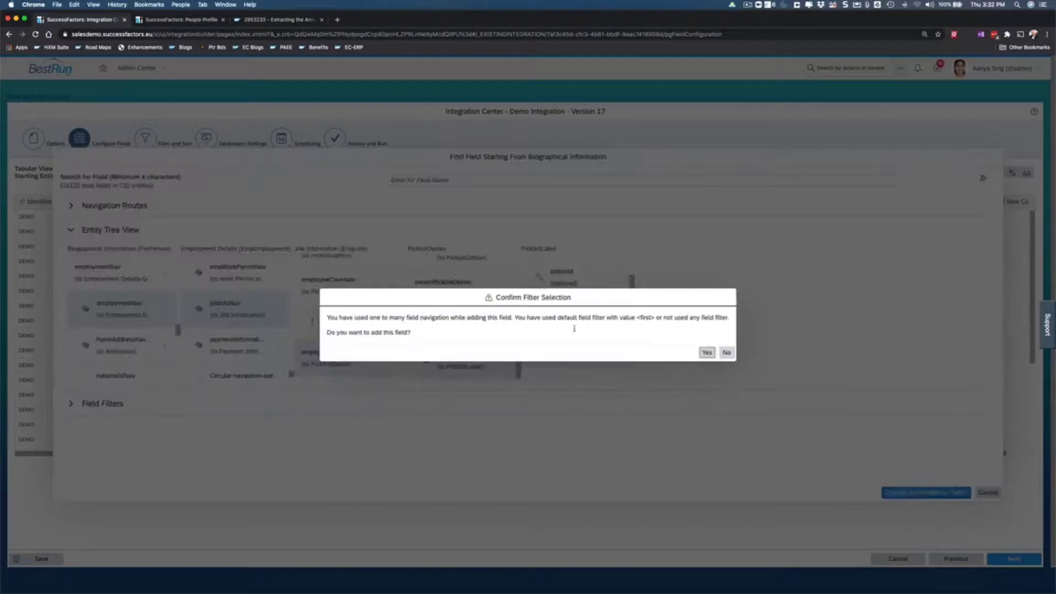
click(706, 352)
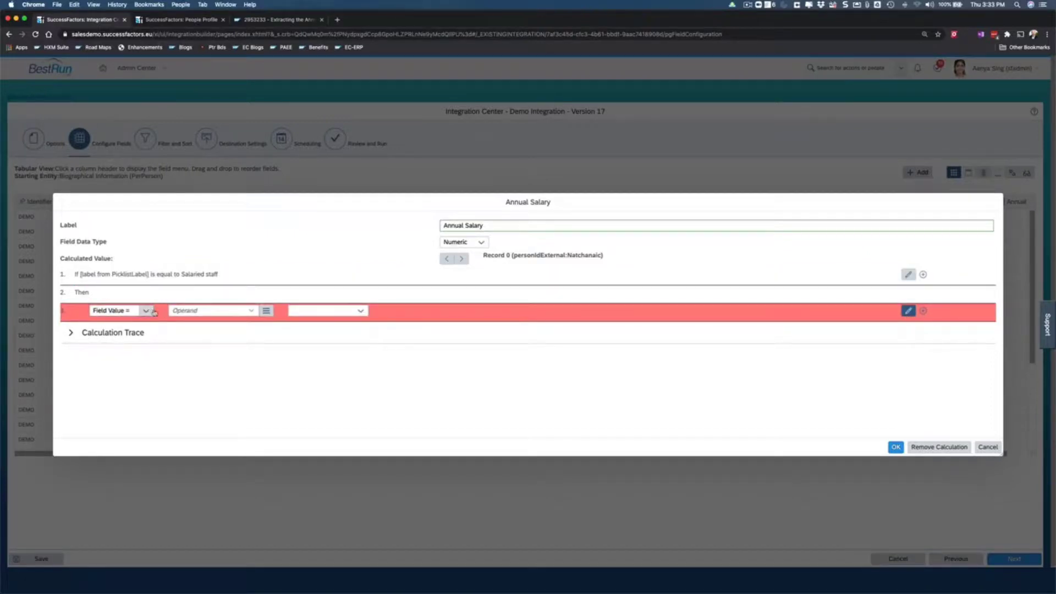
Browse employmentNav > compInfoNav > empPayCompRecurringNav and pick Amount for the Then value
click(252, 310)
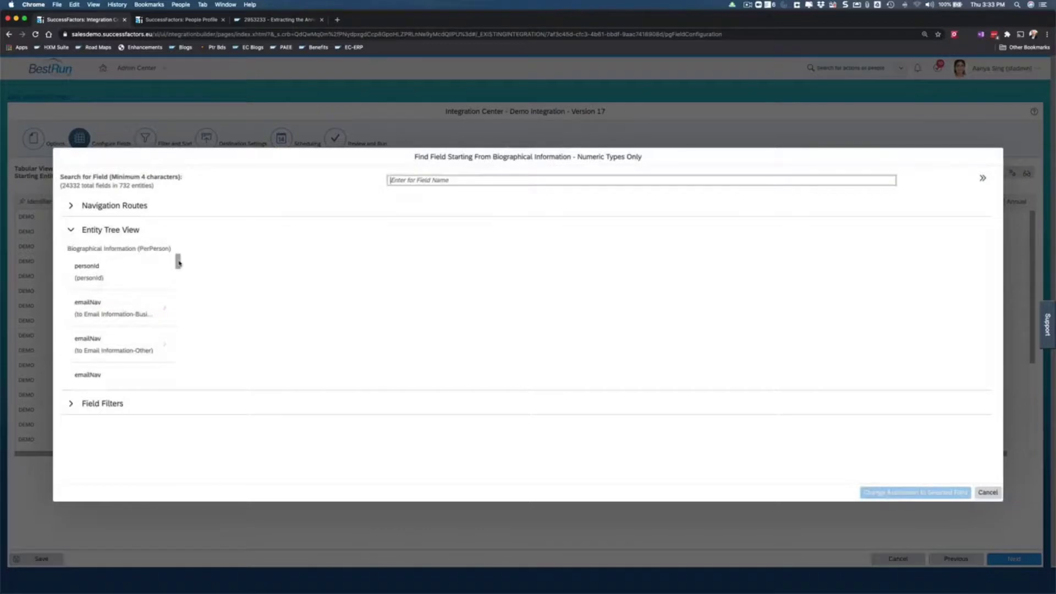
scroll(down, 3)
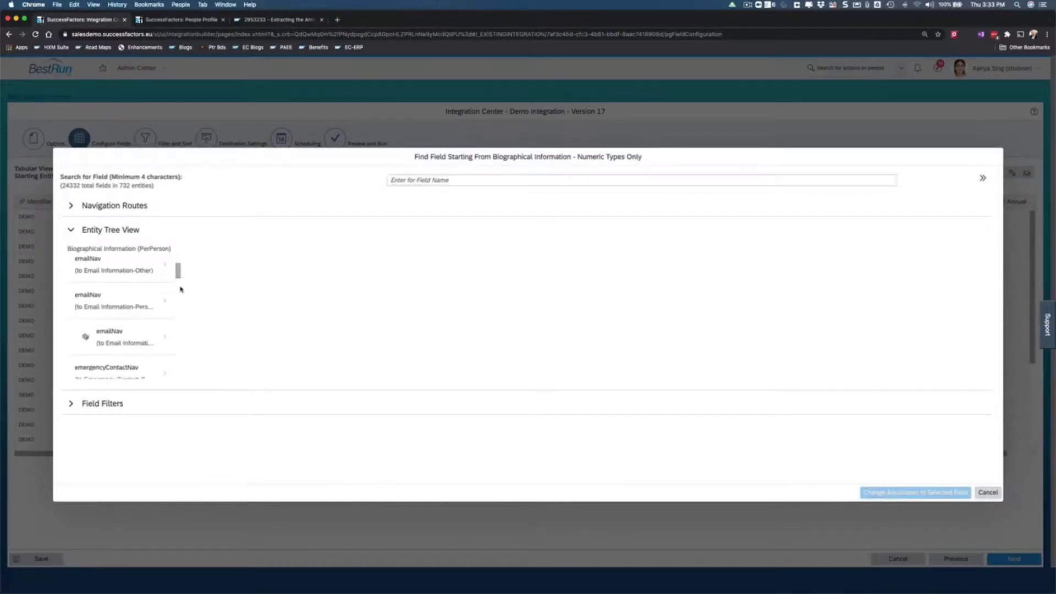
scroll(down, 3)
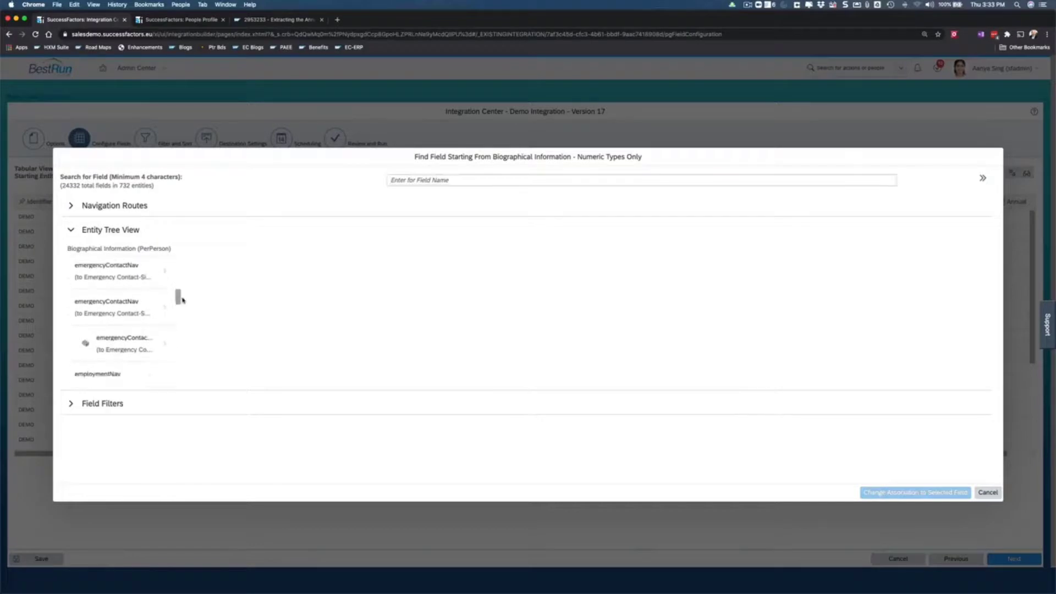
scroll(down, 3)
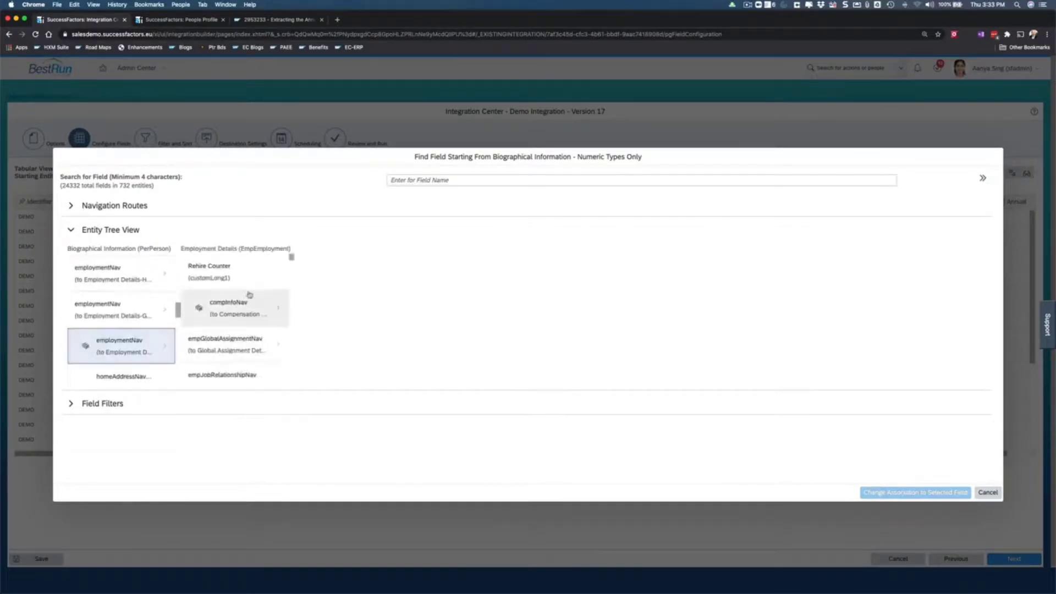
mouse_move(291, 258)
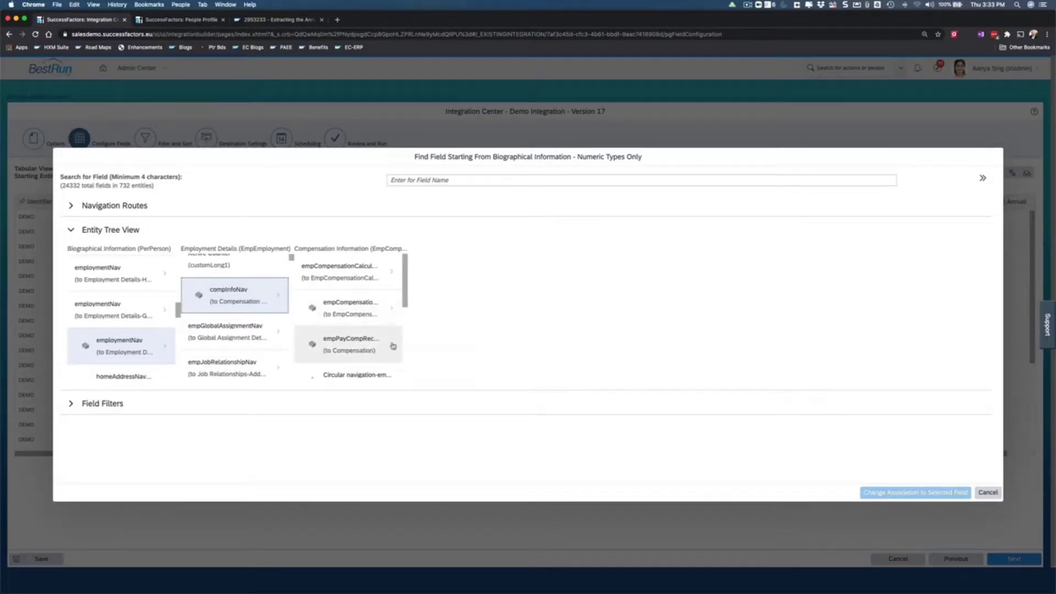
click(351, 343)
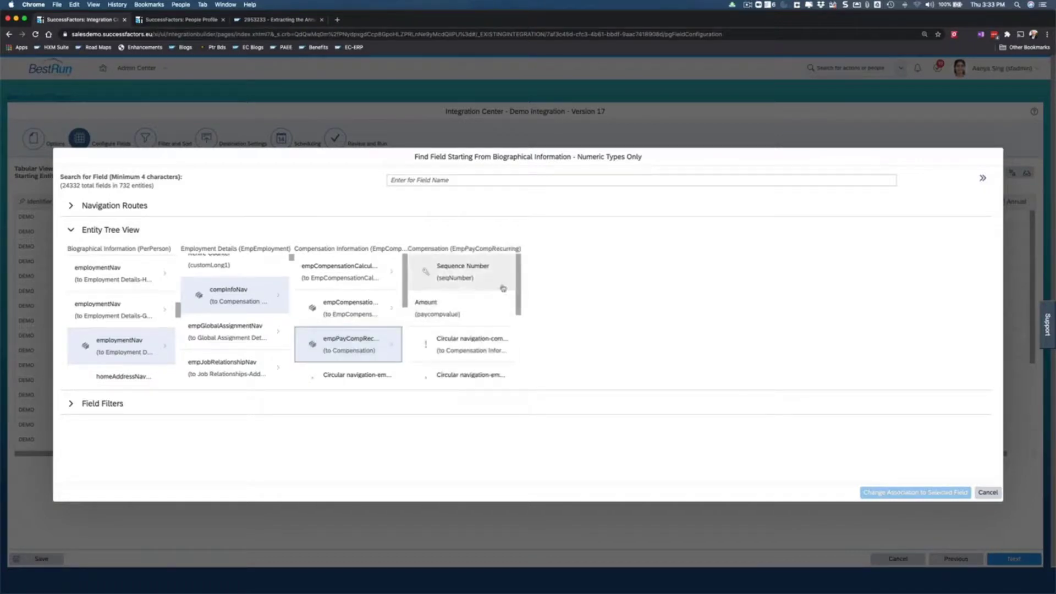
click(461, 308)
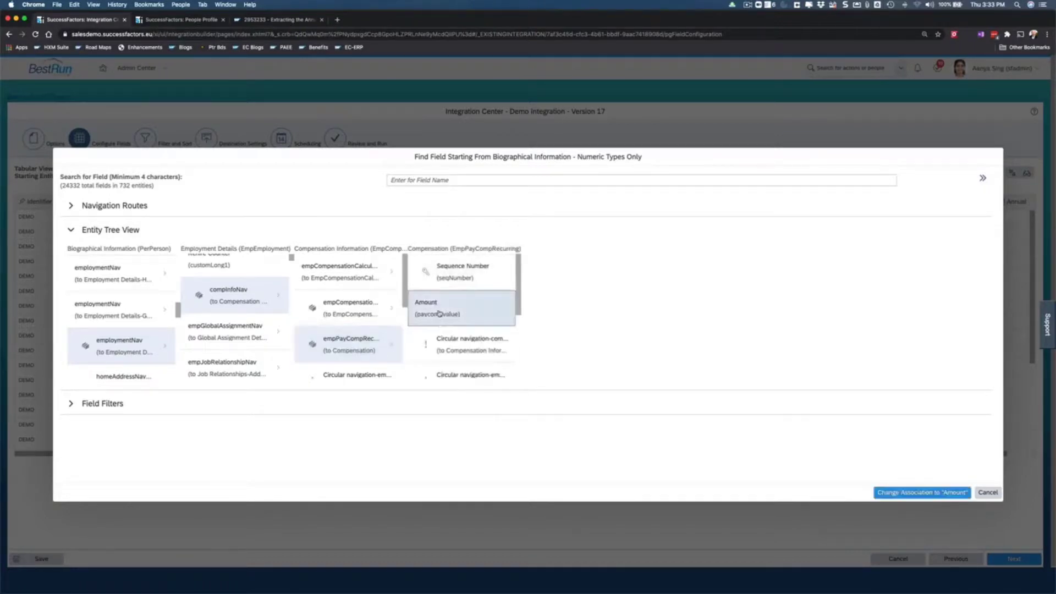
mouse_move(125, 456)
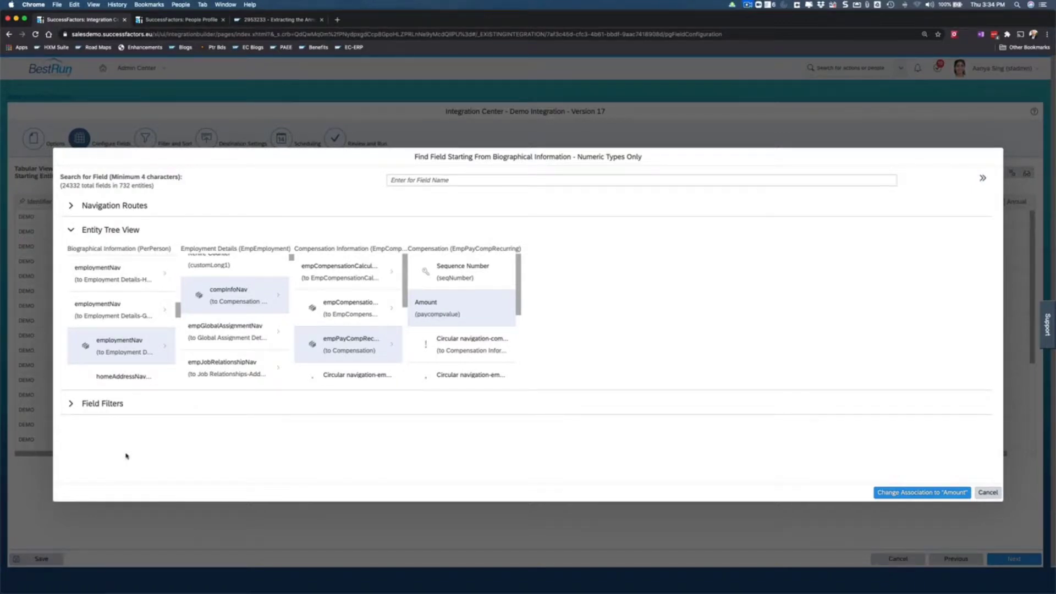
mouse_move(101, 435)
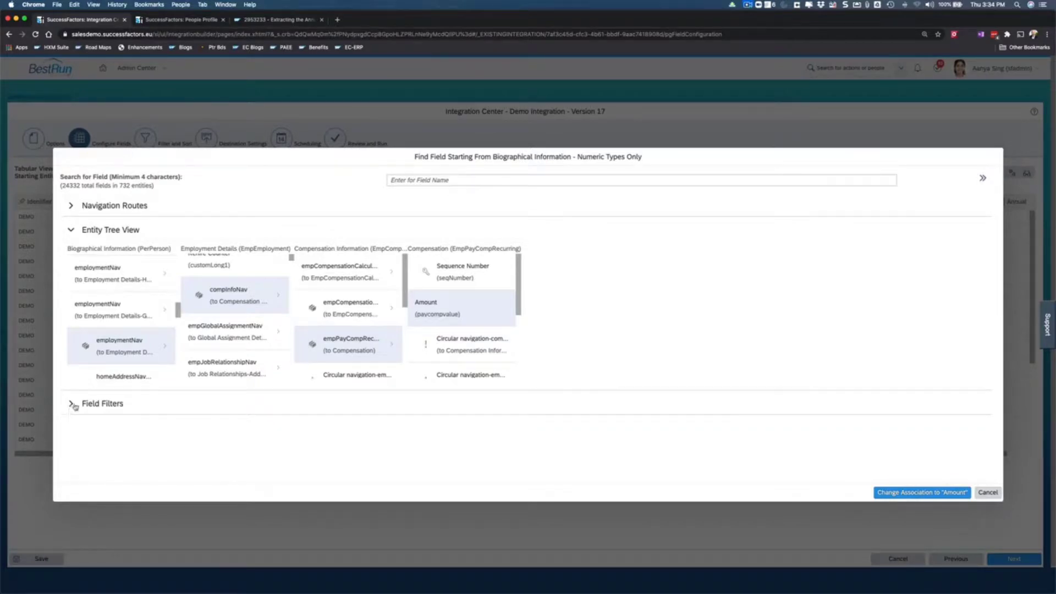
Filter Pay Component equal to BASESAL_US and confirm associating the operand with Amount
click(71, 403)
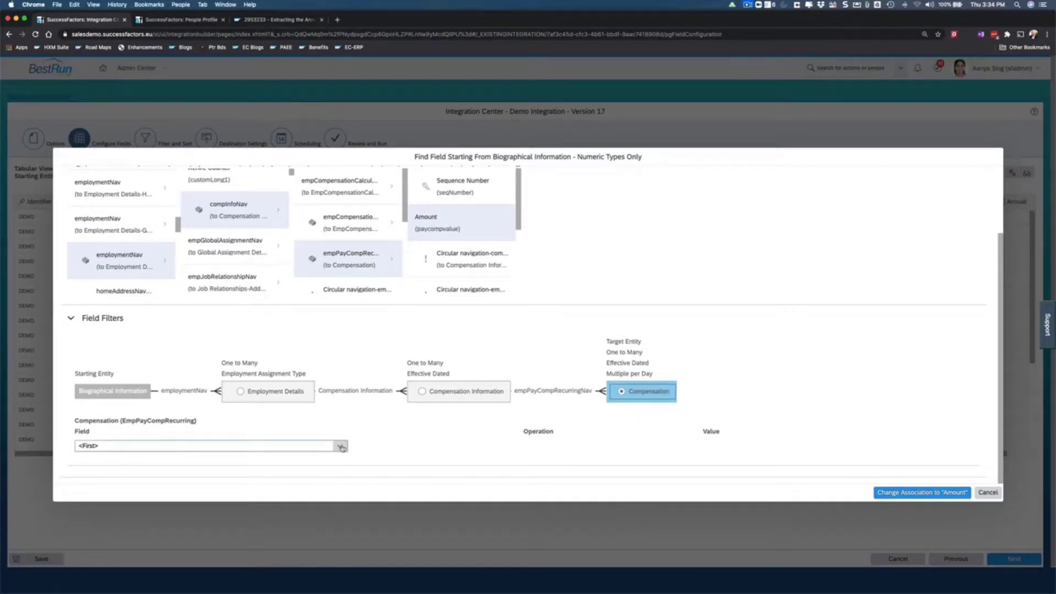
click(341, 444)
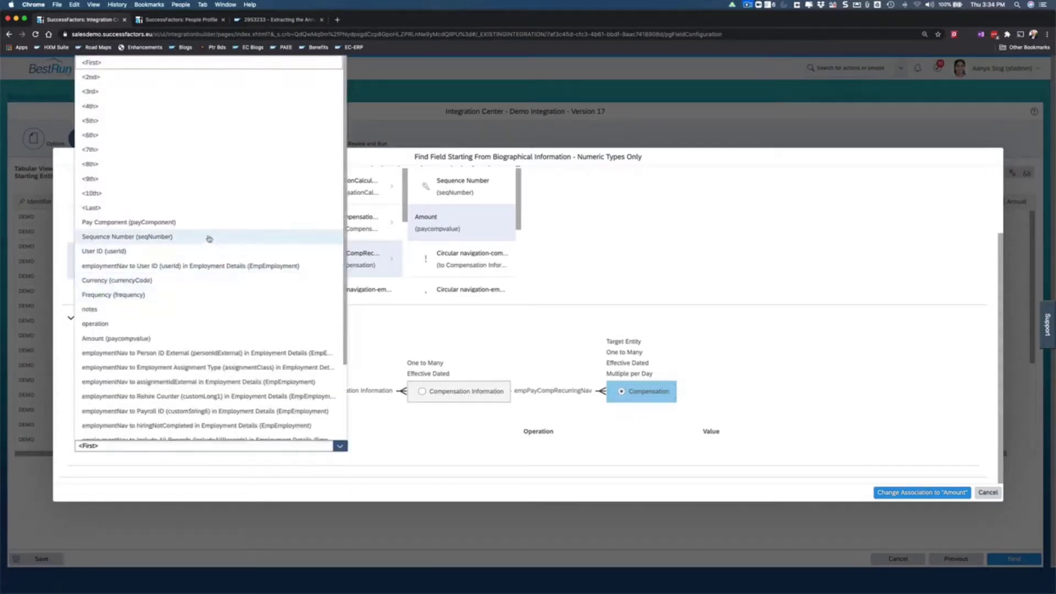
mouse_move(128, 221)
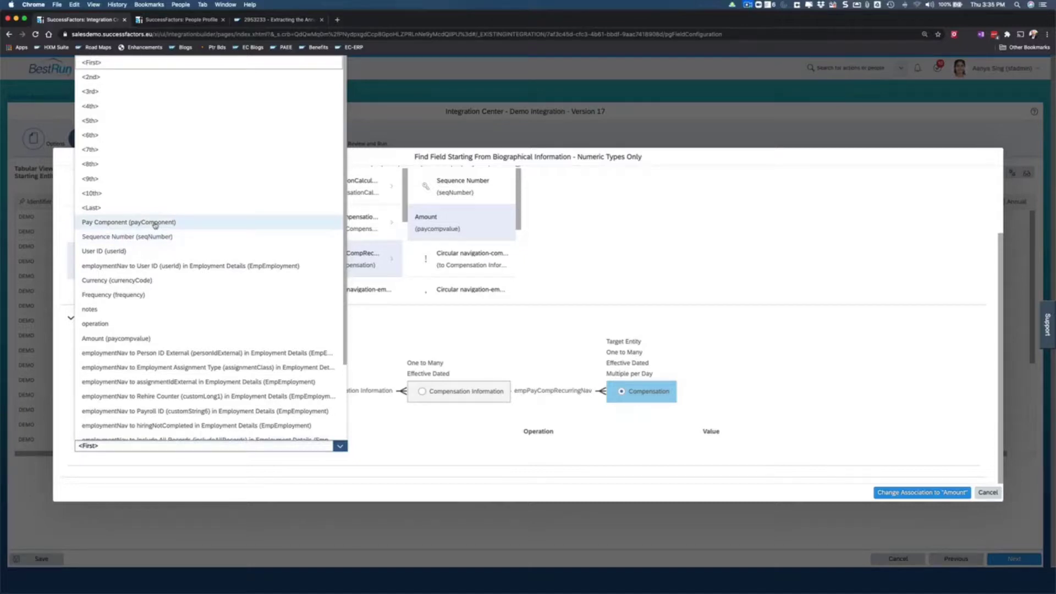
click(128, 221)
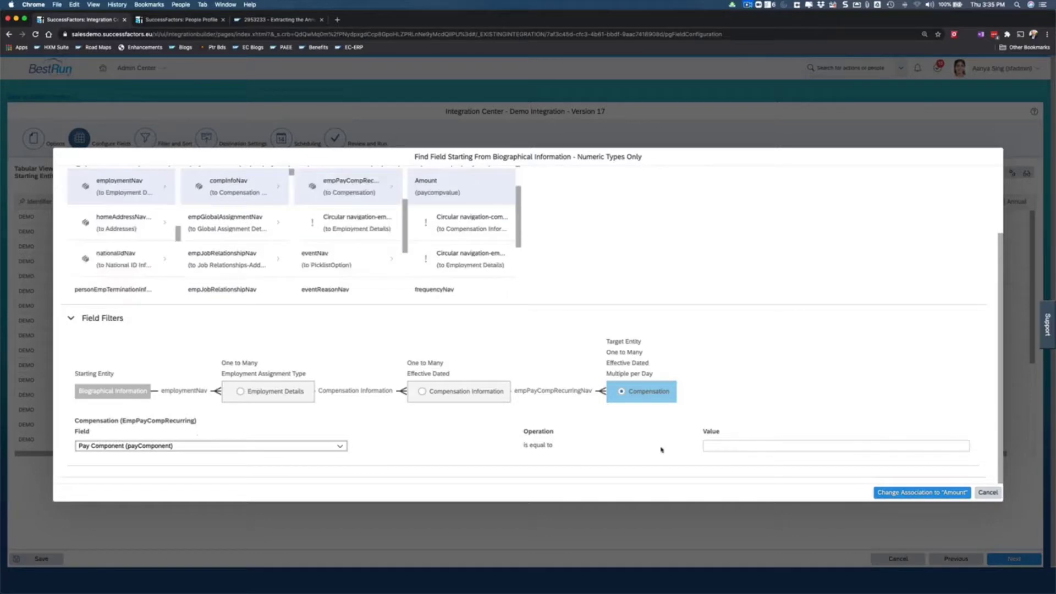
click(835, 445)
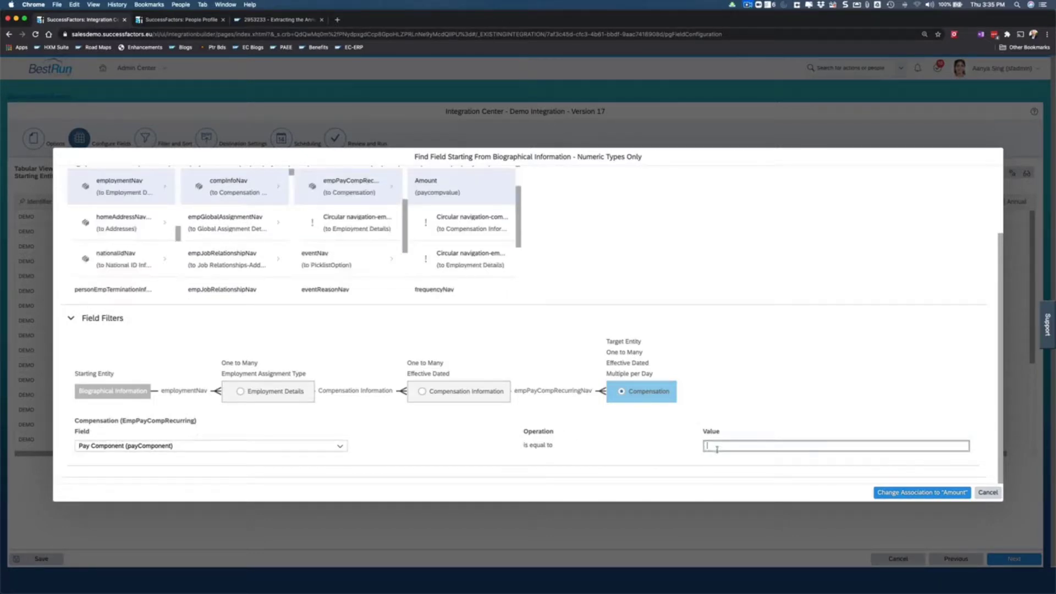
text(BASESAL_US)
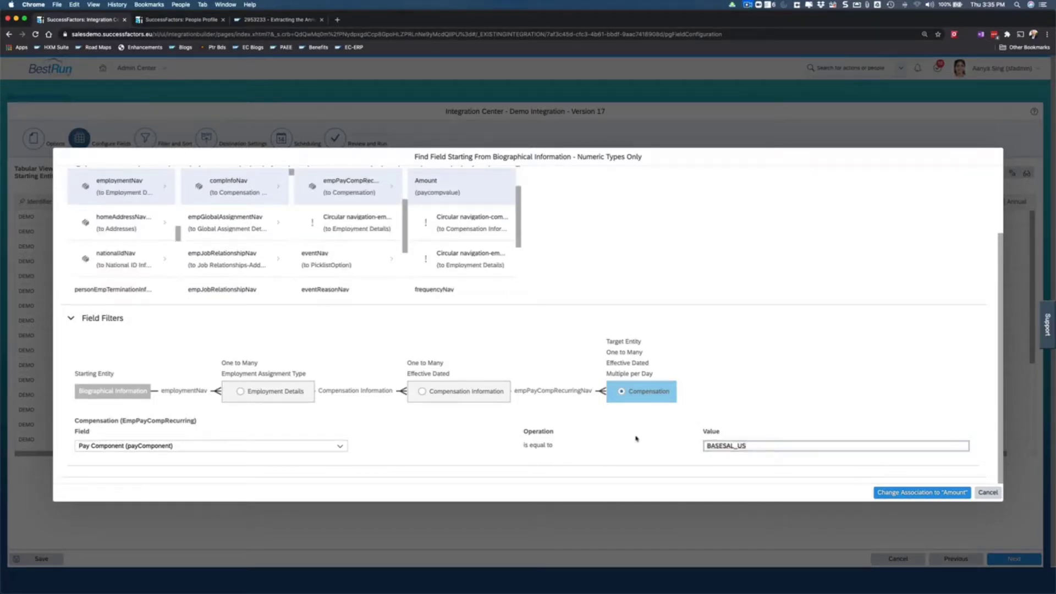
click(635, 391)
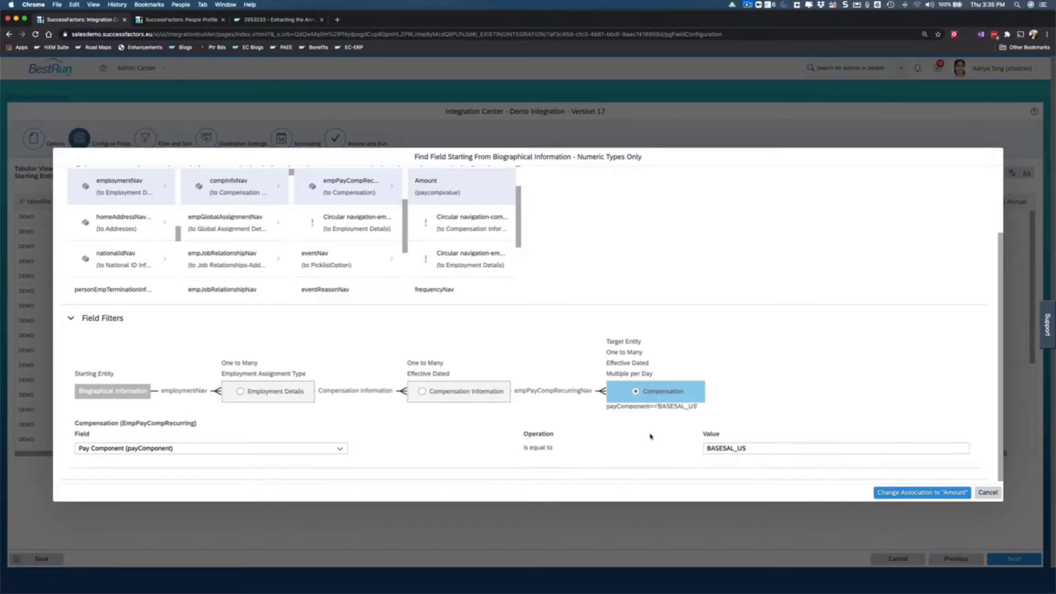
mouse_move(753, 438)
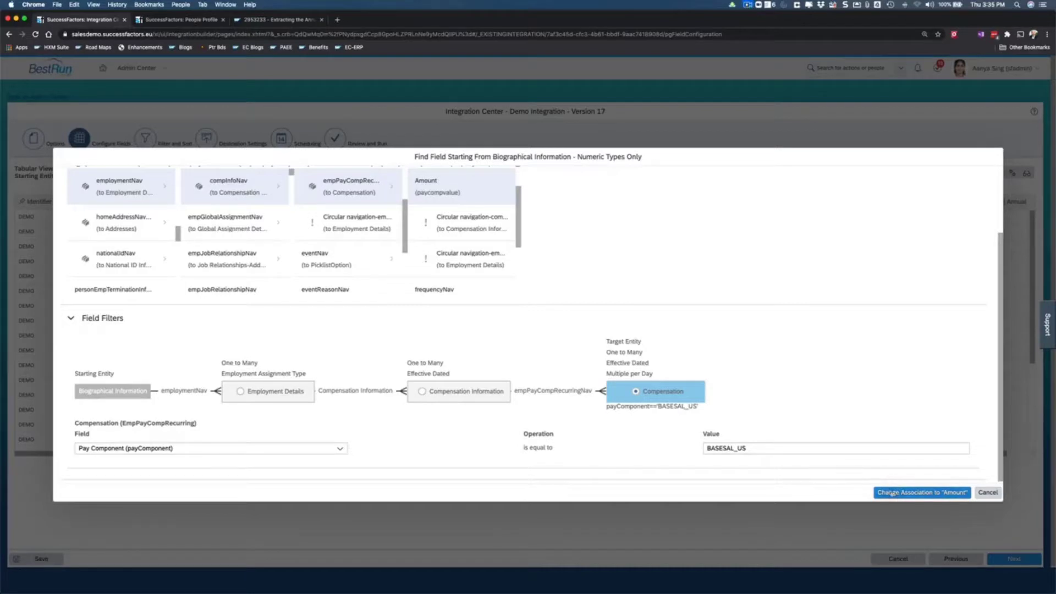
click(921, 492)
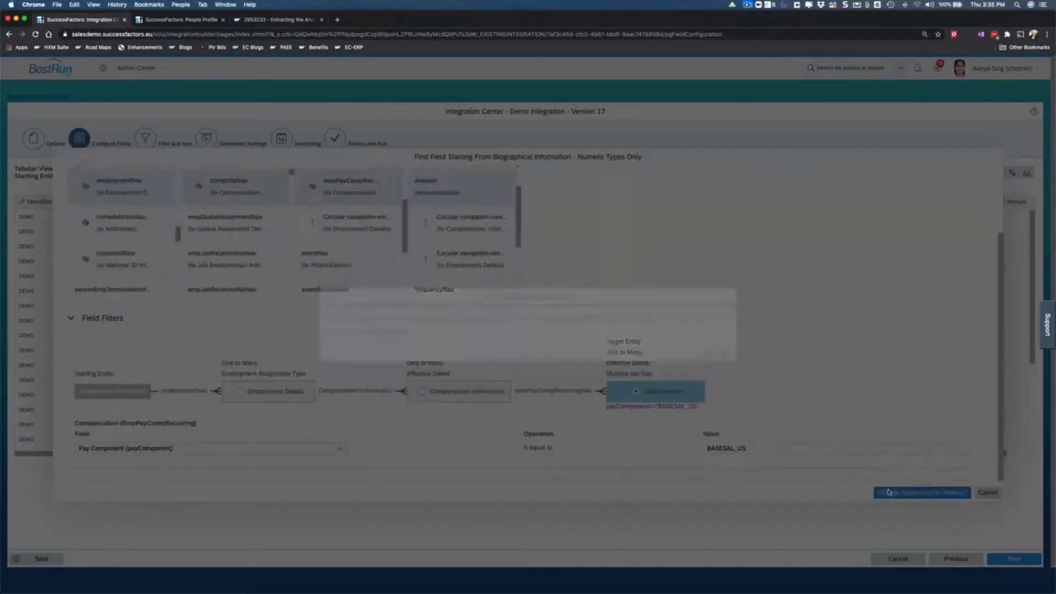
click(921, 492)
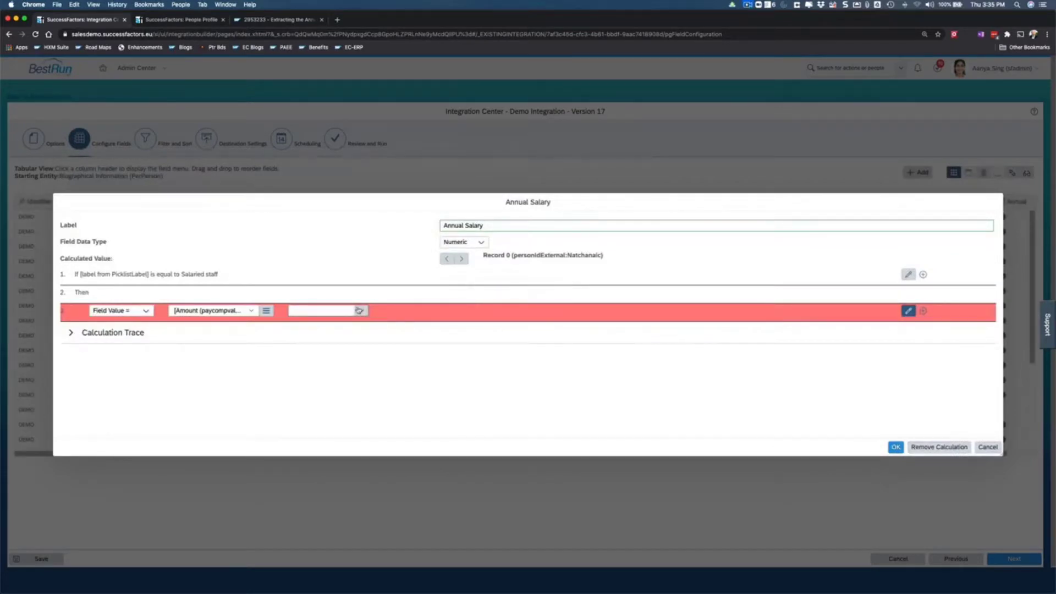
Choose * as the operator after the Amount operand
click(360, 310)
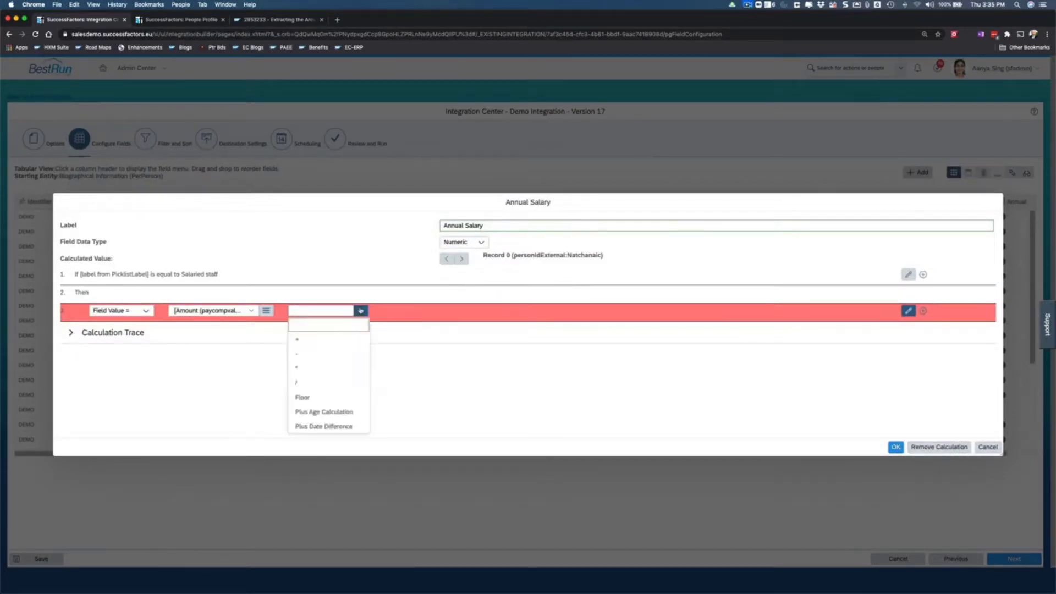
mouse_move(300, 373)
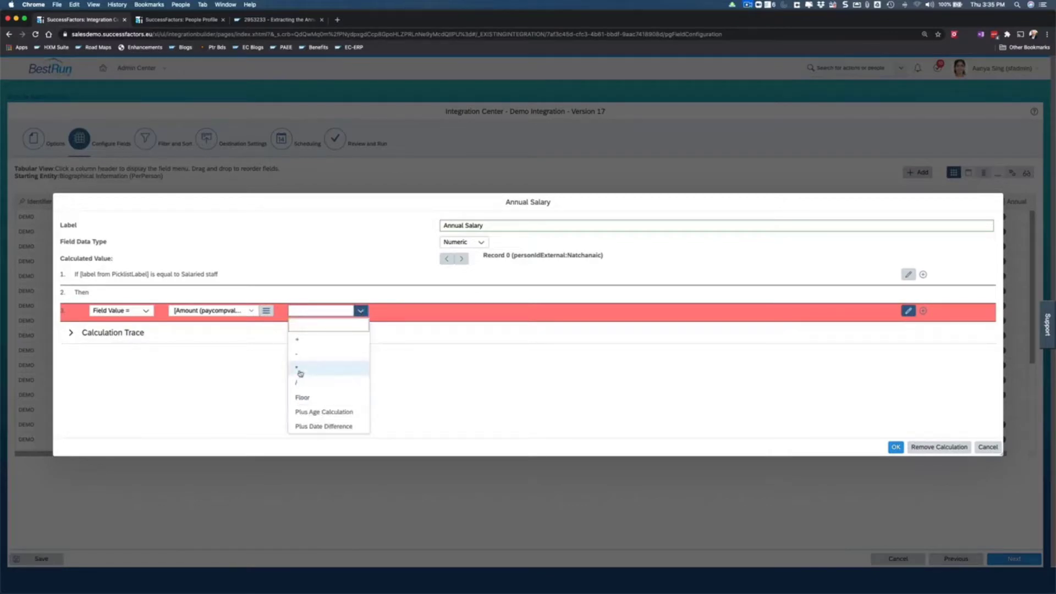
click(329, 369)
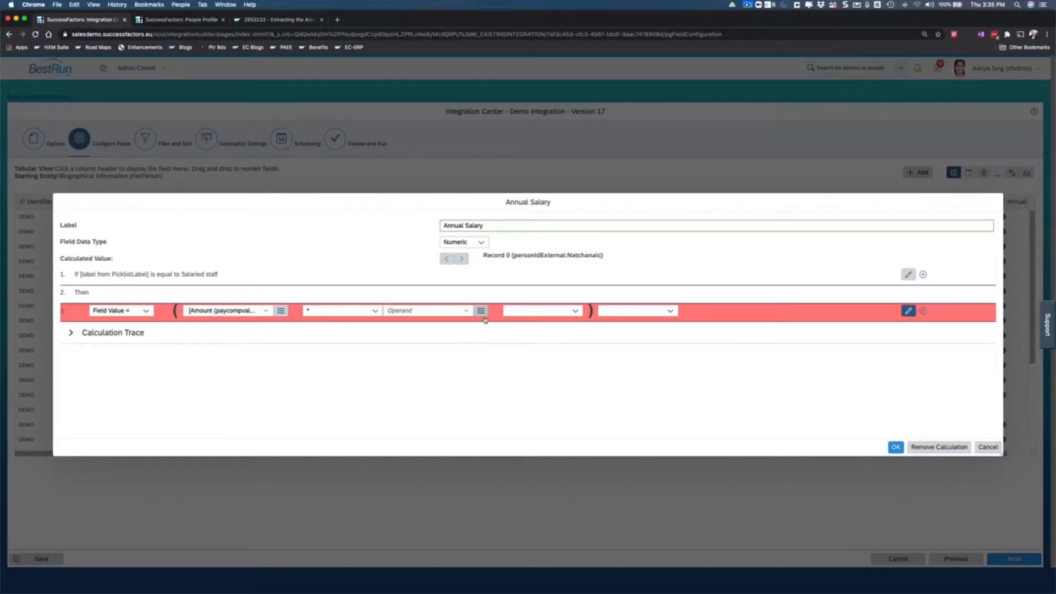
mouse_move(480, 311)
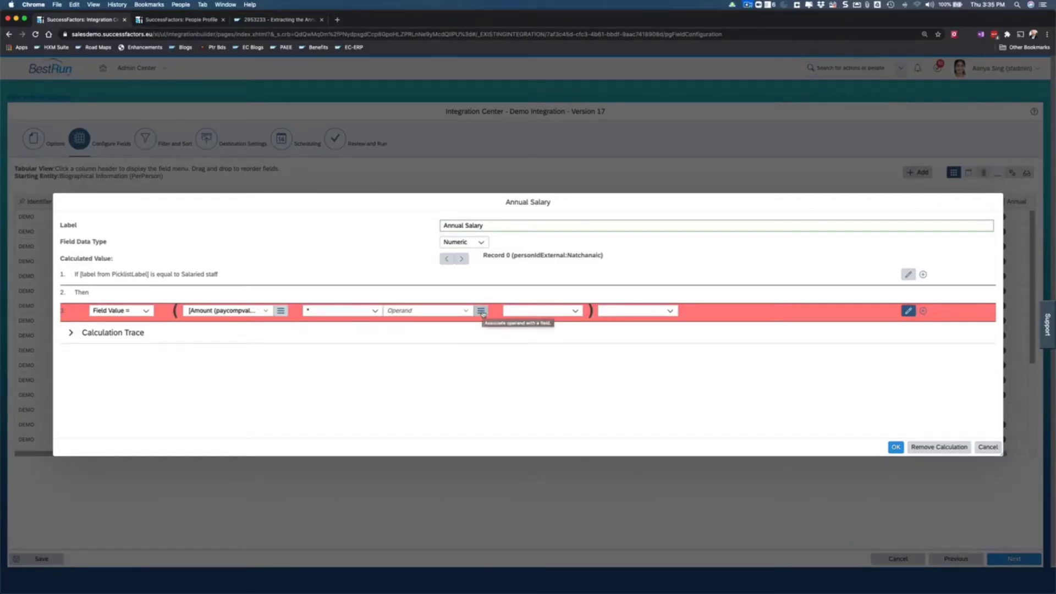
Browse compInfoNav > empPayCompRecurringNav > frequencyNav to Annualization Factor for the second operand
click(481, 310)
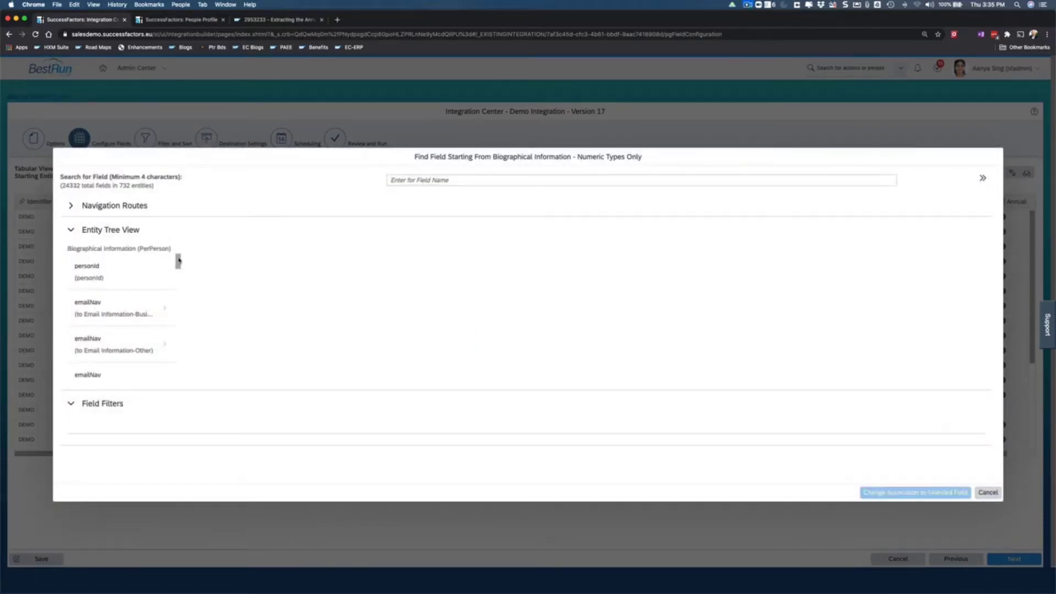
scroll(down, 3)
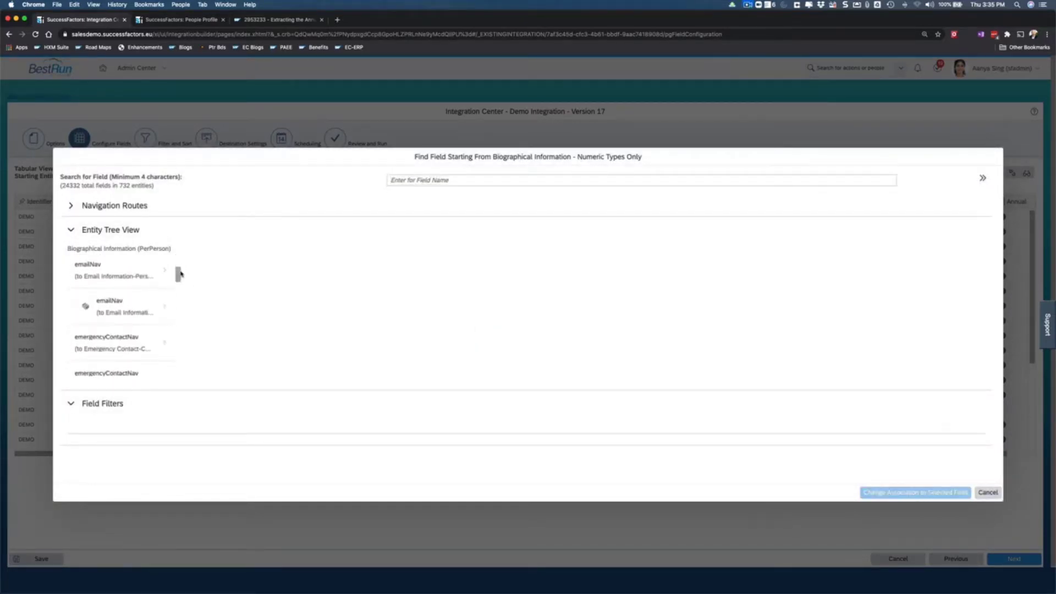
scroll(down, 3)
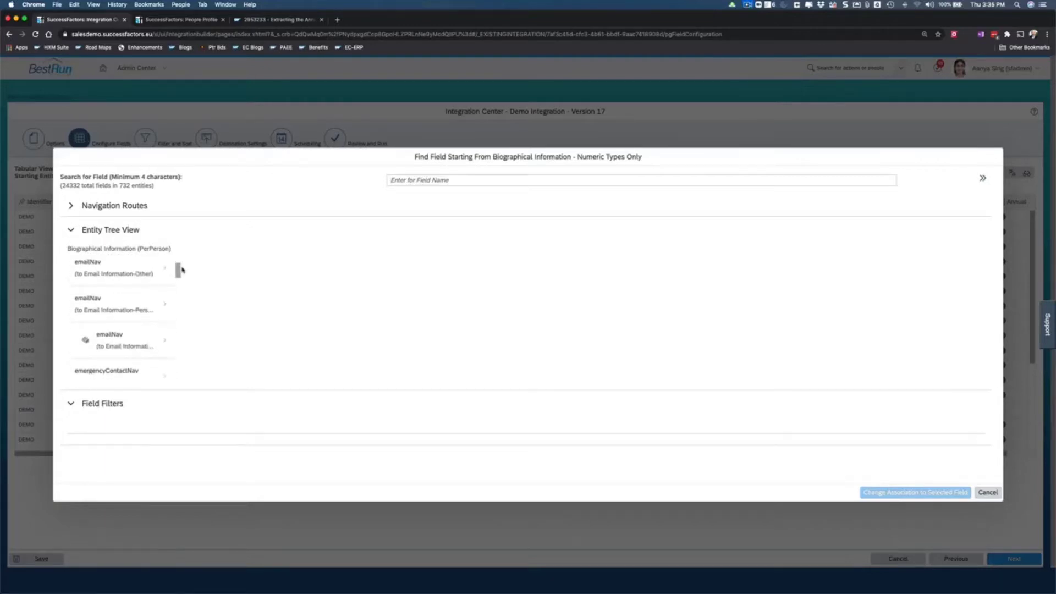
scroll(down, 3)
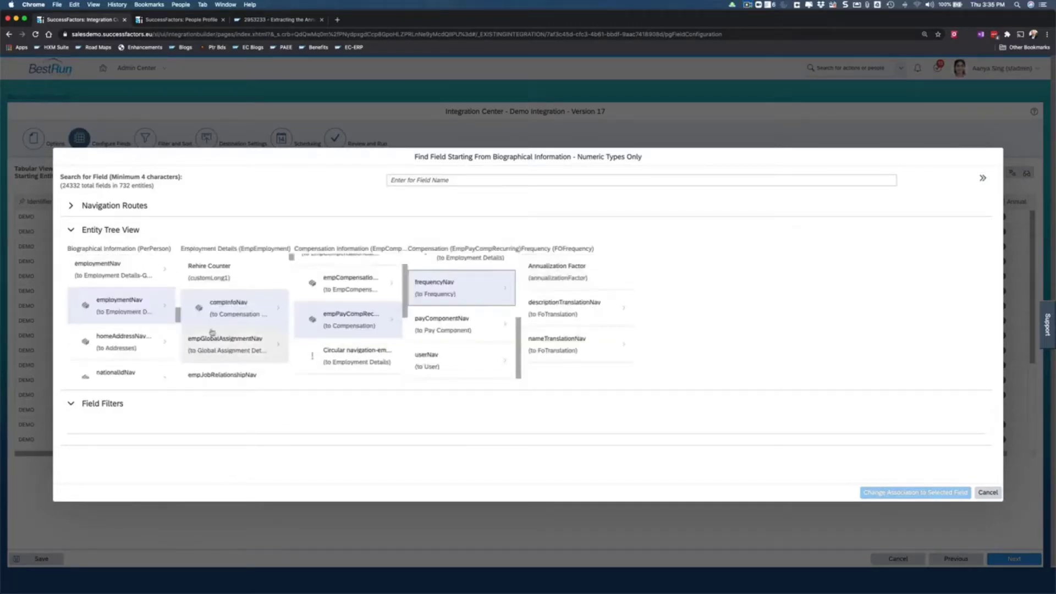
click(228, 307)
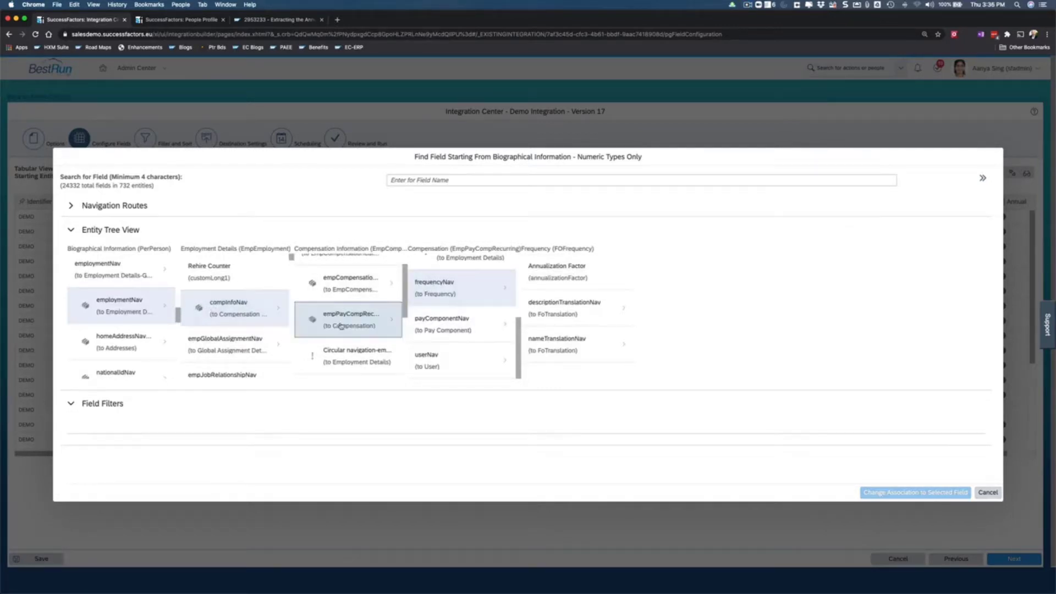
click(434, 286)
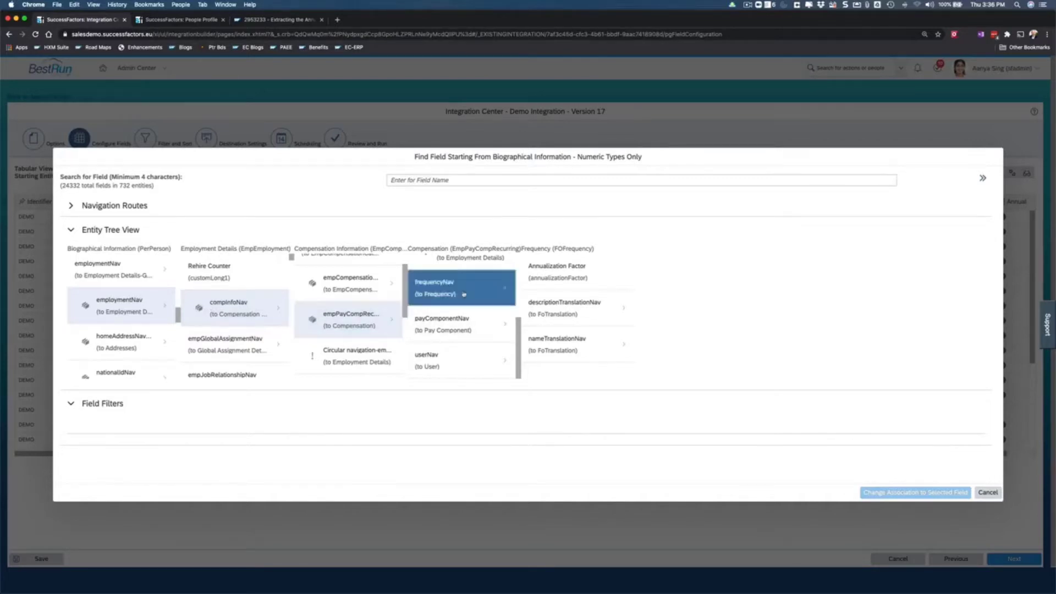
click(556, 265)
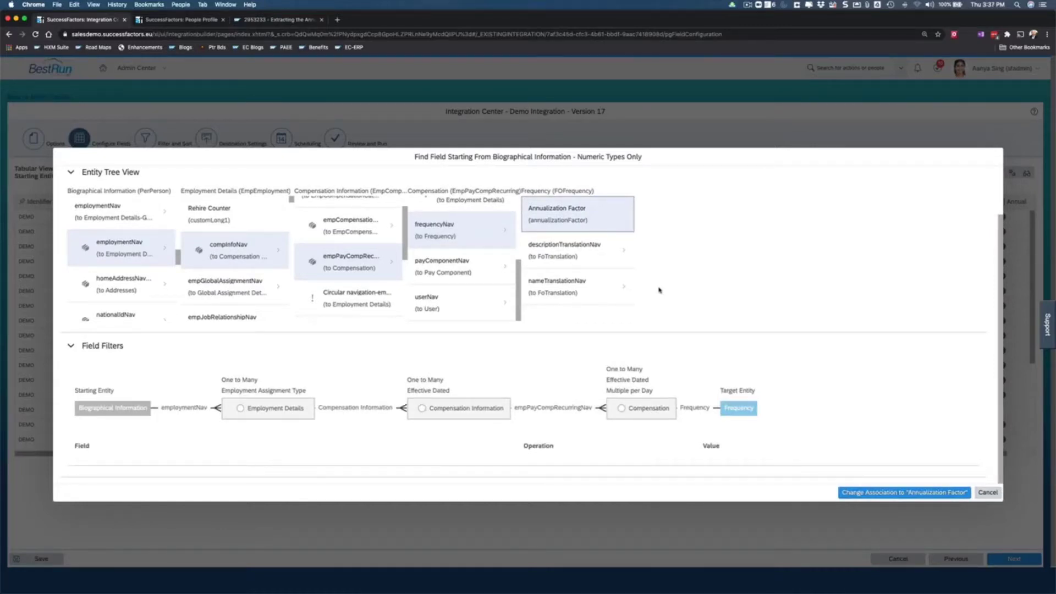
mouse_move(648, 312)
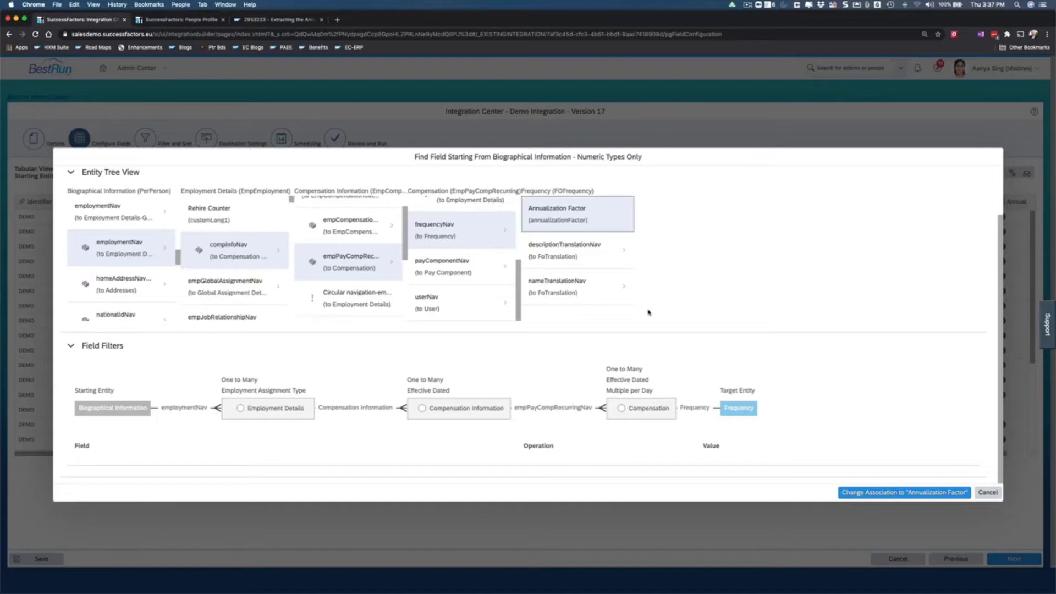
mouse_move(627, 368)
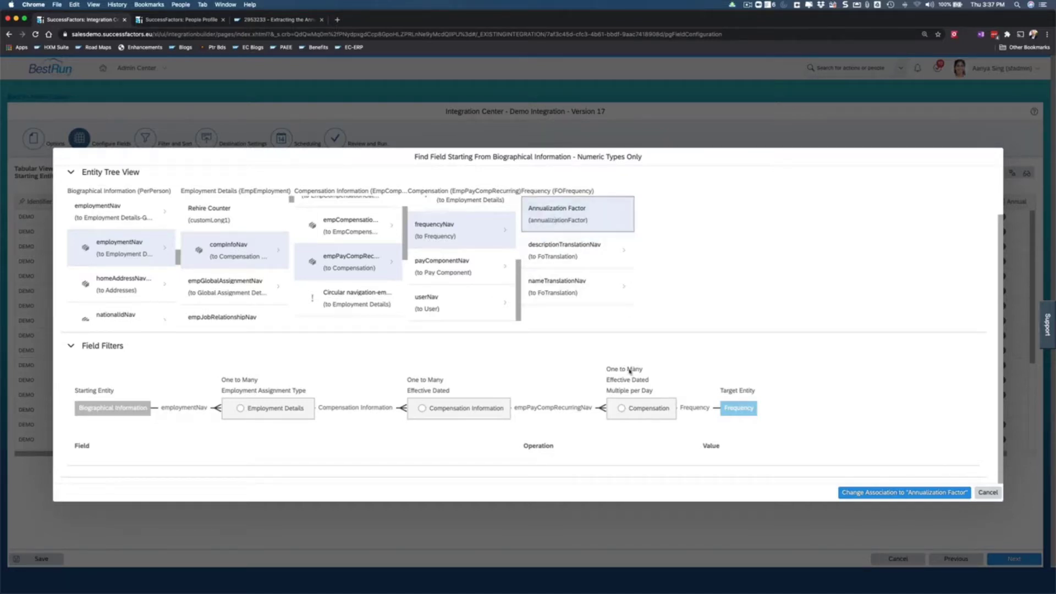
mouse_move(628, 370)
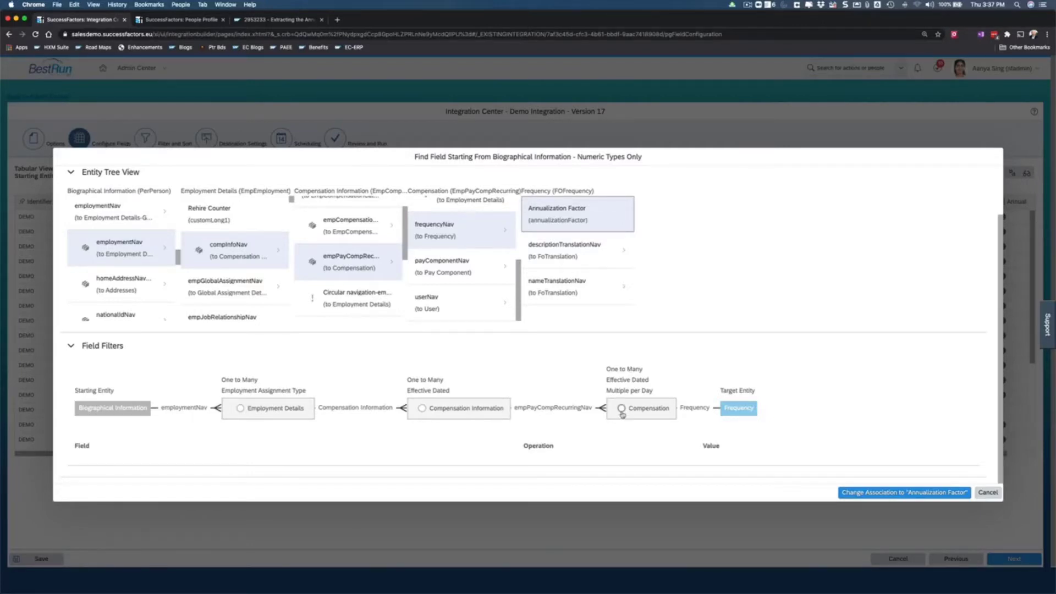
Filter Compensation by Pay Component BASESAL_US and confirm linking Annualization Factor
click(621, 407)
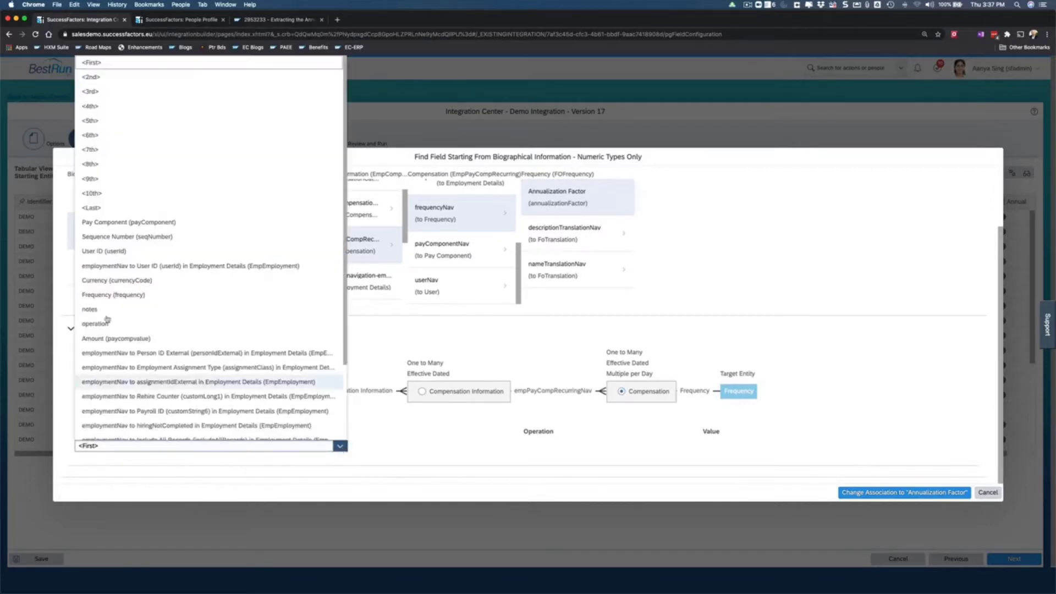
mouse_move(123, 327)
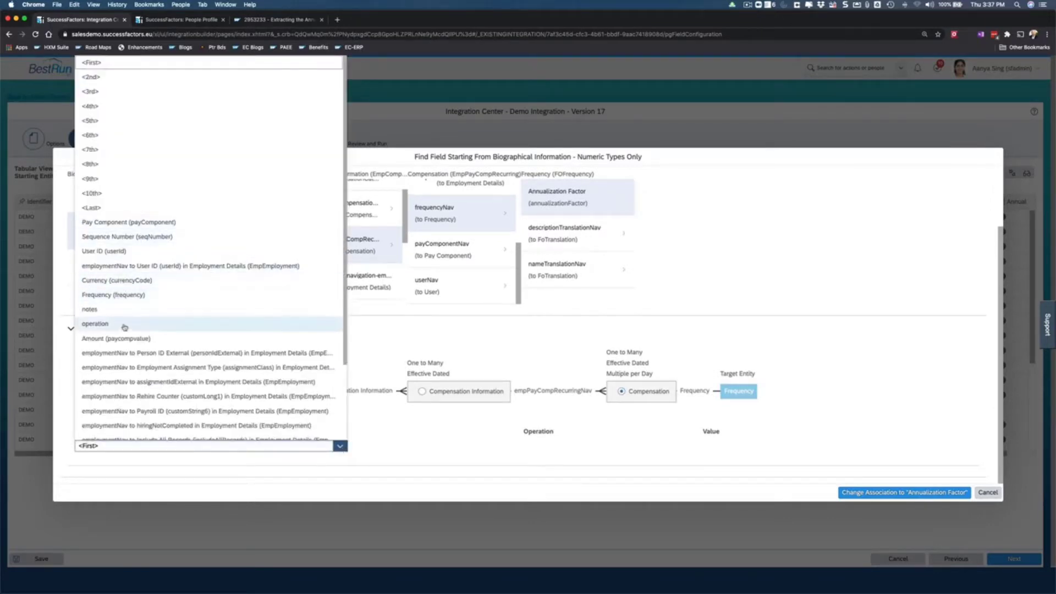
mouse_move(114, 295)
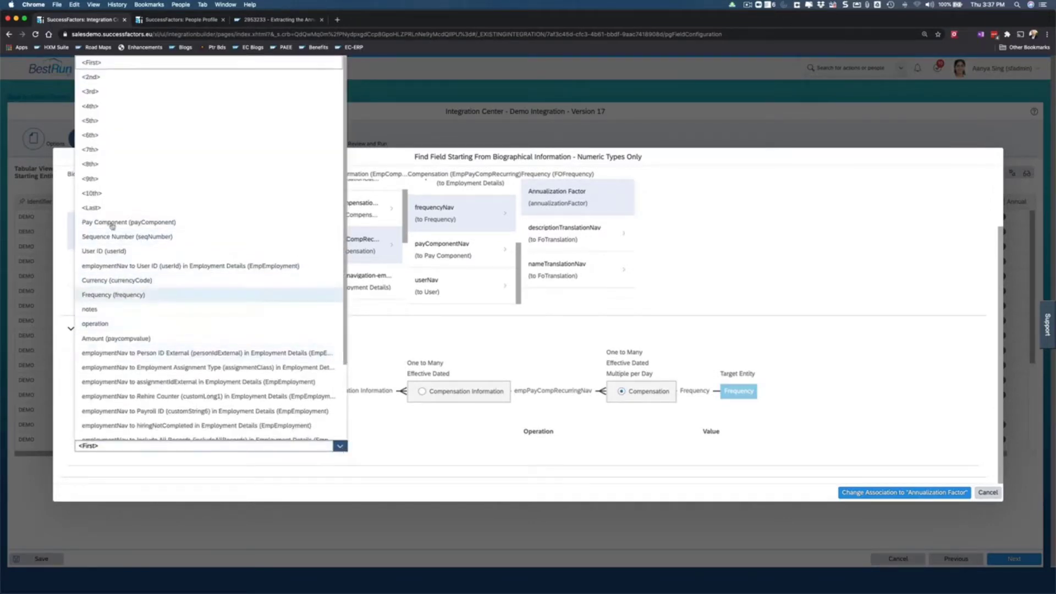
click(129, 222)
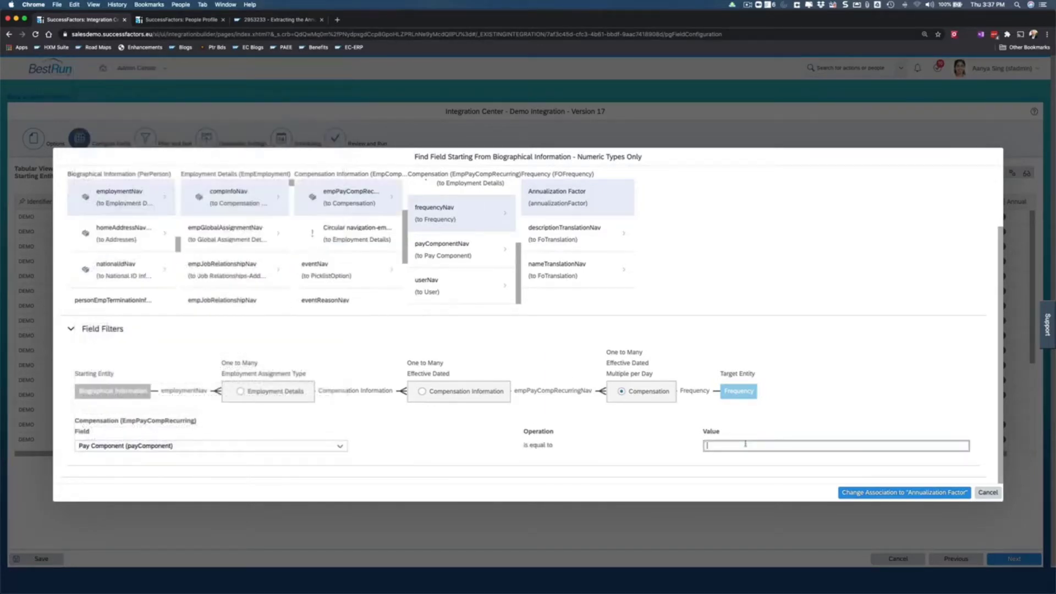
text(BASESAL_US)
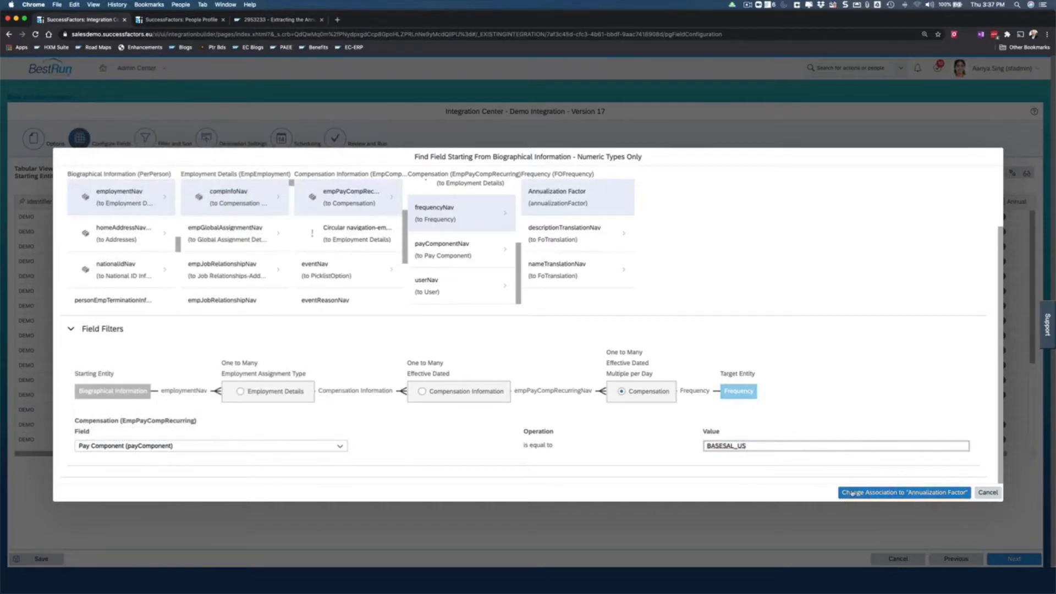
click(903, 492)
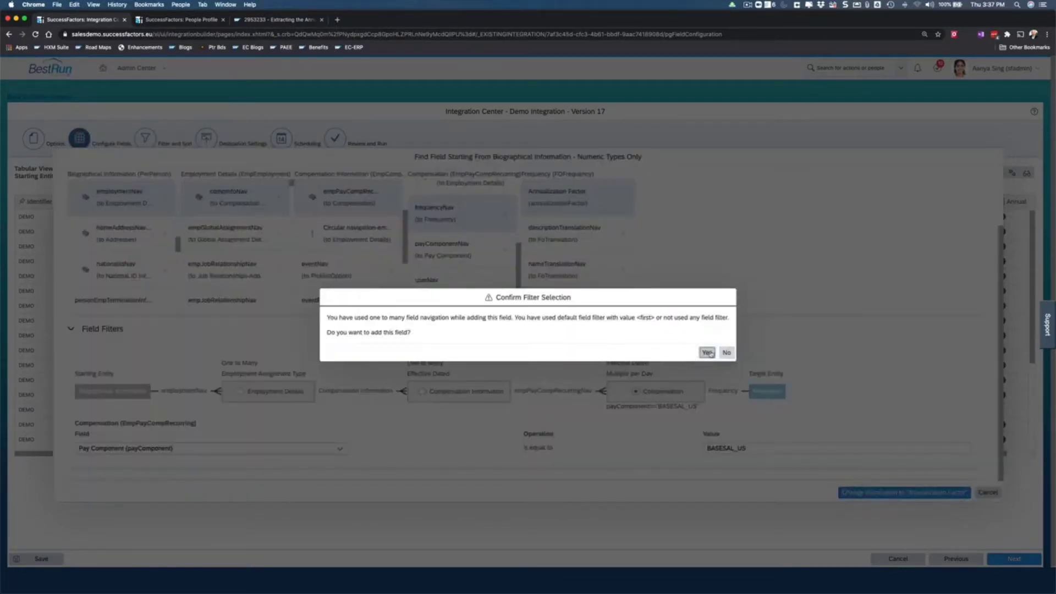
click(705, 352)
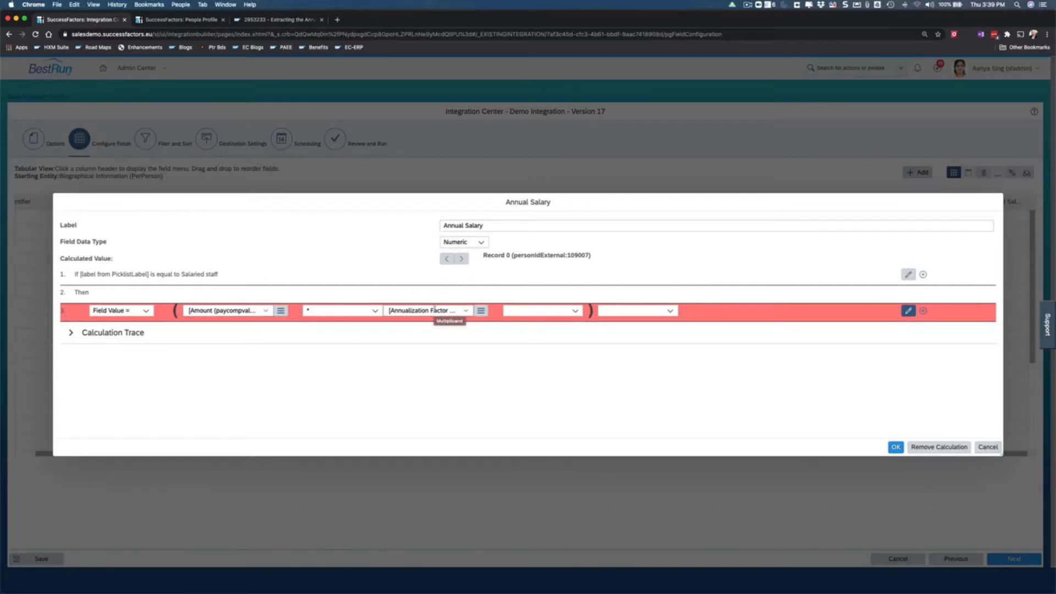
mouse_move(827, 382)
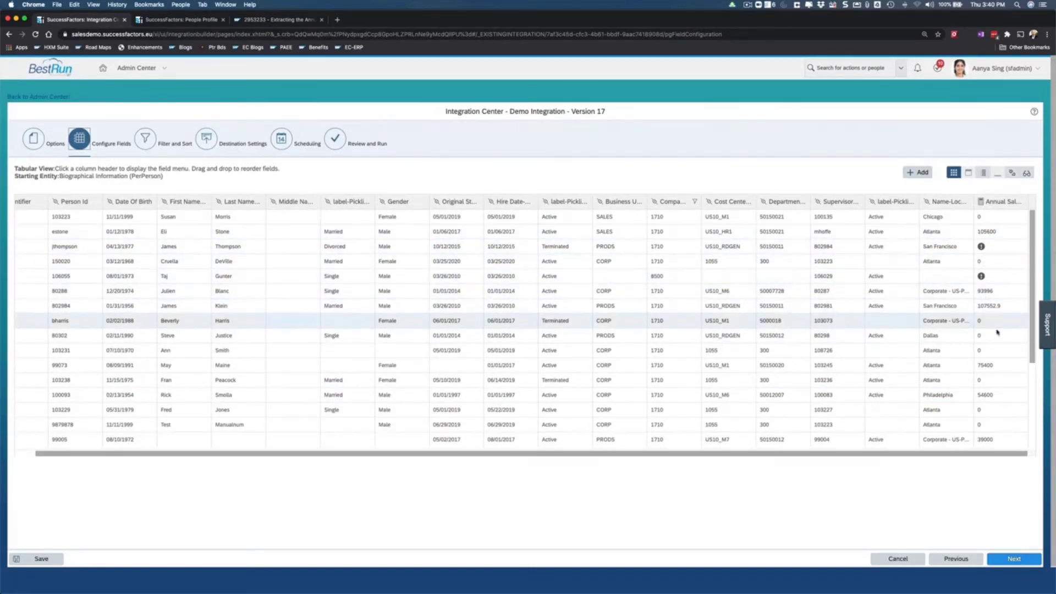
Scroll the preview to check Annual Salary values such as 105600, 75400 and 0
scroll(down, 3)
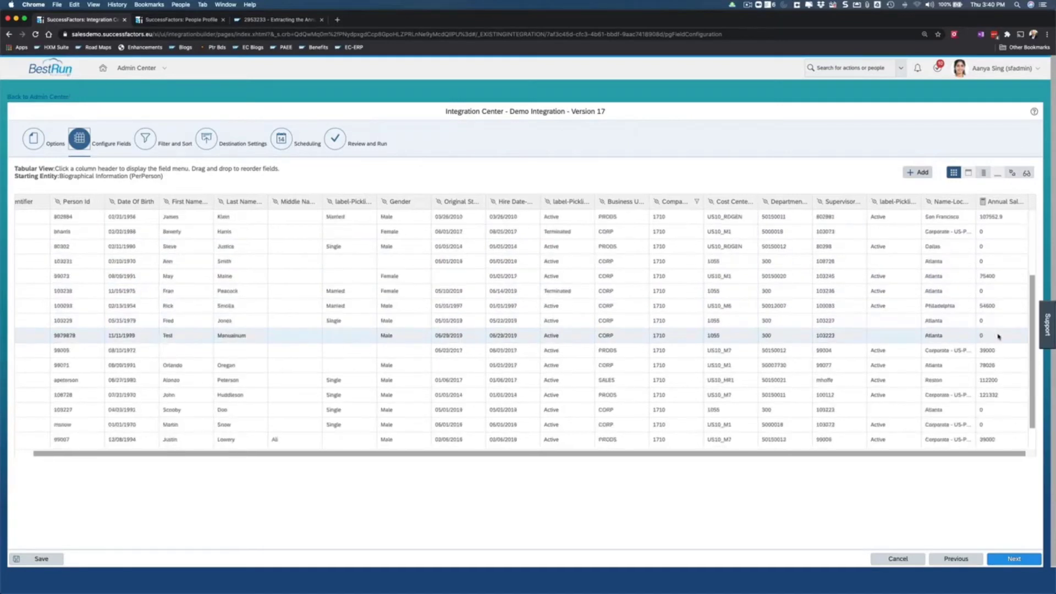
scroll(down, 3)
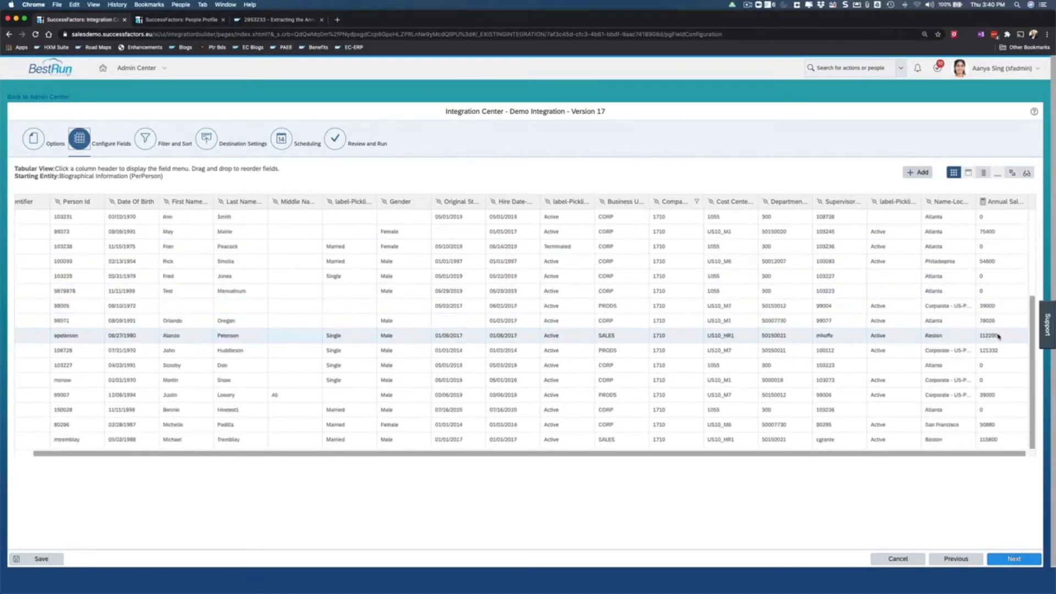